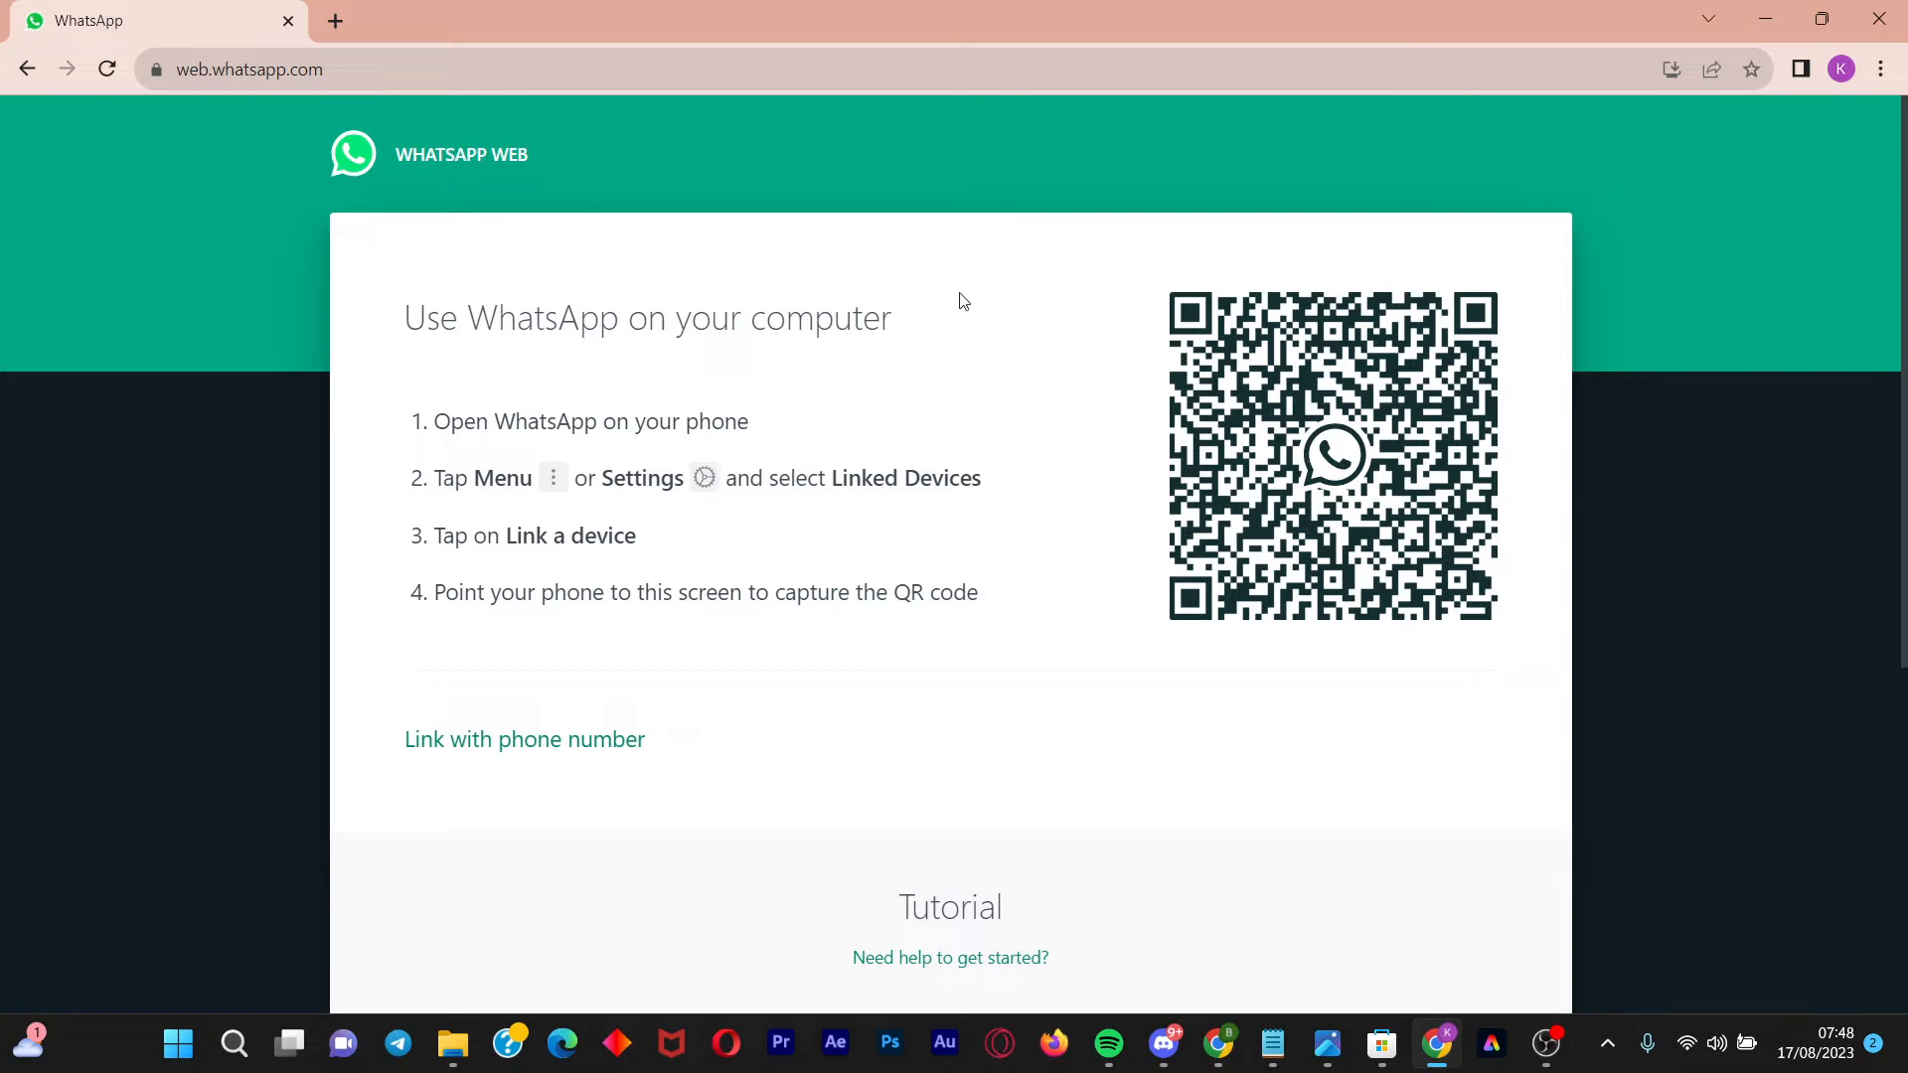
pyautogui.moveTo(960, 294)
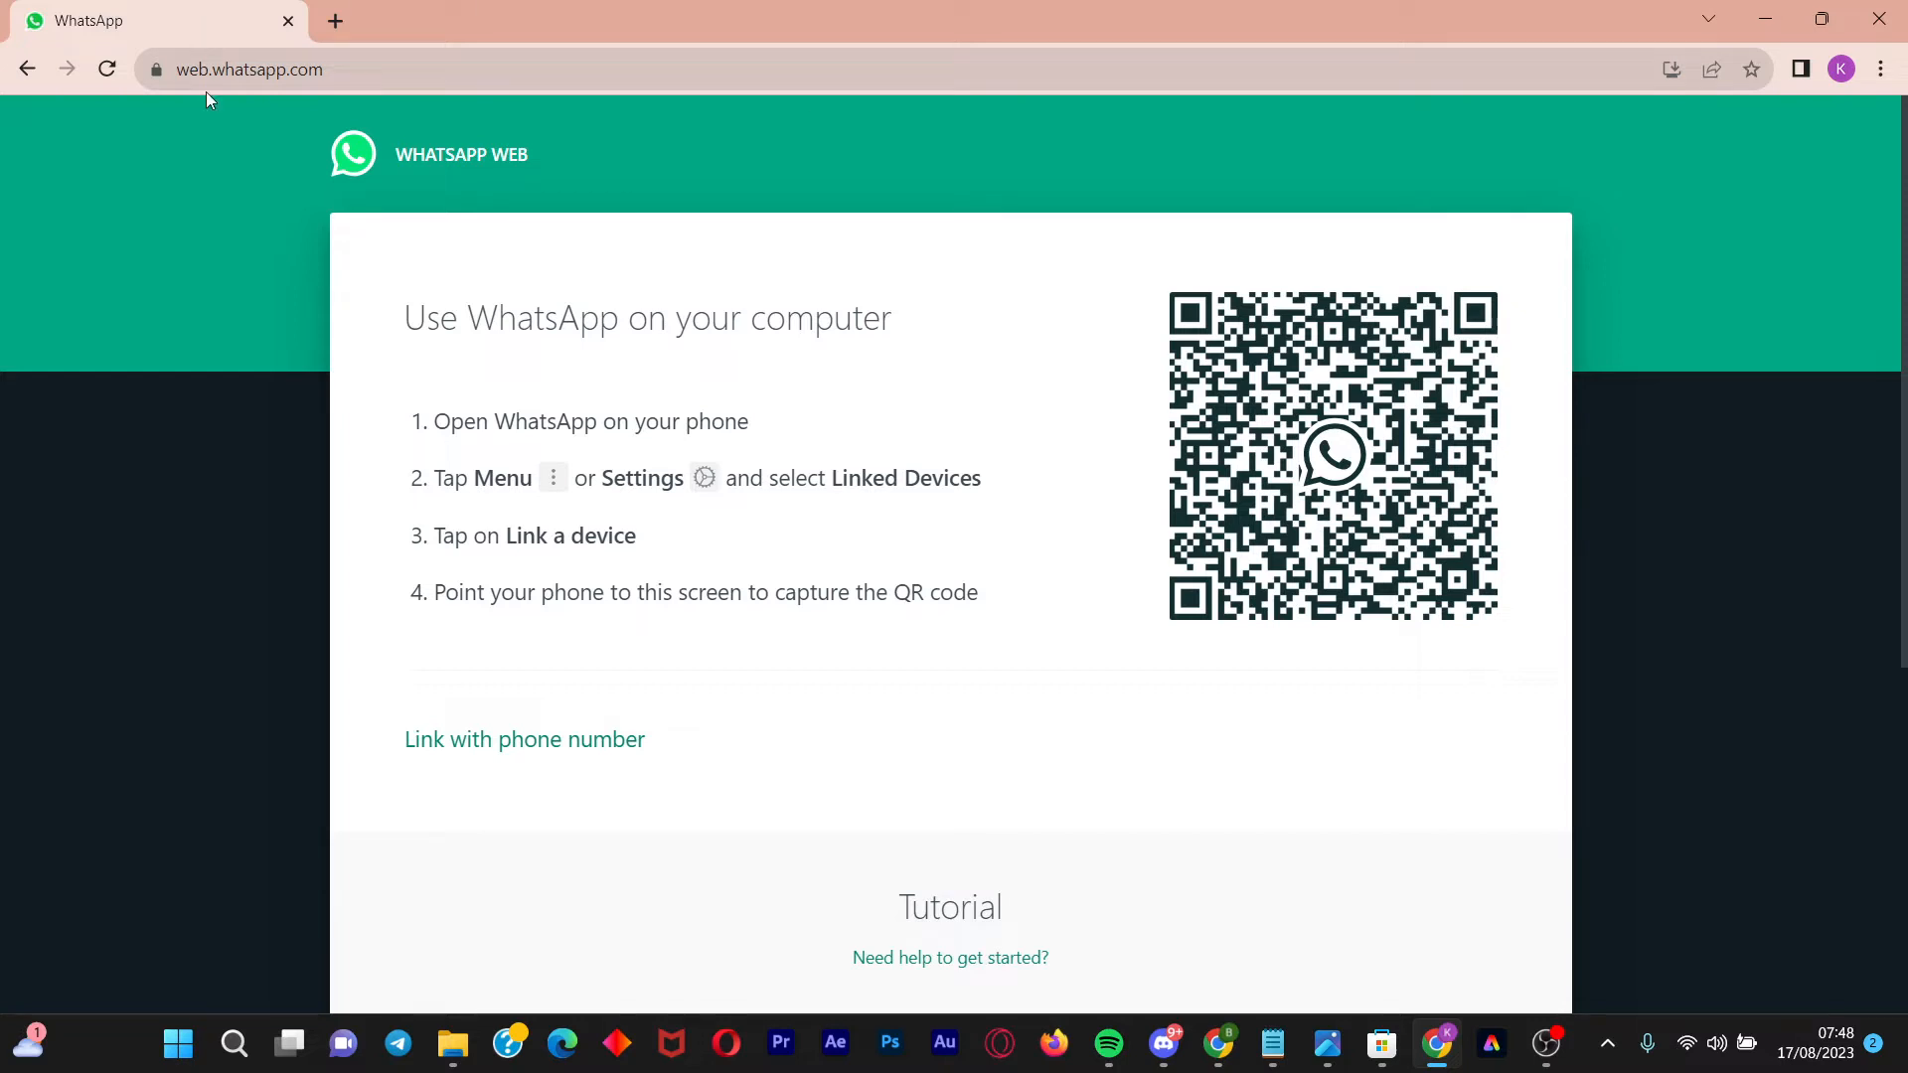
pyautogui.moveTo(400, 293)
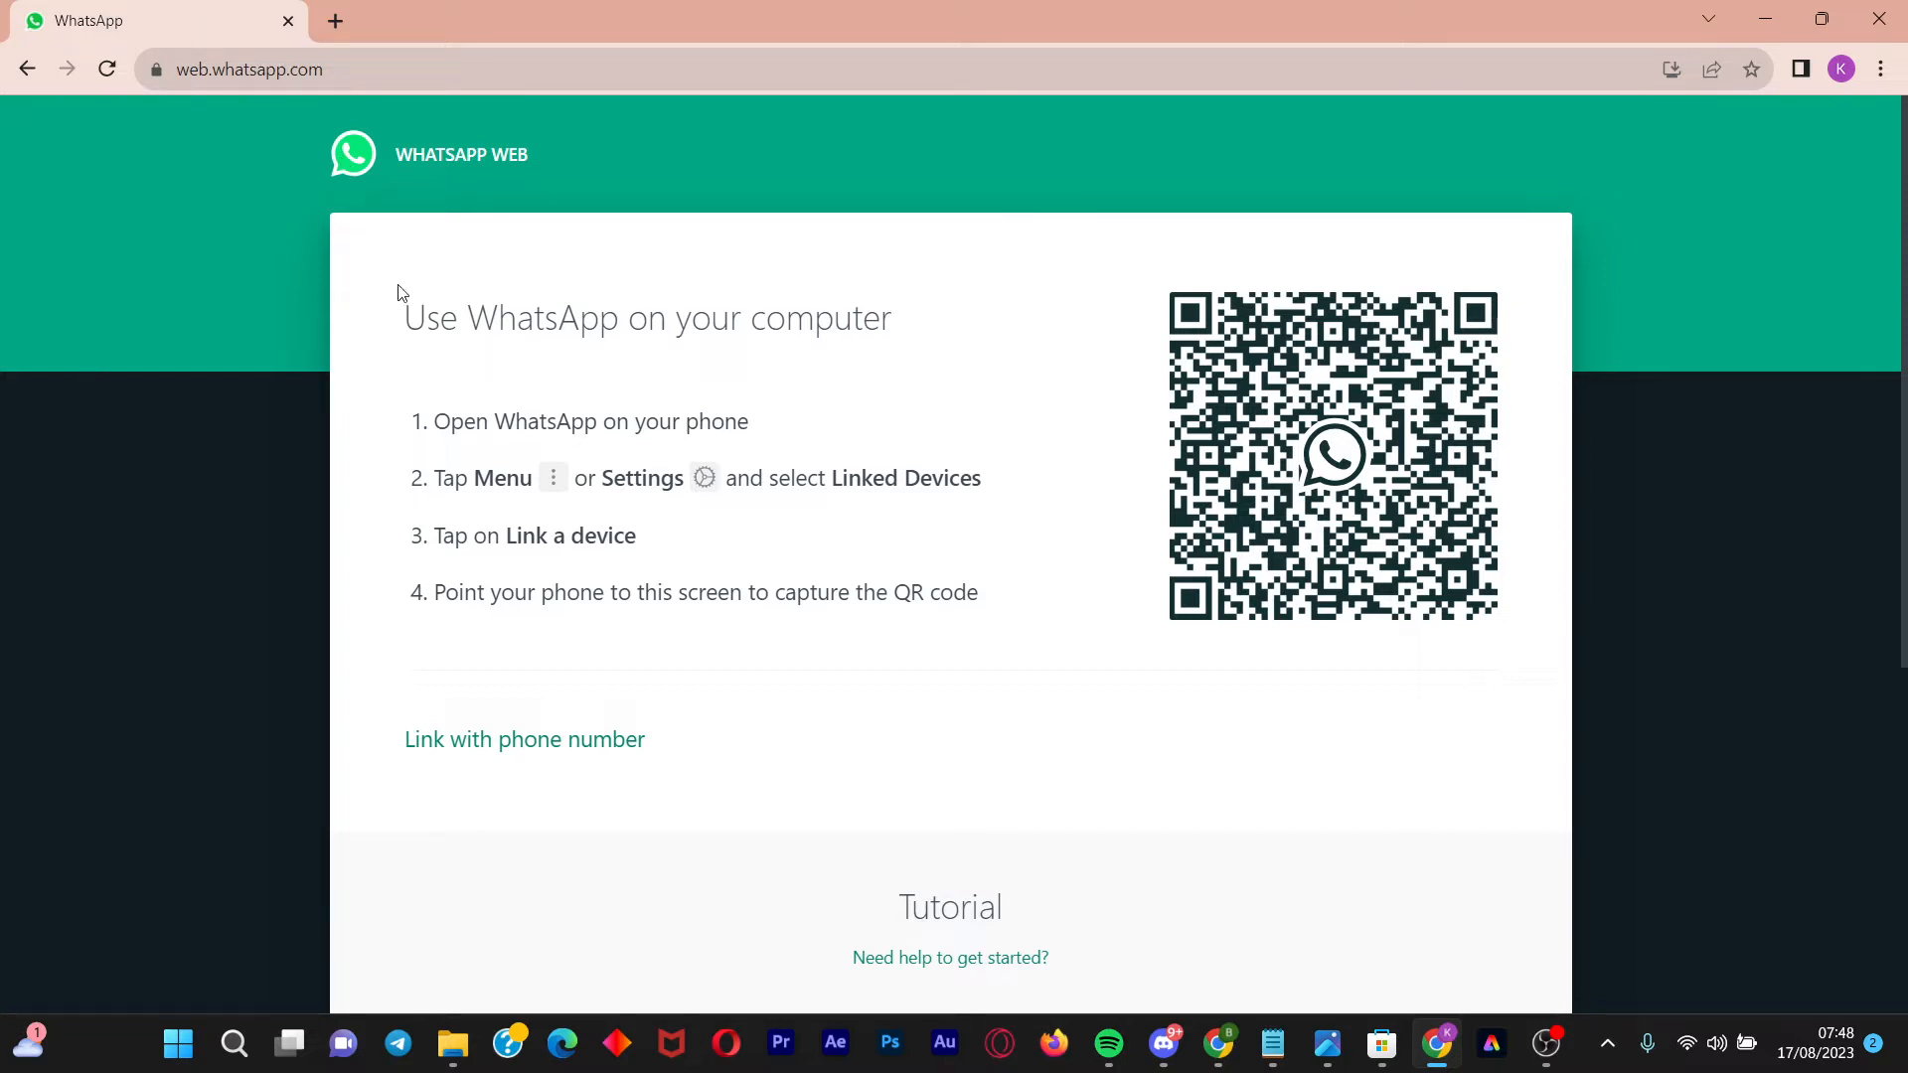
pyautogui.moveTo(1308, 450)
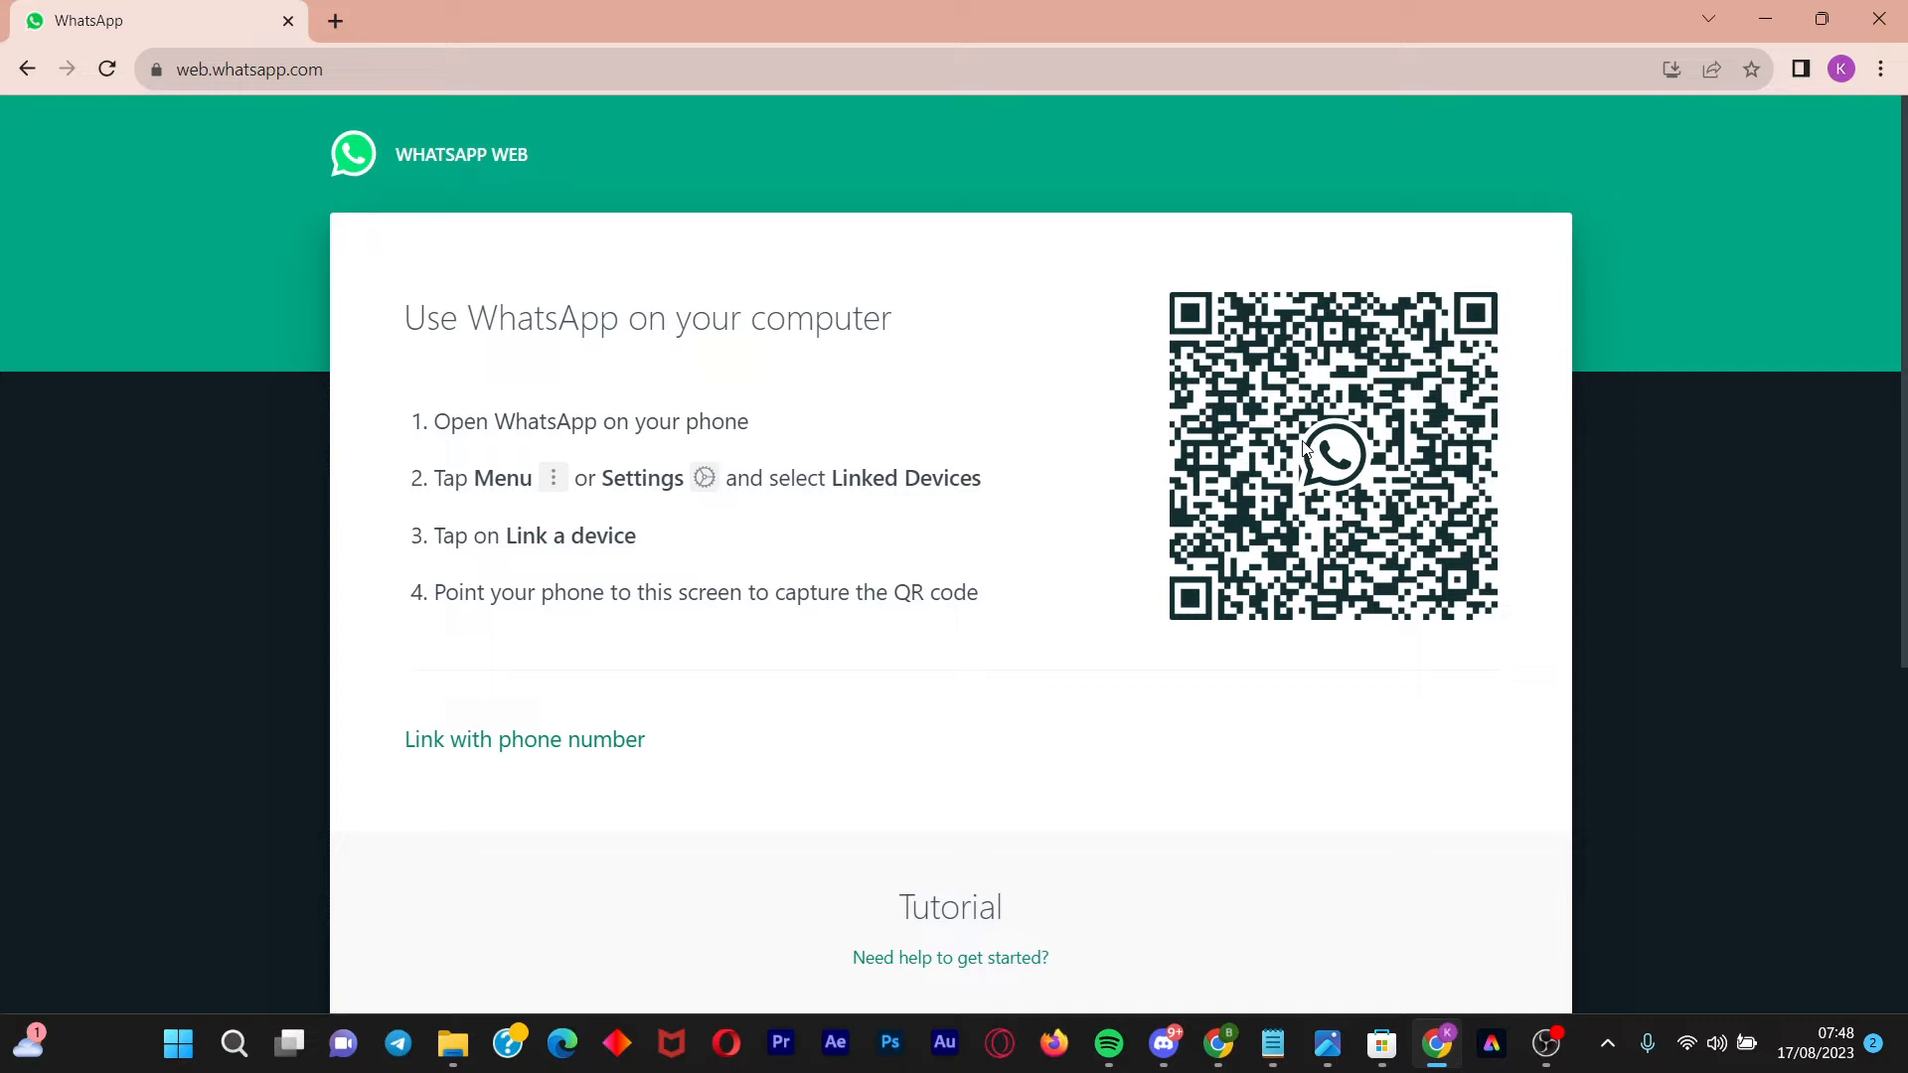
pyautogui.moveTo(1177, 254)
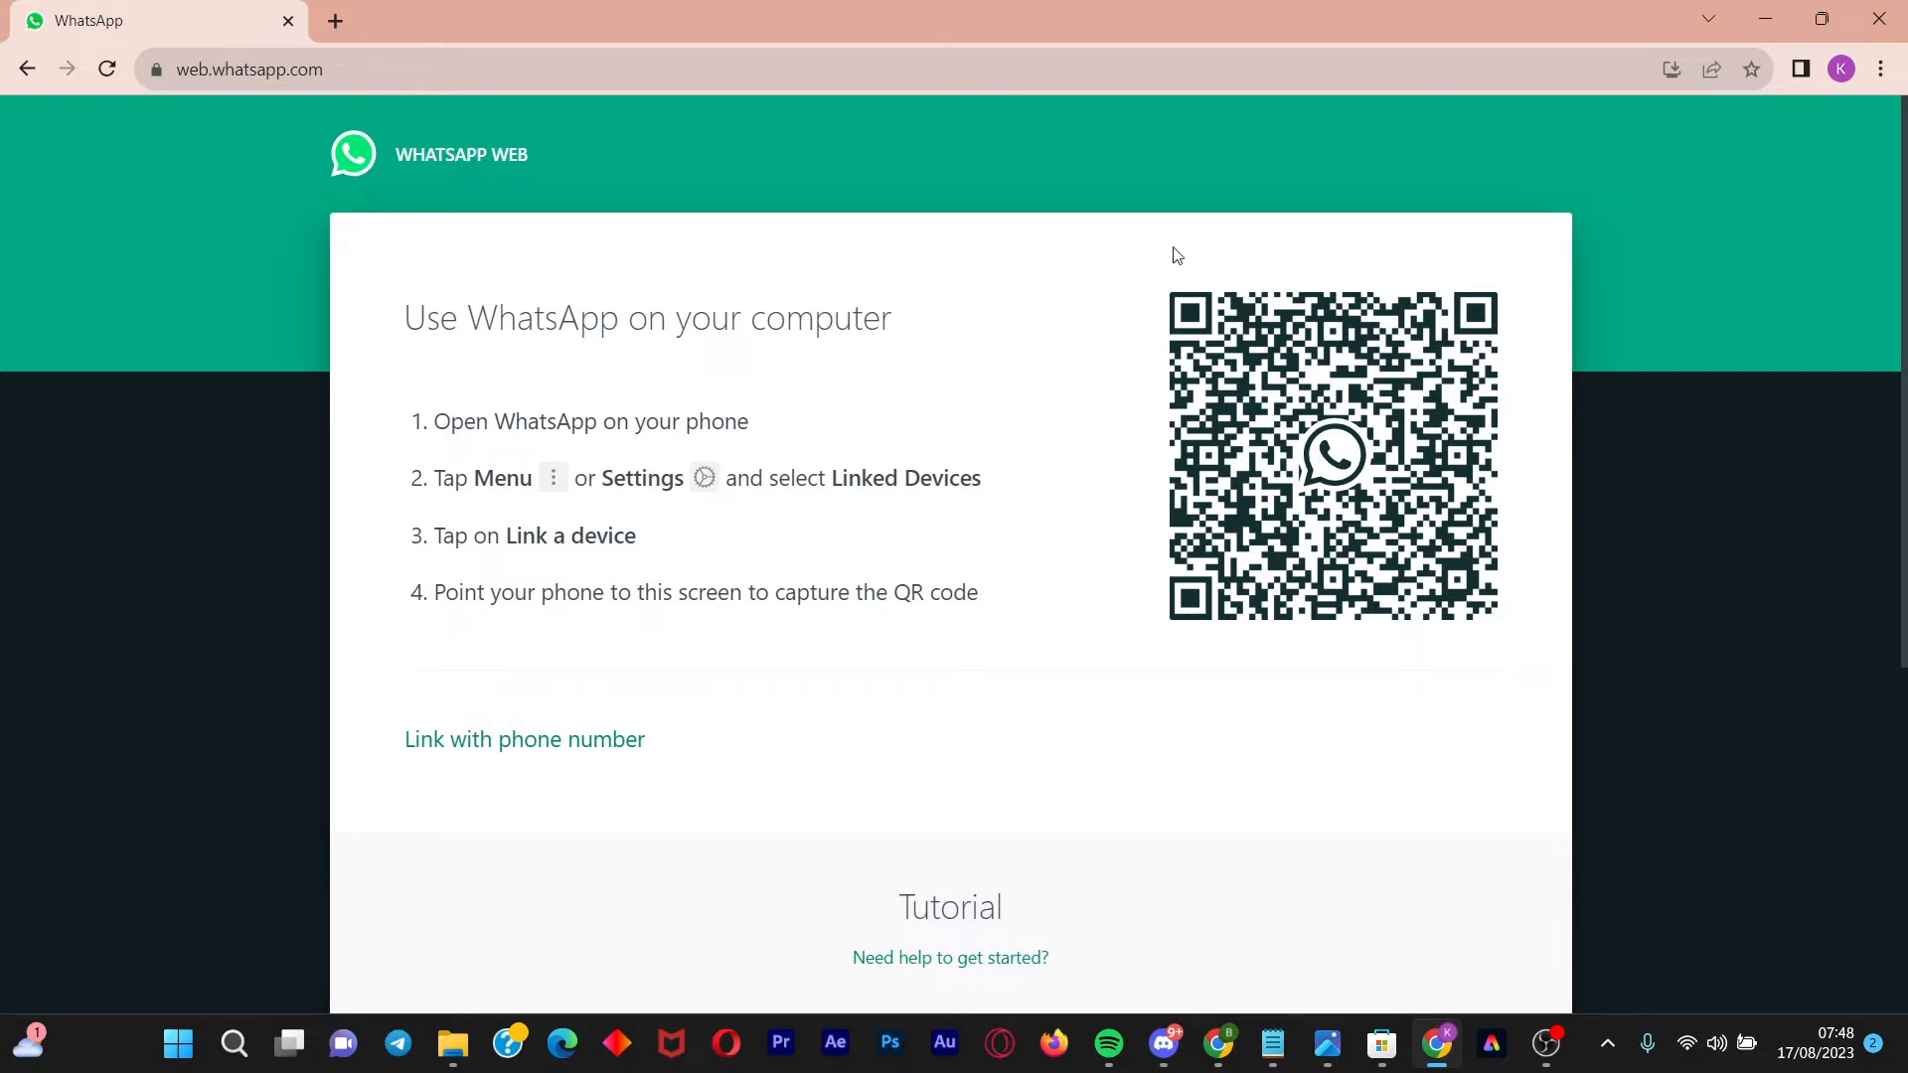
pyautogui.moveTo(1237, 278)
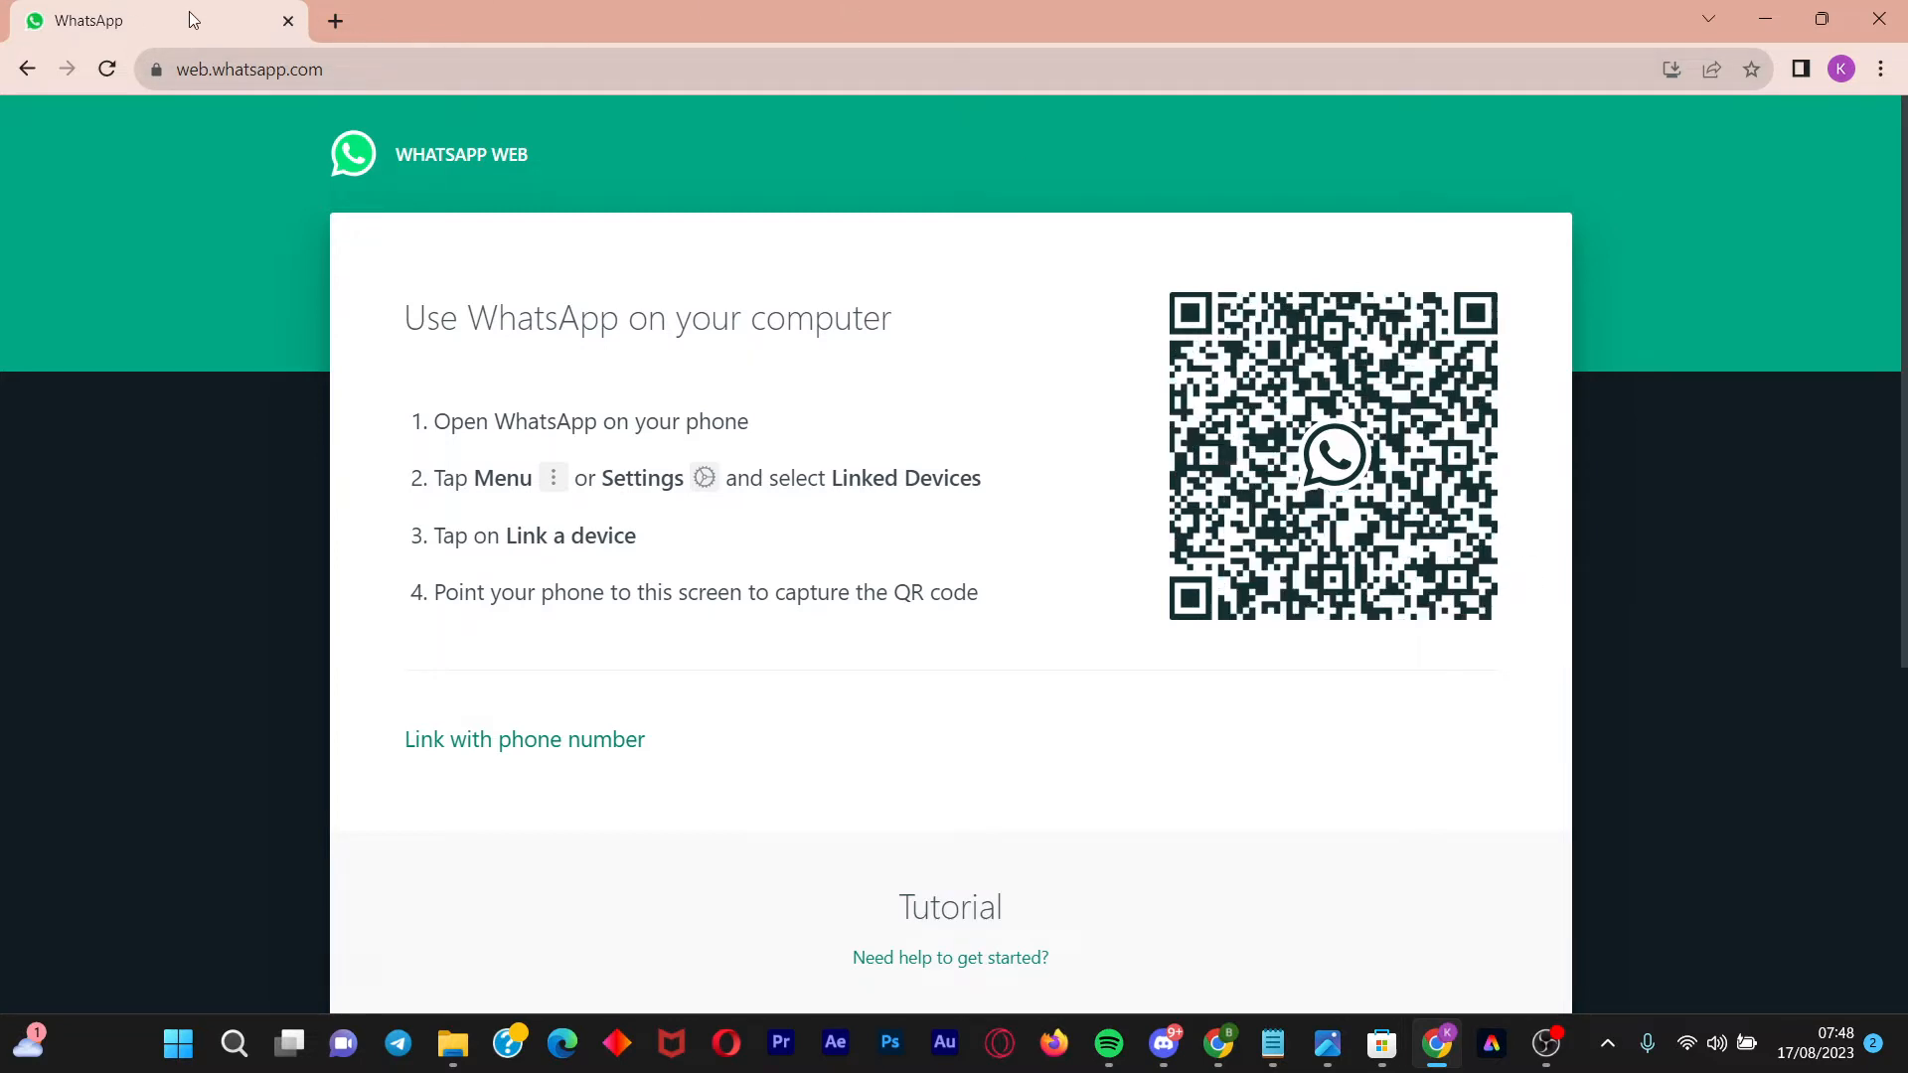
pyautogui.moveTo(370, 180)
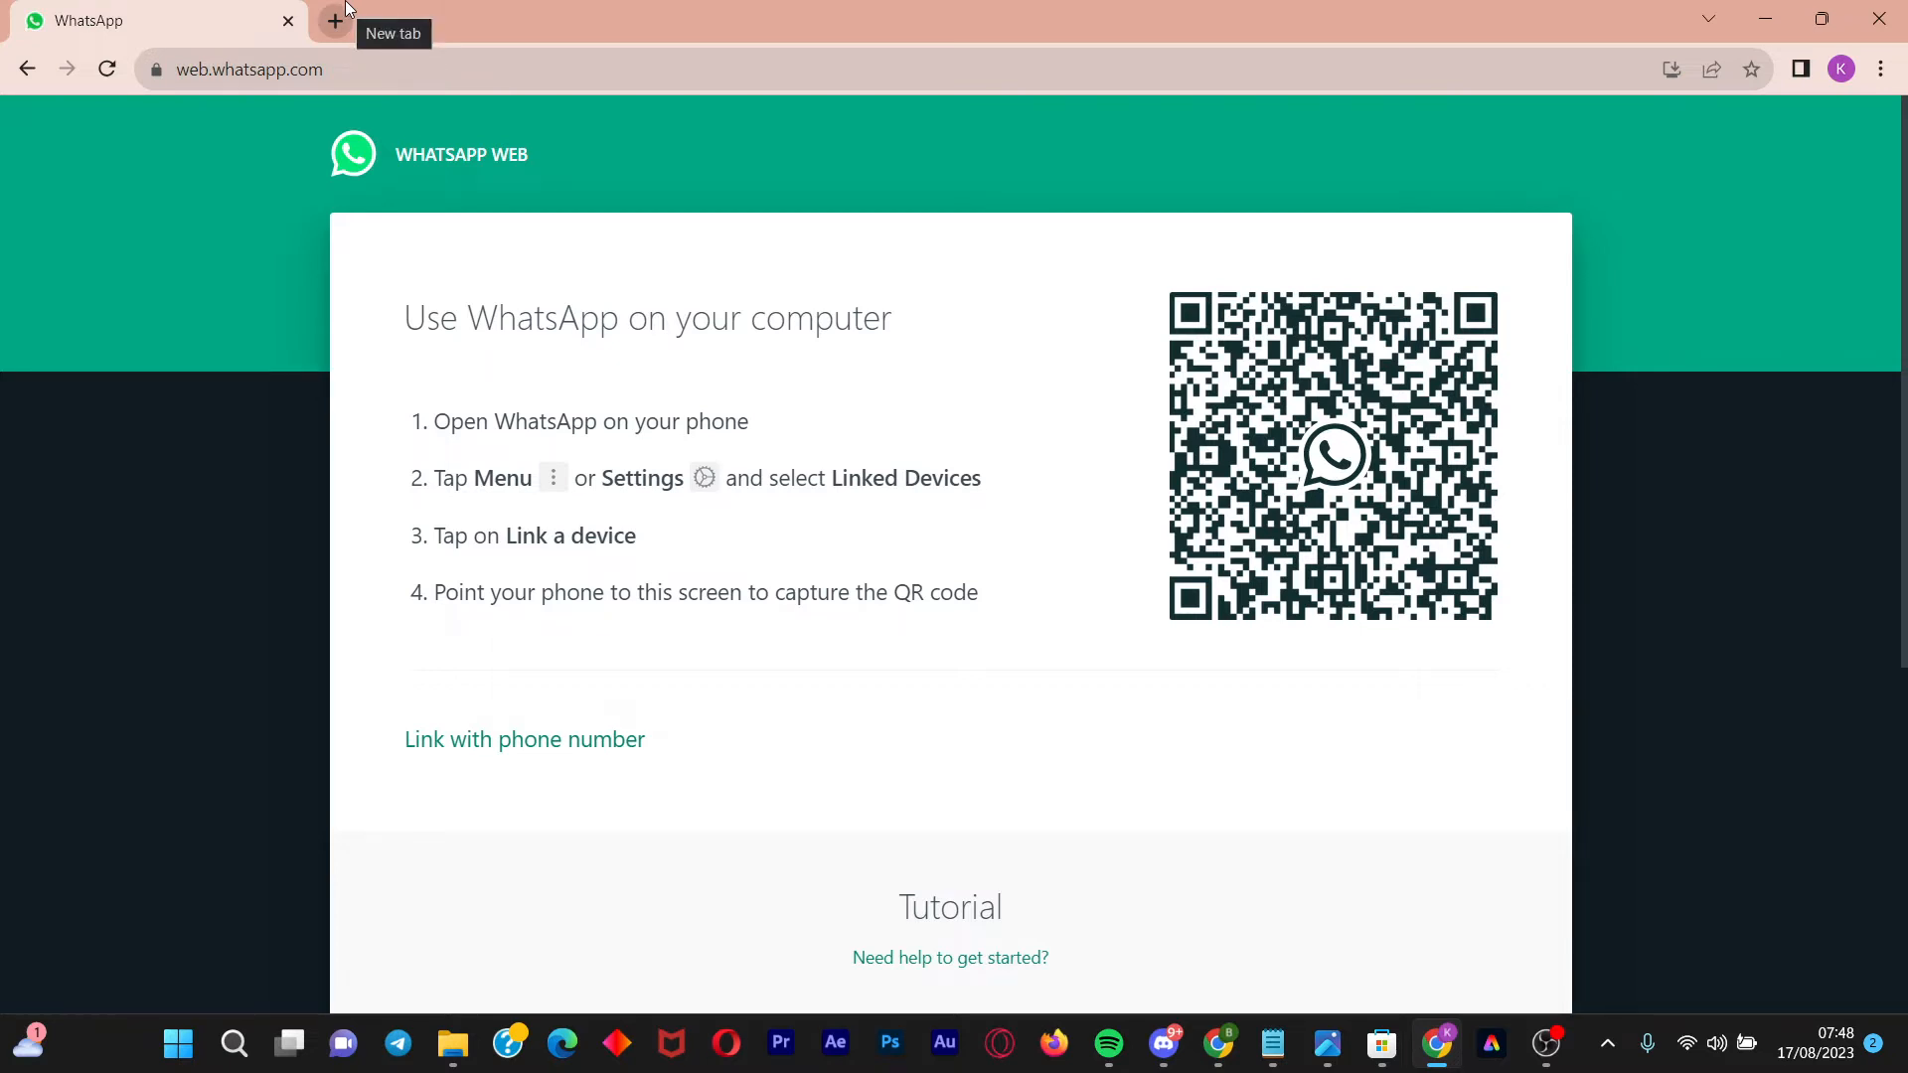
# Go to gameloop.com in a new tab and start downloading the GameLoop installer
pyautogui.click(332, 20)
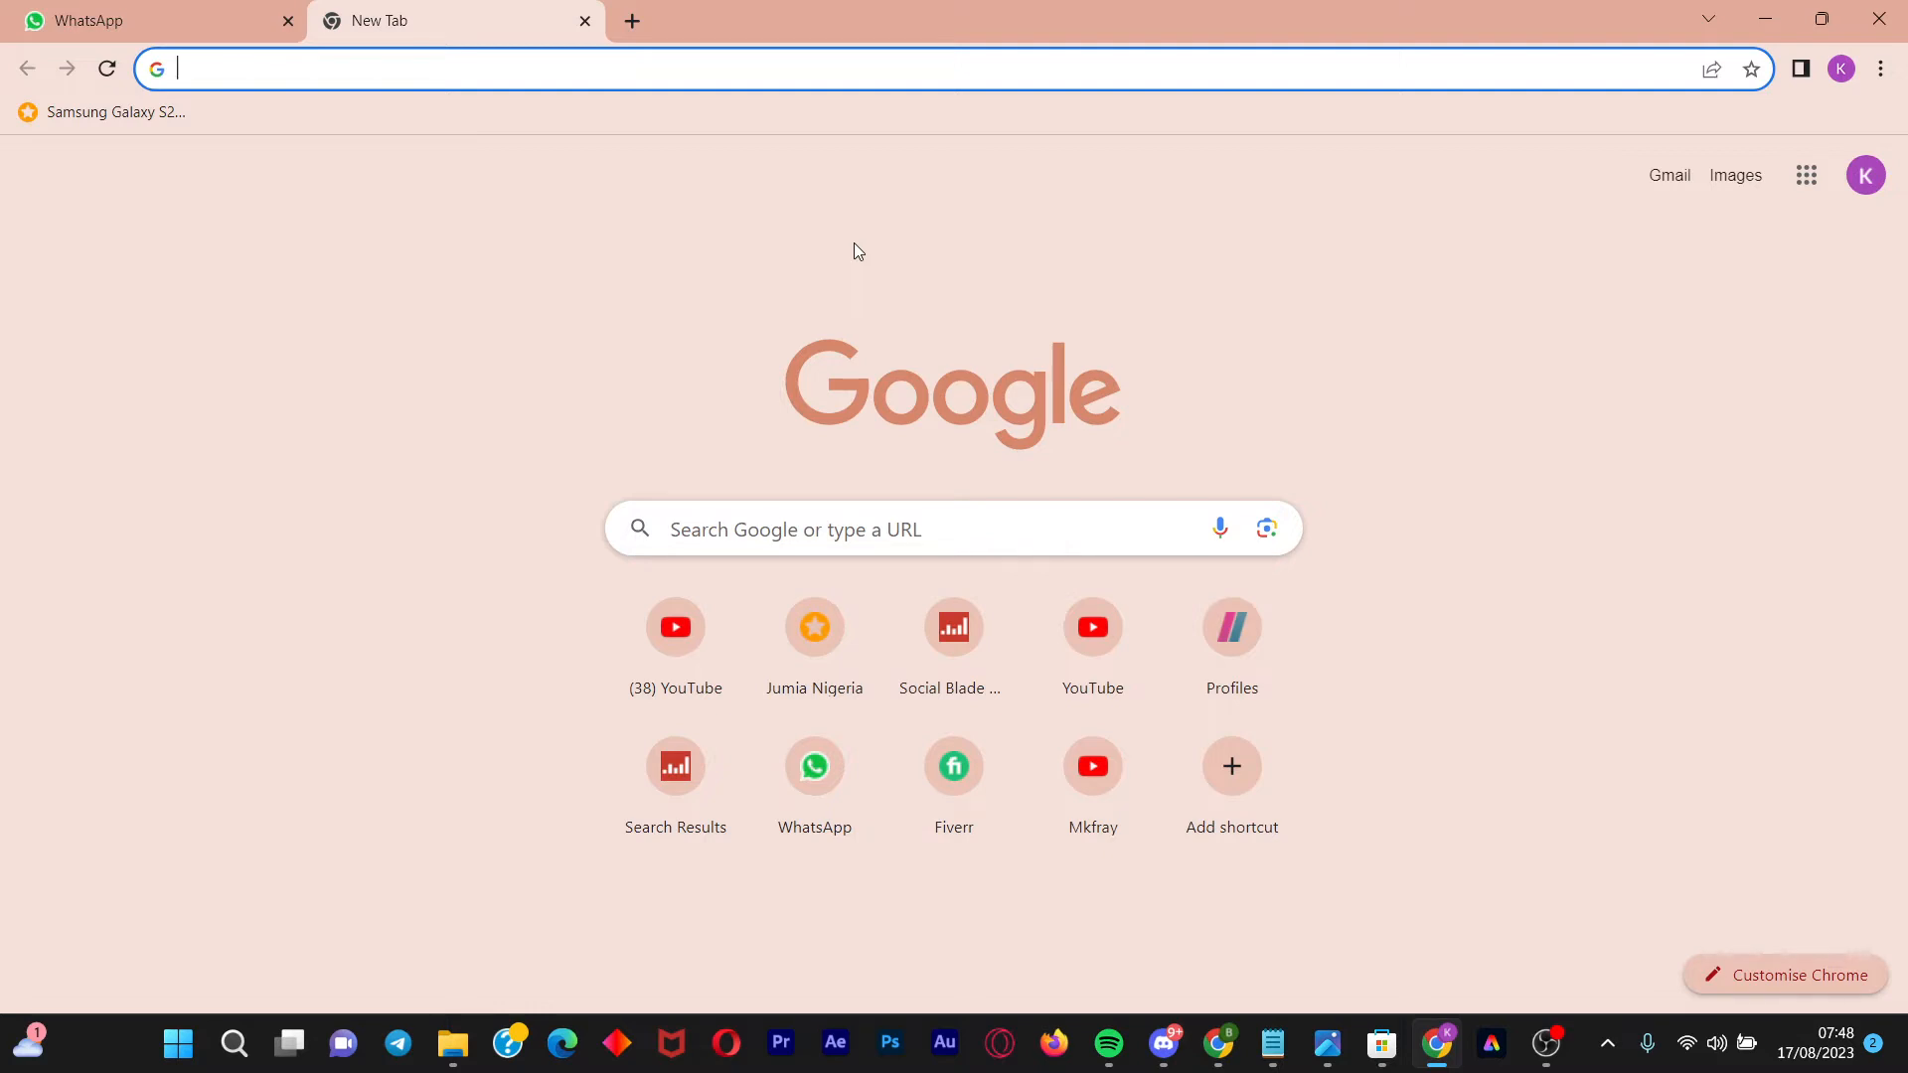
pyautogui.write('gameloop.co')
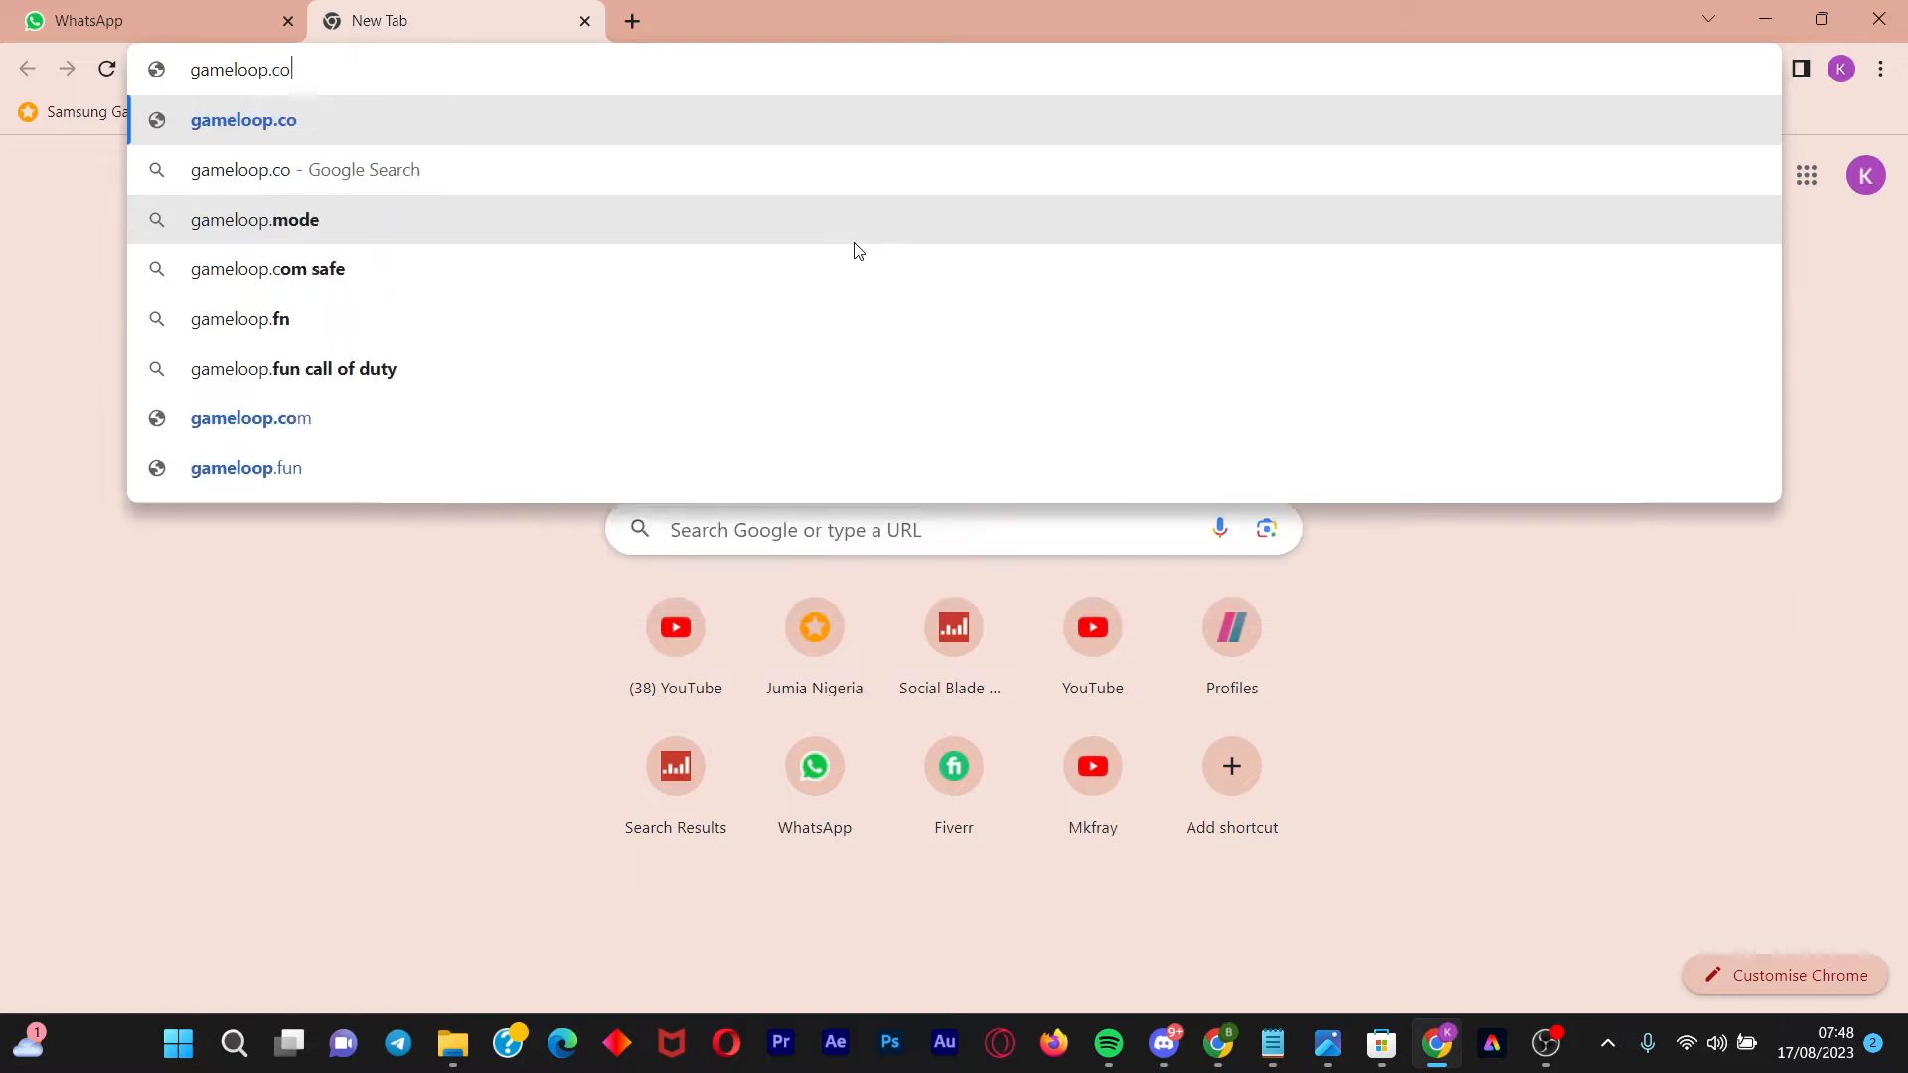
pyautogui.click(251, 418)
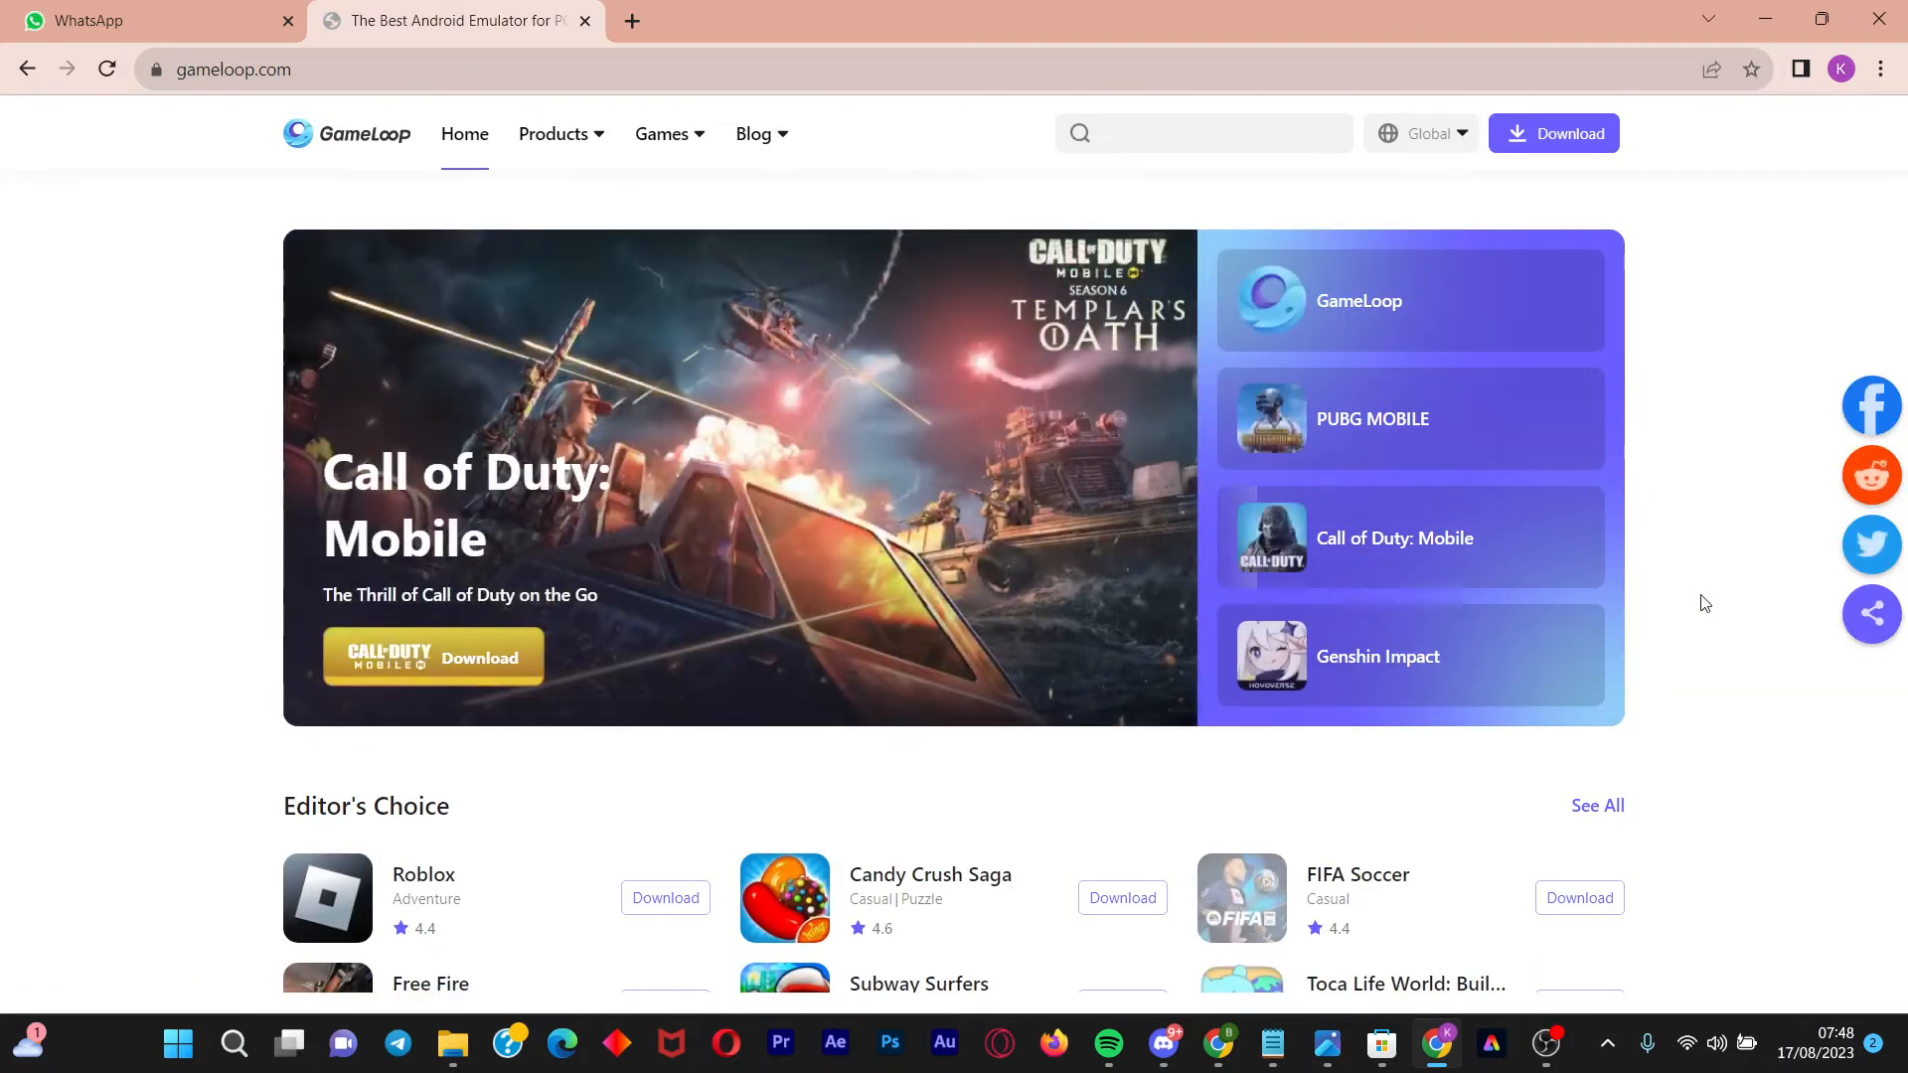
pyautogui.write('PUBG MOBILE')
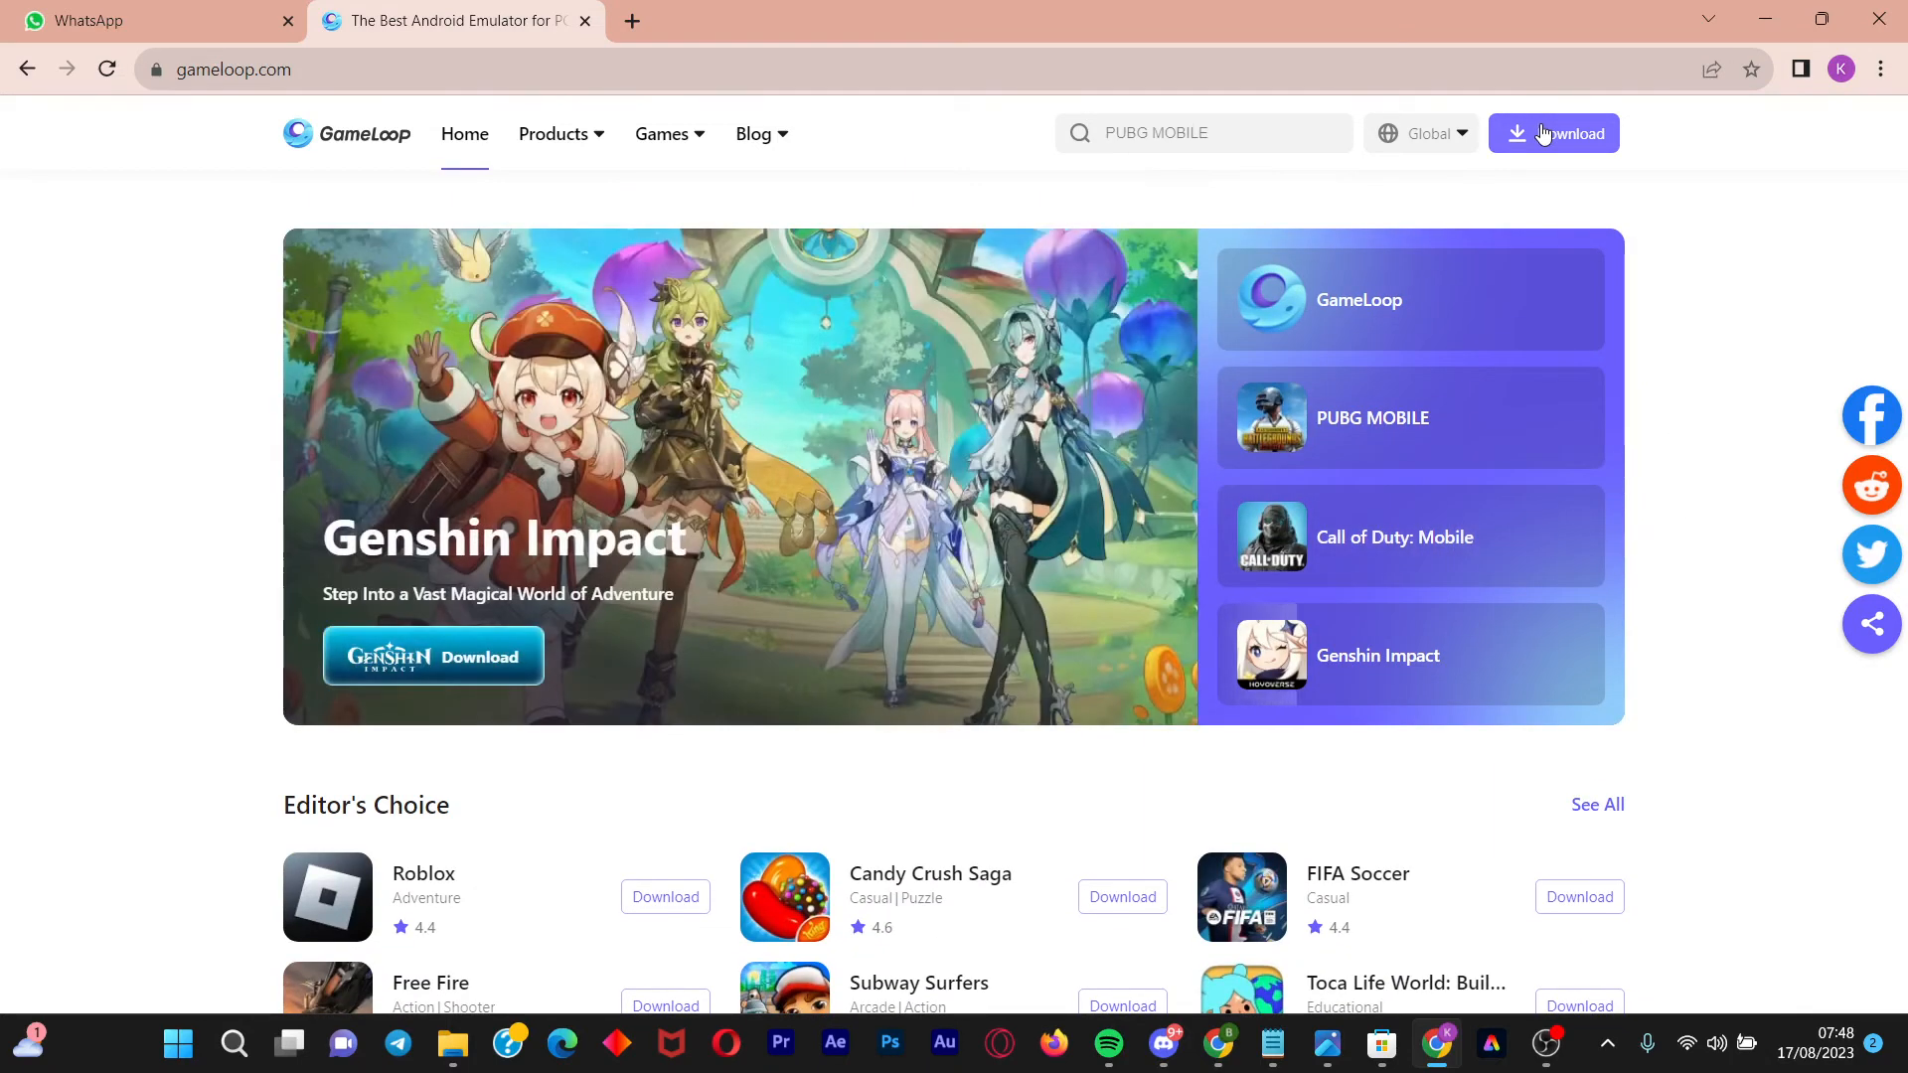
pyautogui.click(1759, 69)
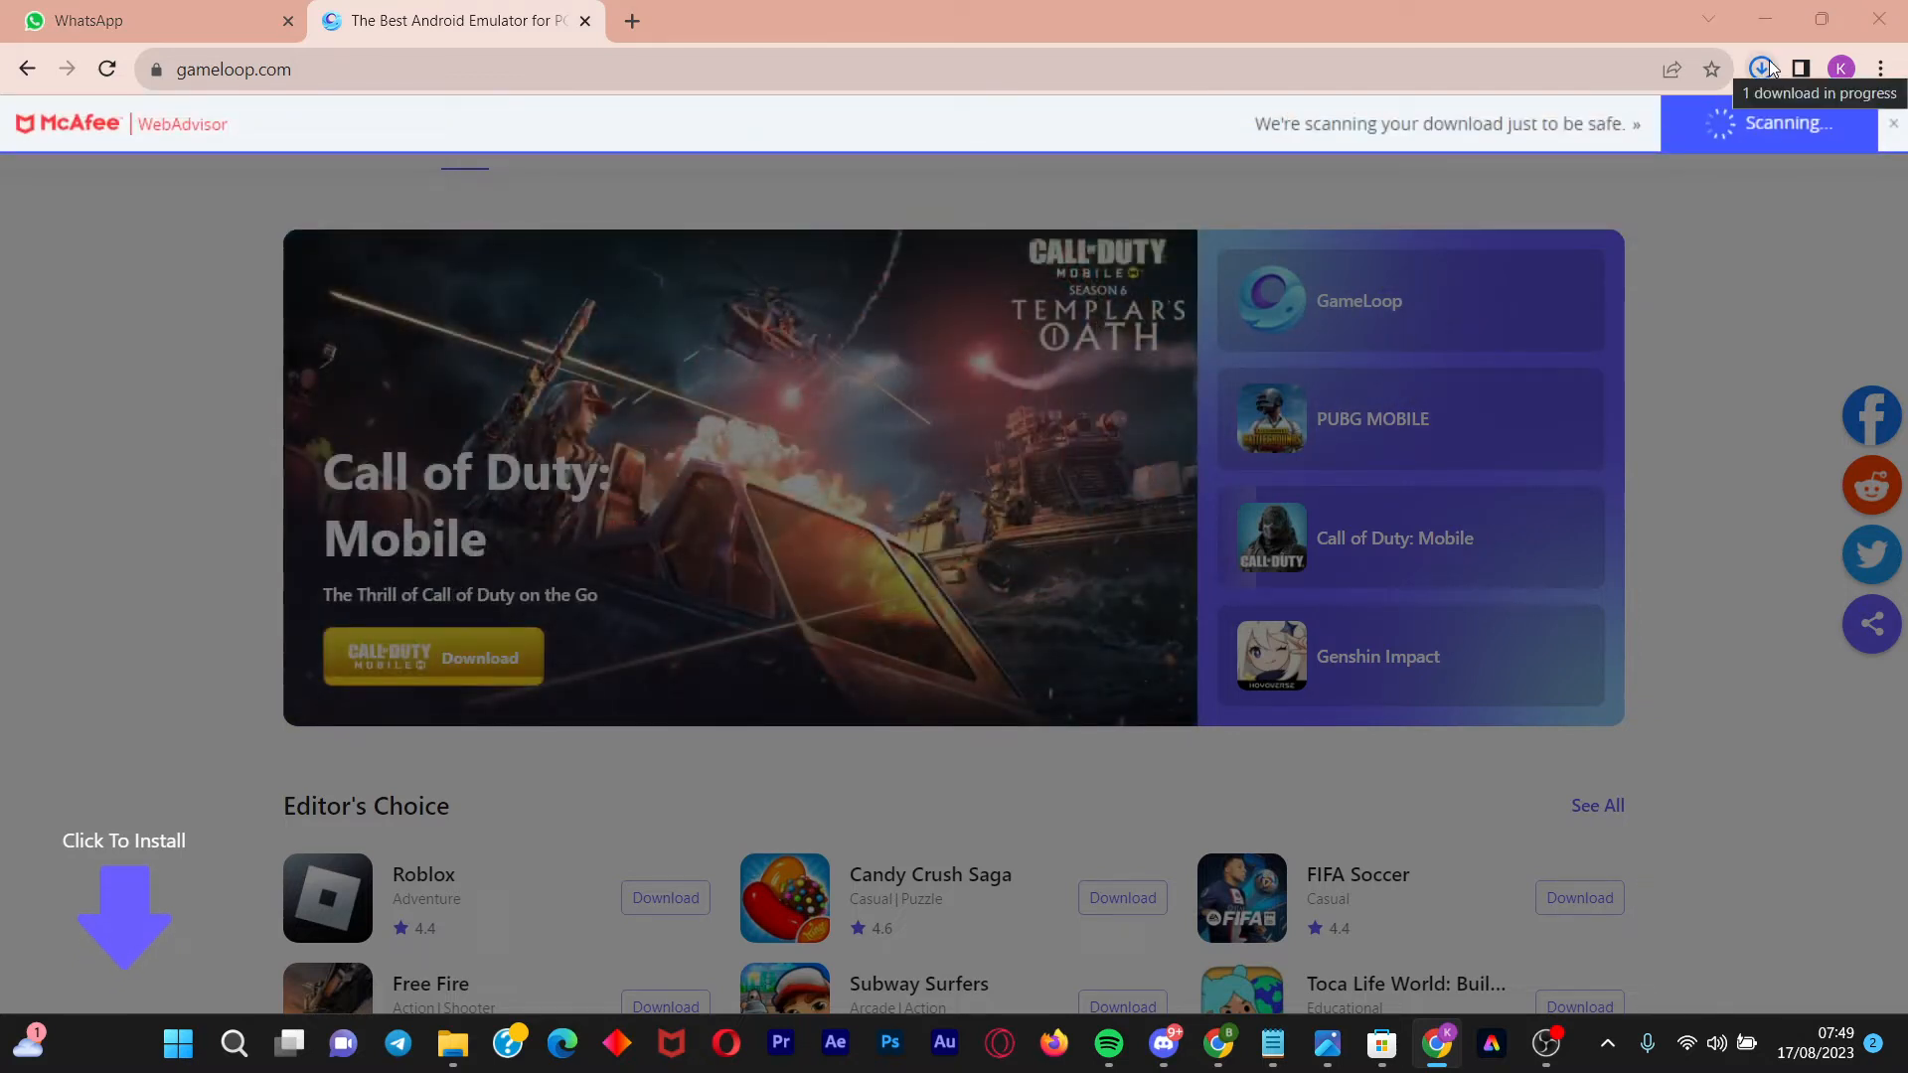
# Run the downloaded GameLoop installer and install GameLoop until Start appears
pyautogui.click(1760, 67)
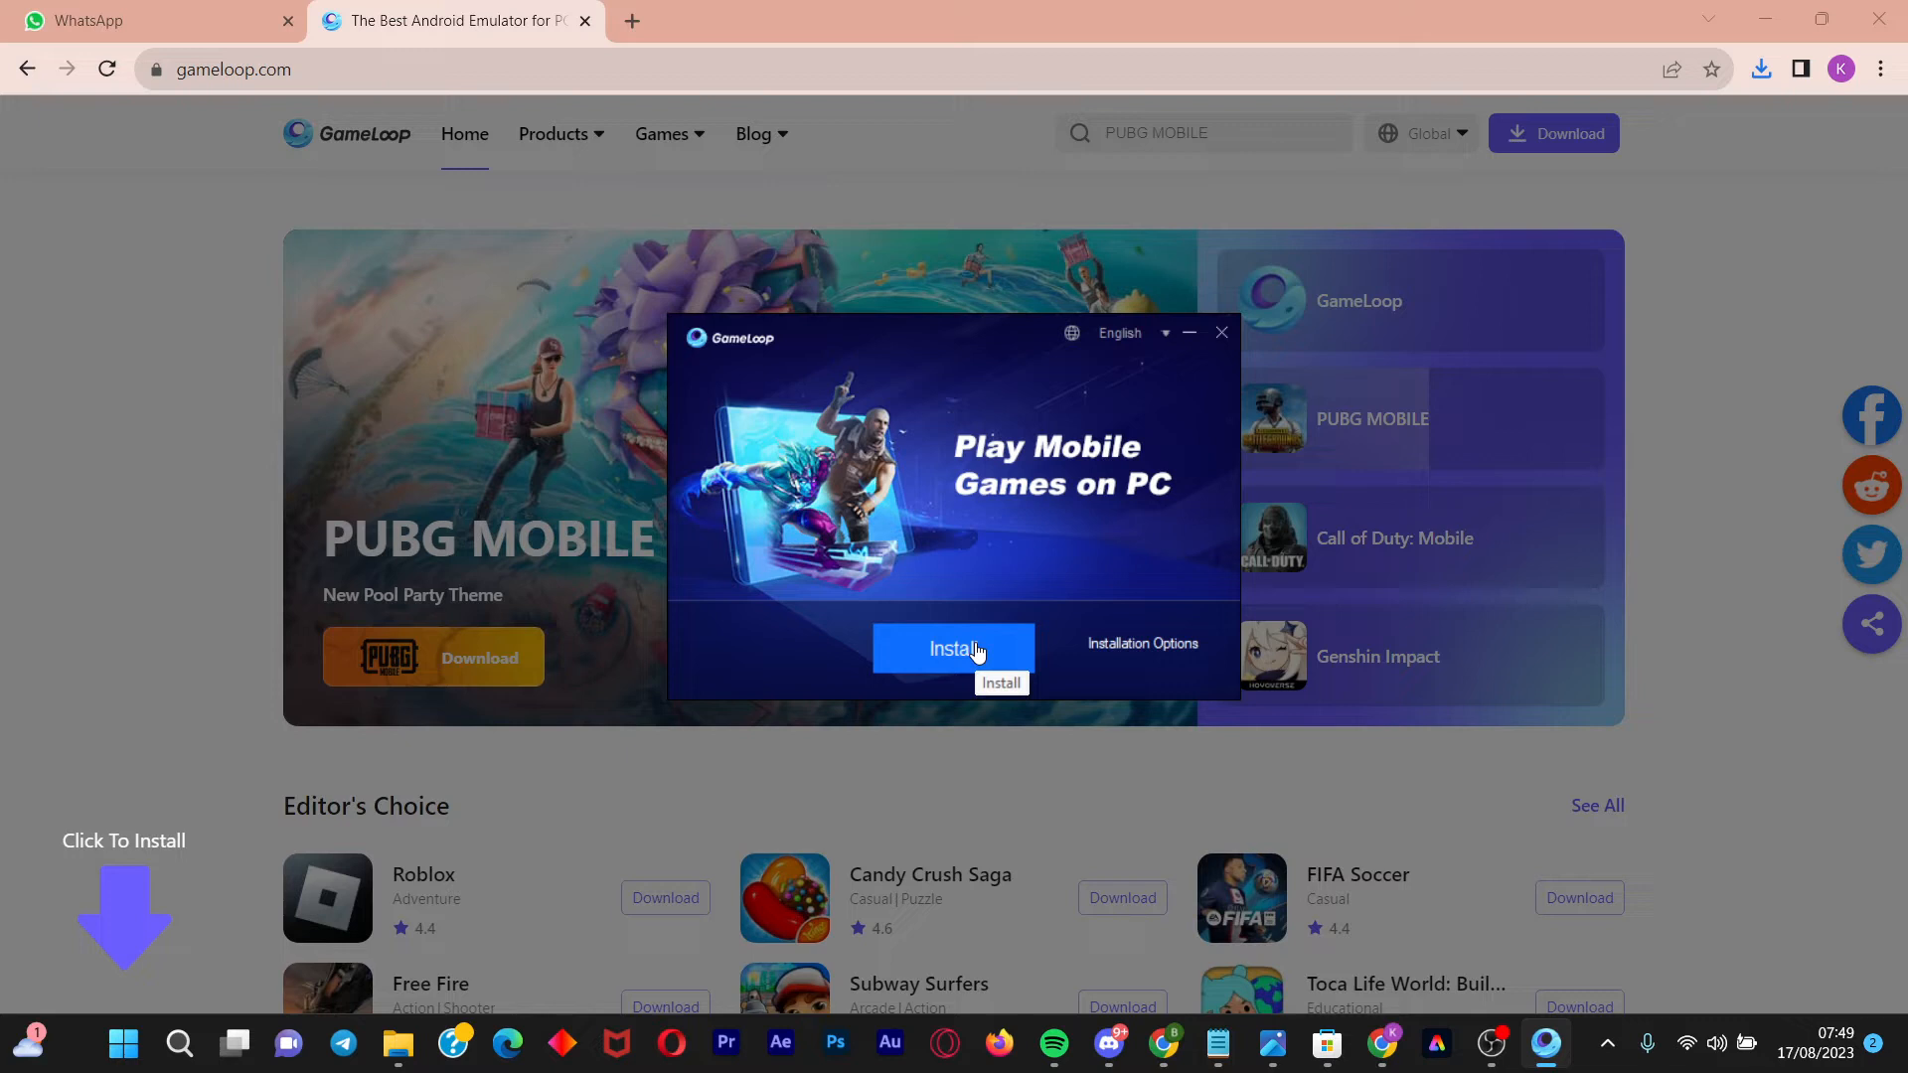
pyautogui.click(952, 648)
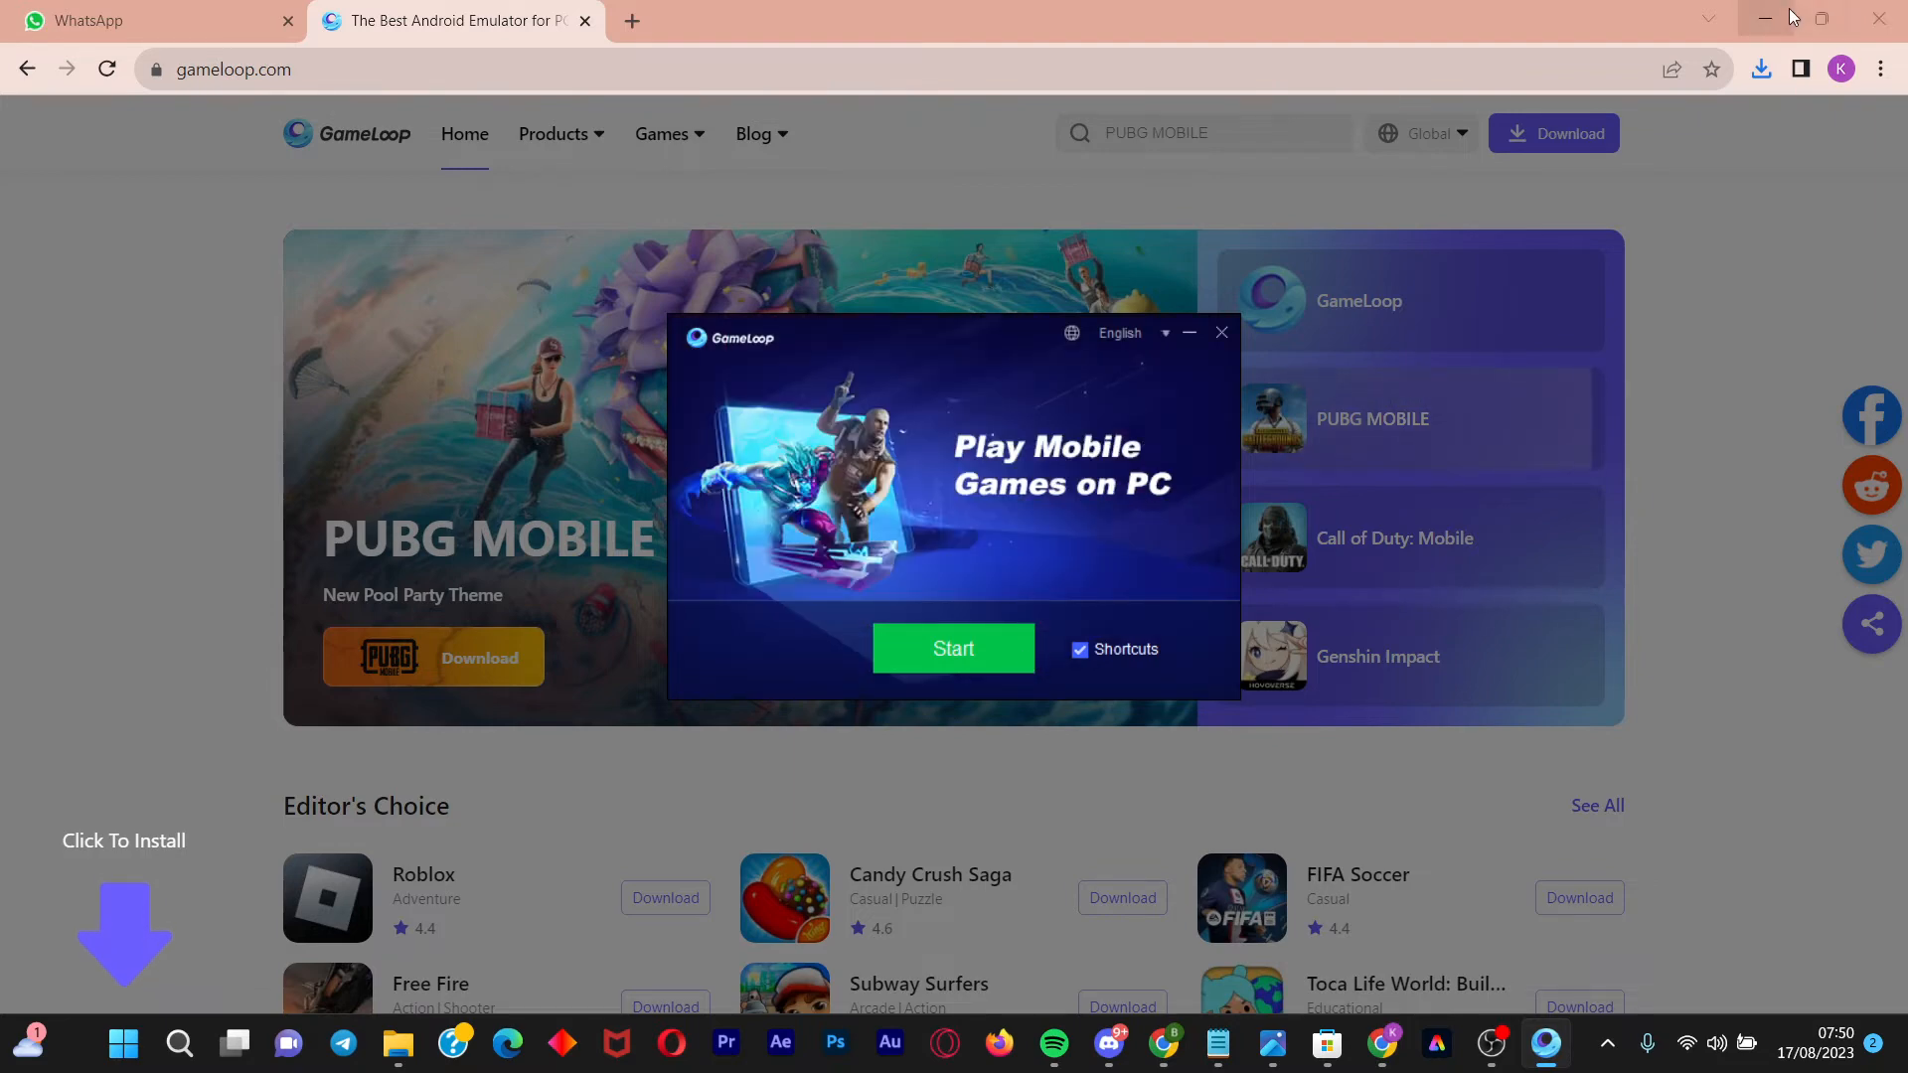
# Minimize Chrome and click Start in the finished GameLoop installer
pyautogui.click(1767, 18)
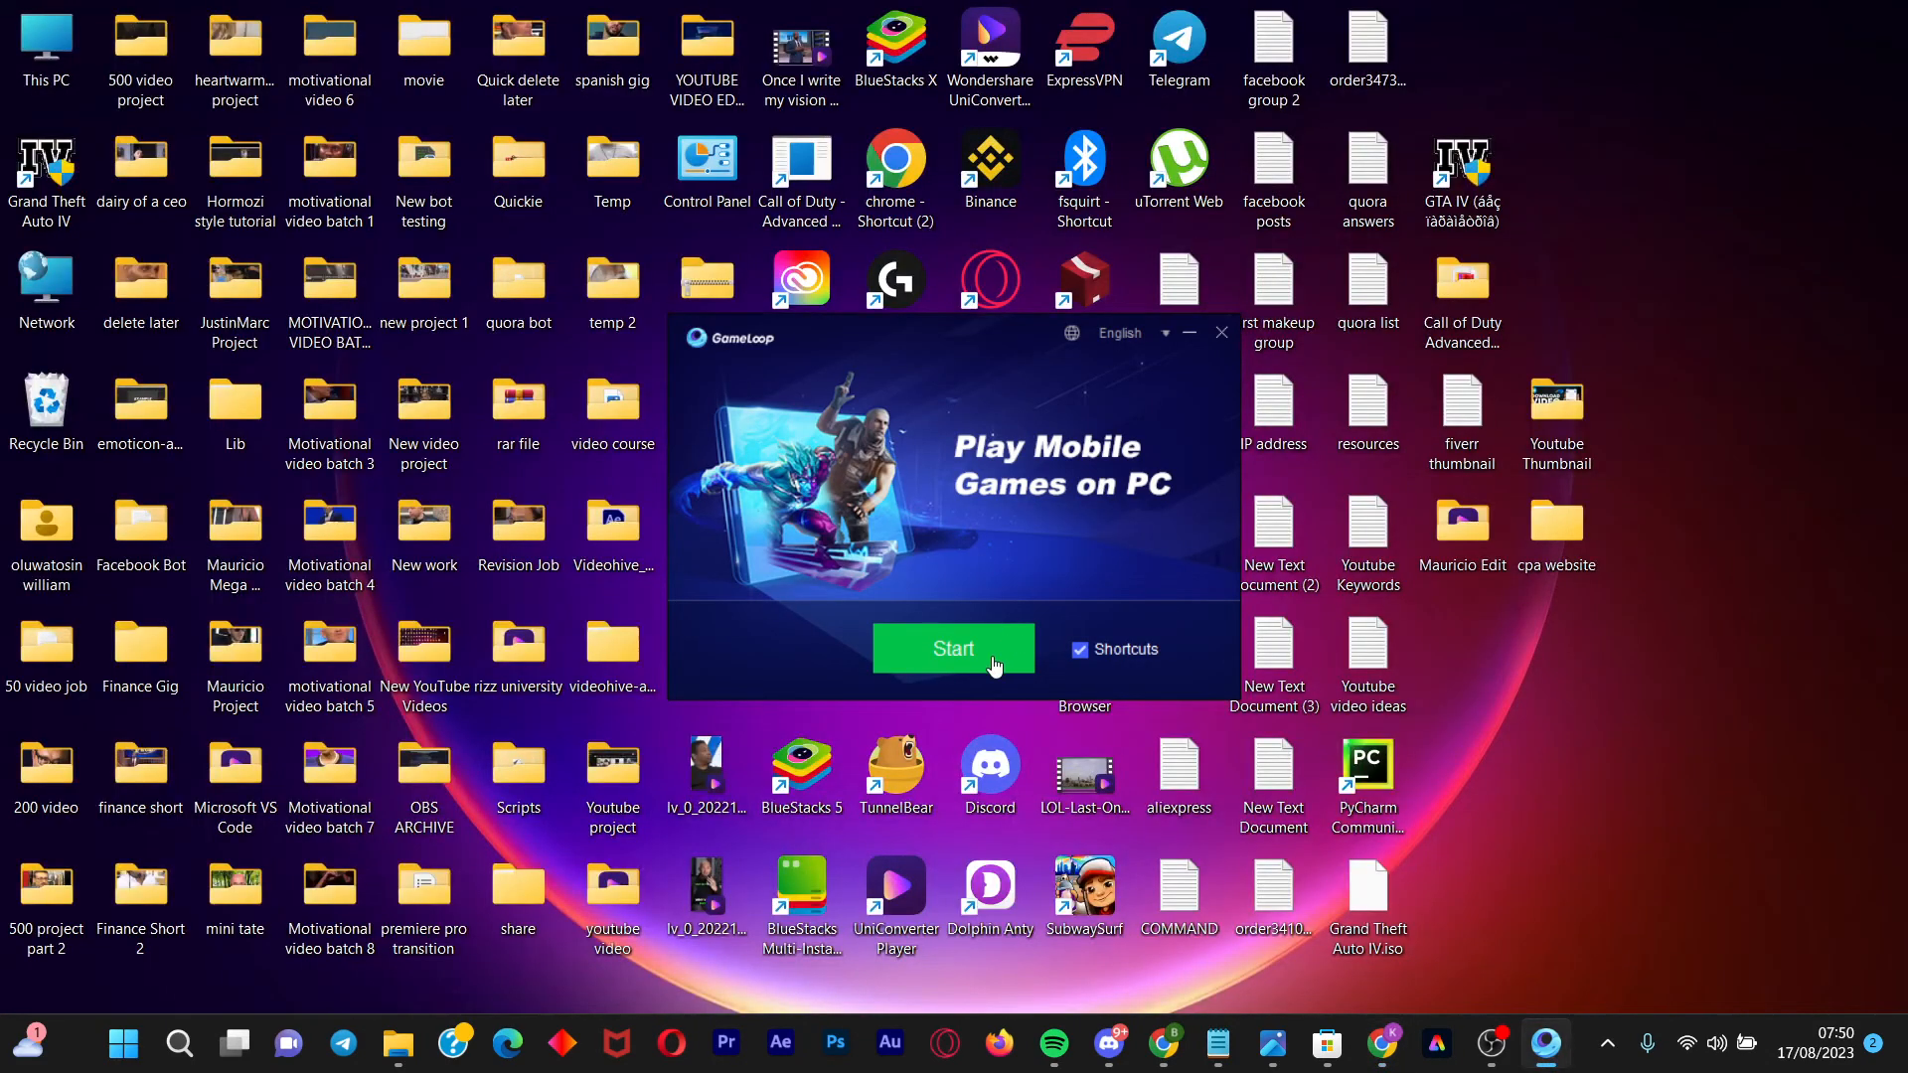
pyautogui.click(1221, 332)
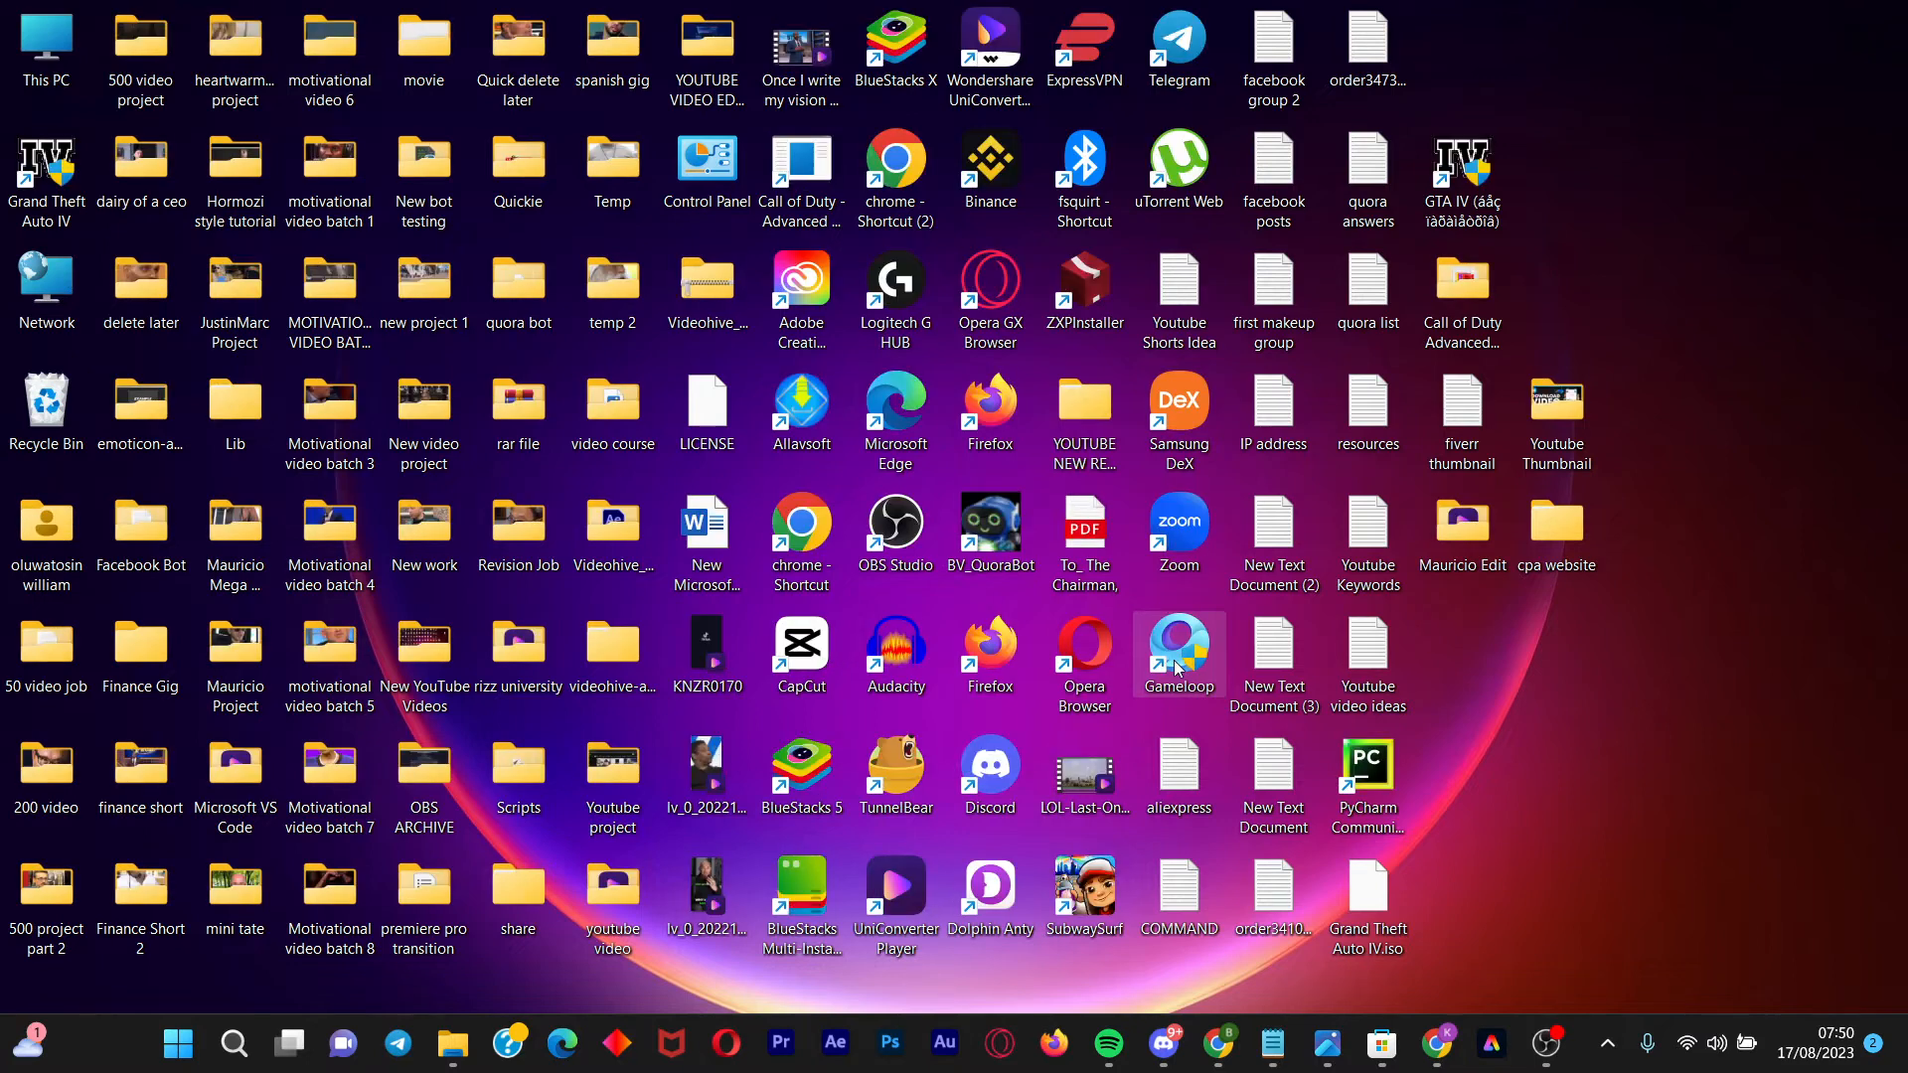
pyautogui.moveTo(1197, 674)
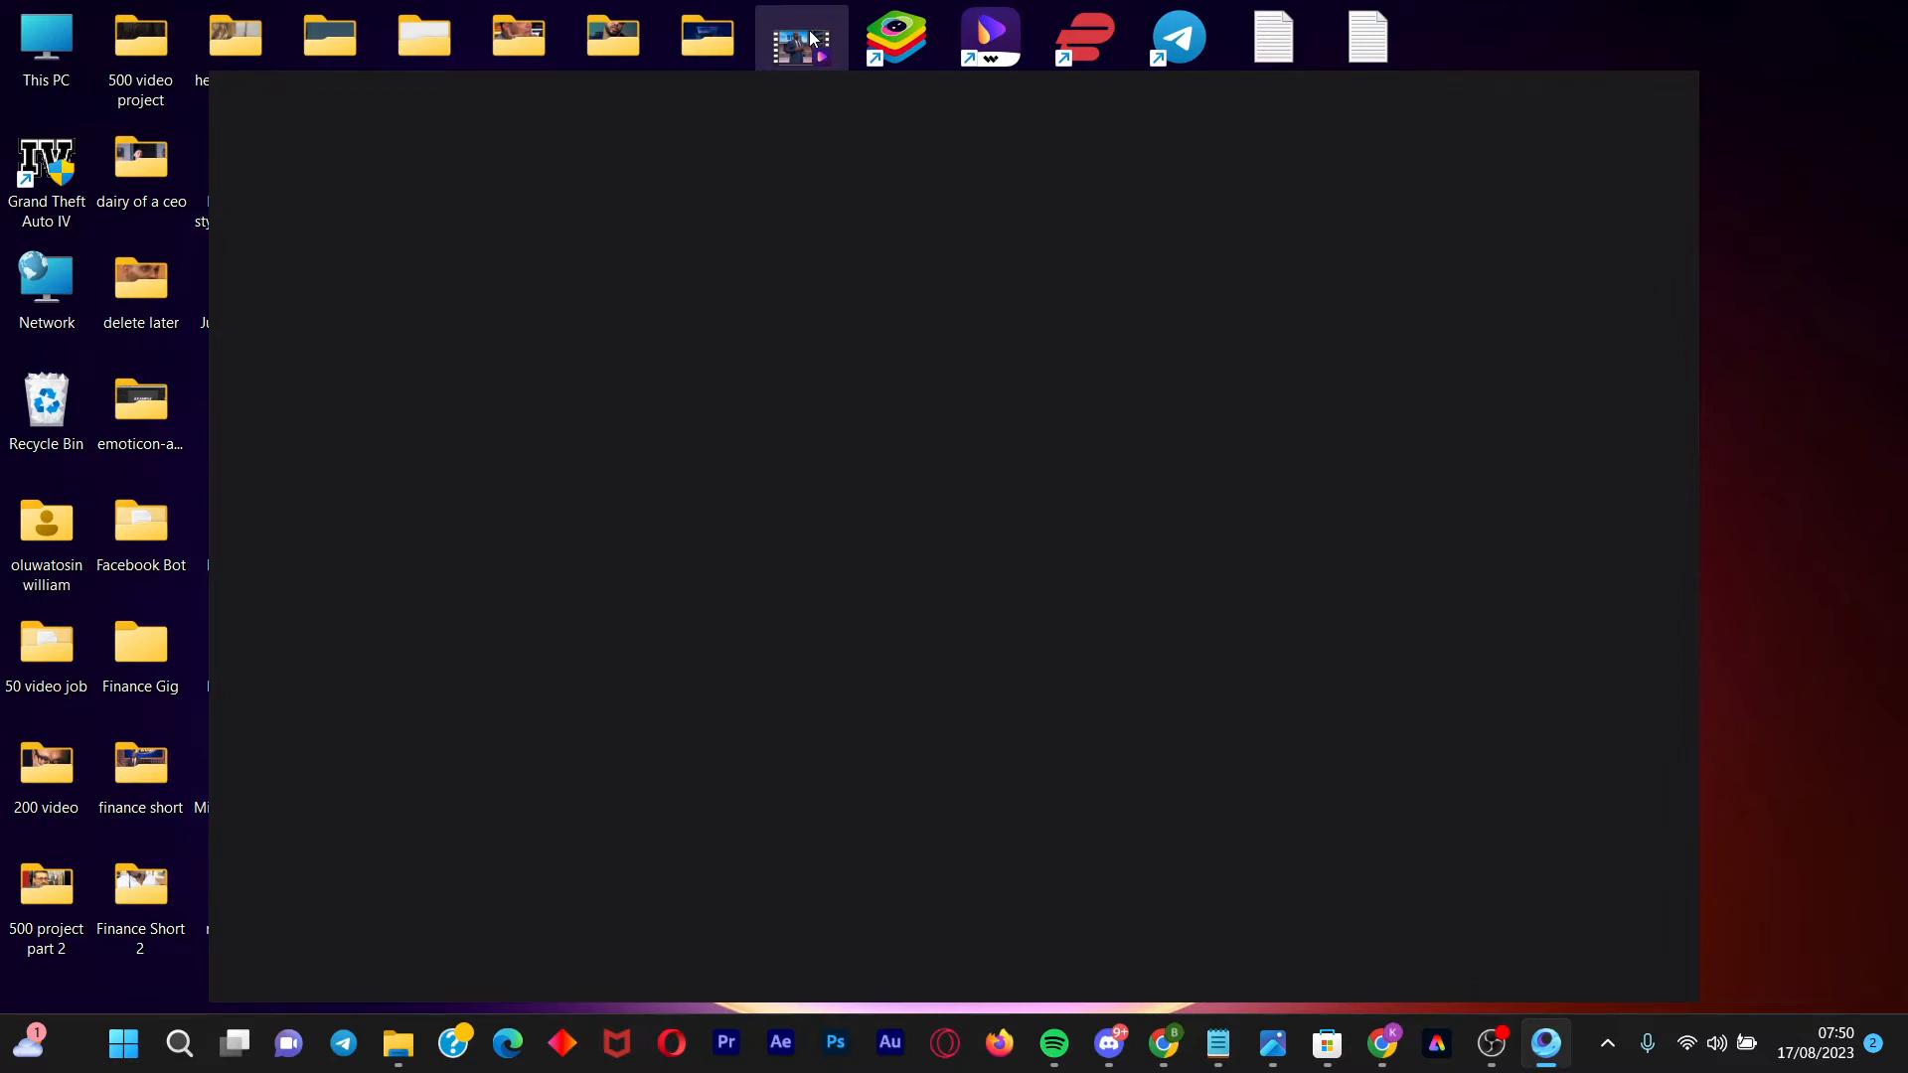
# Let the GameLoop window finish loading its Home tab of featured games
pyautogui.click(802, 38)
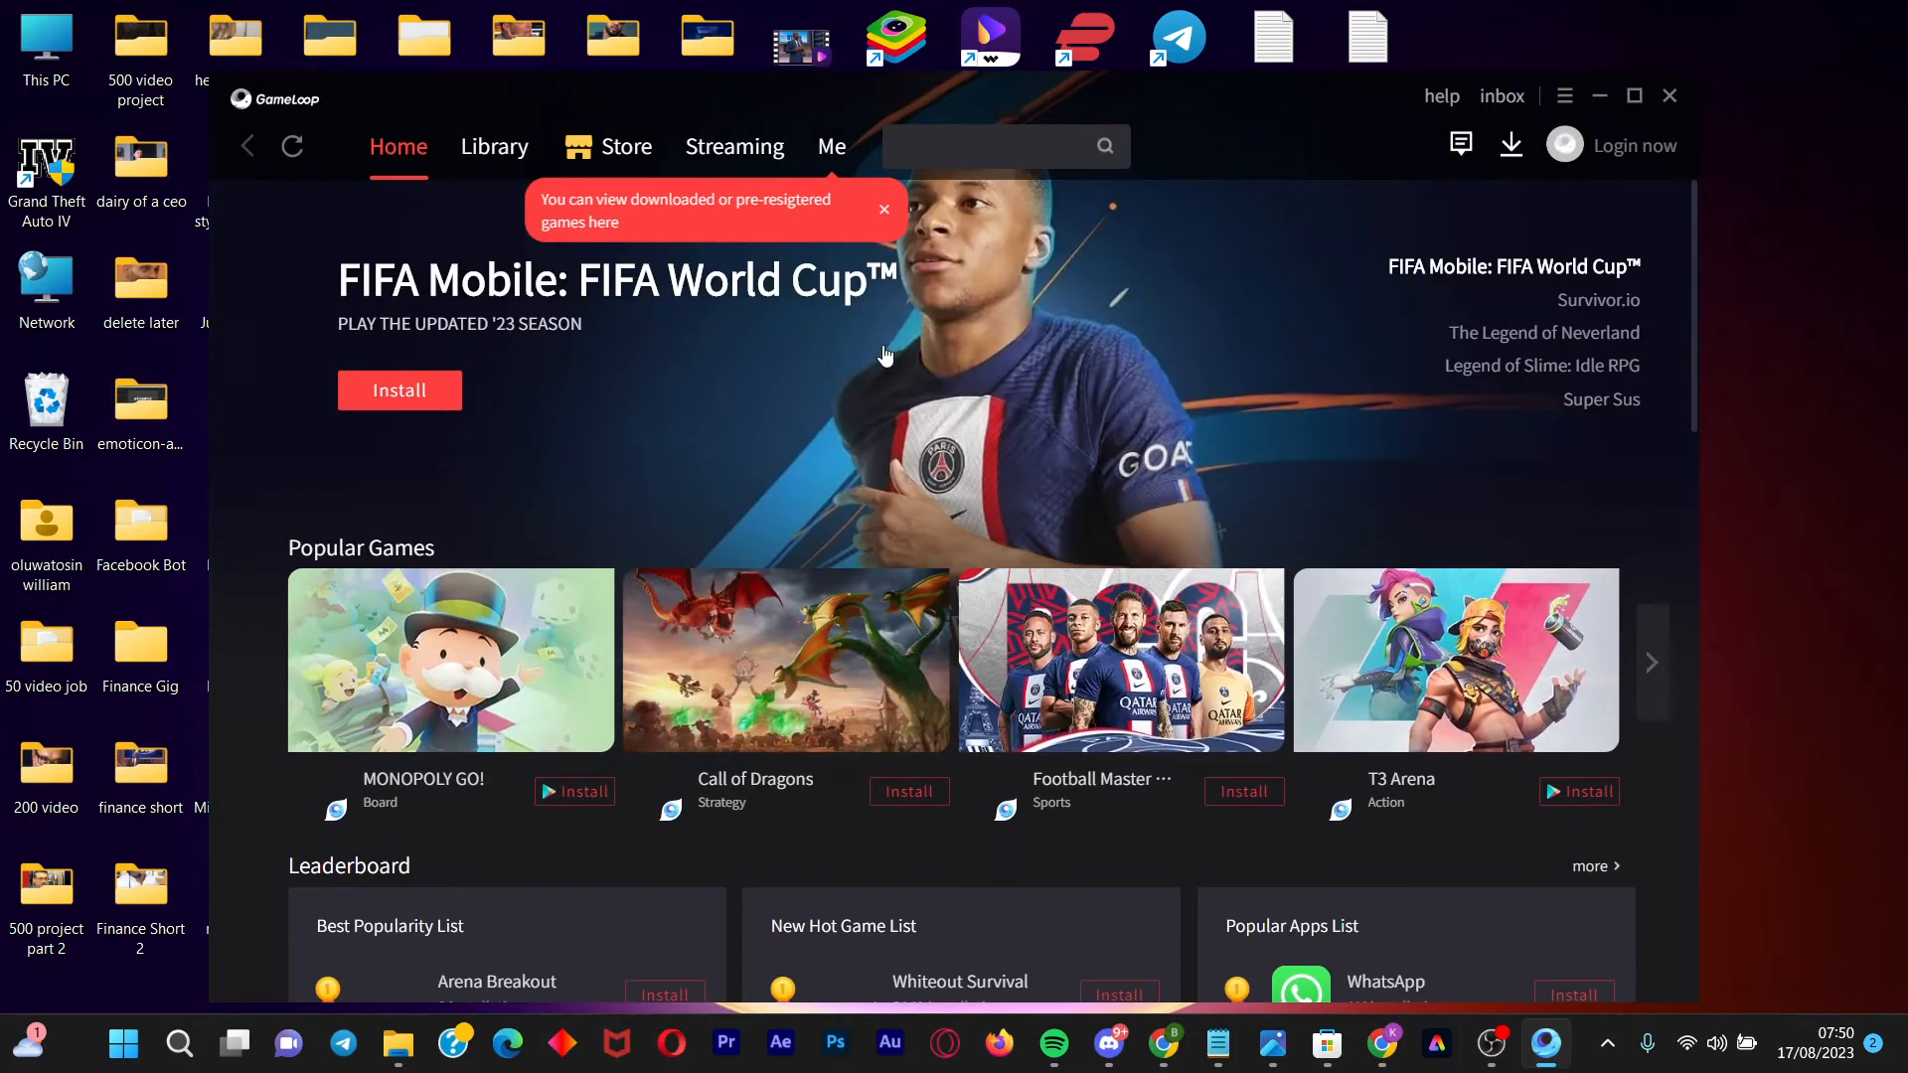
pyautogui.click(986, 159)
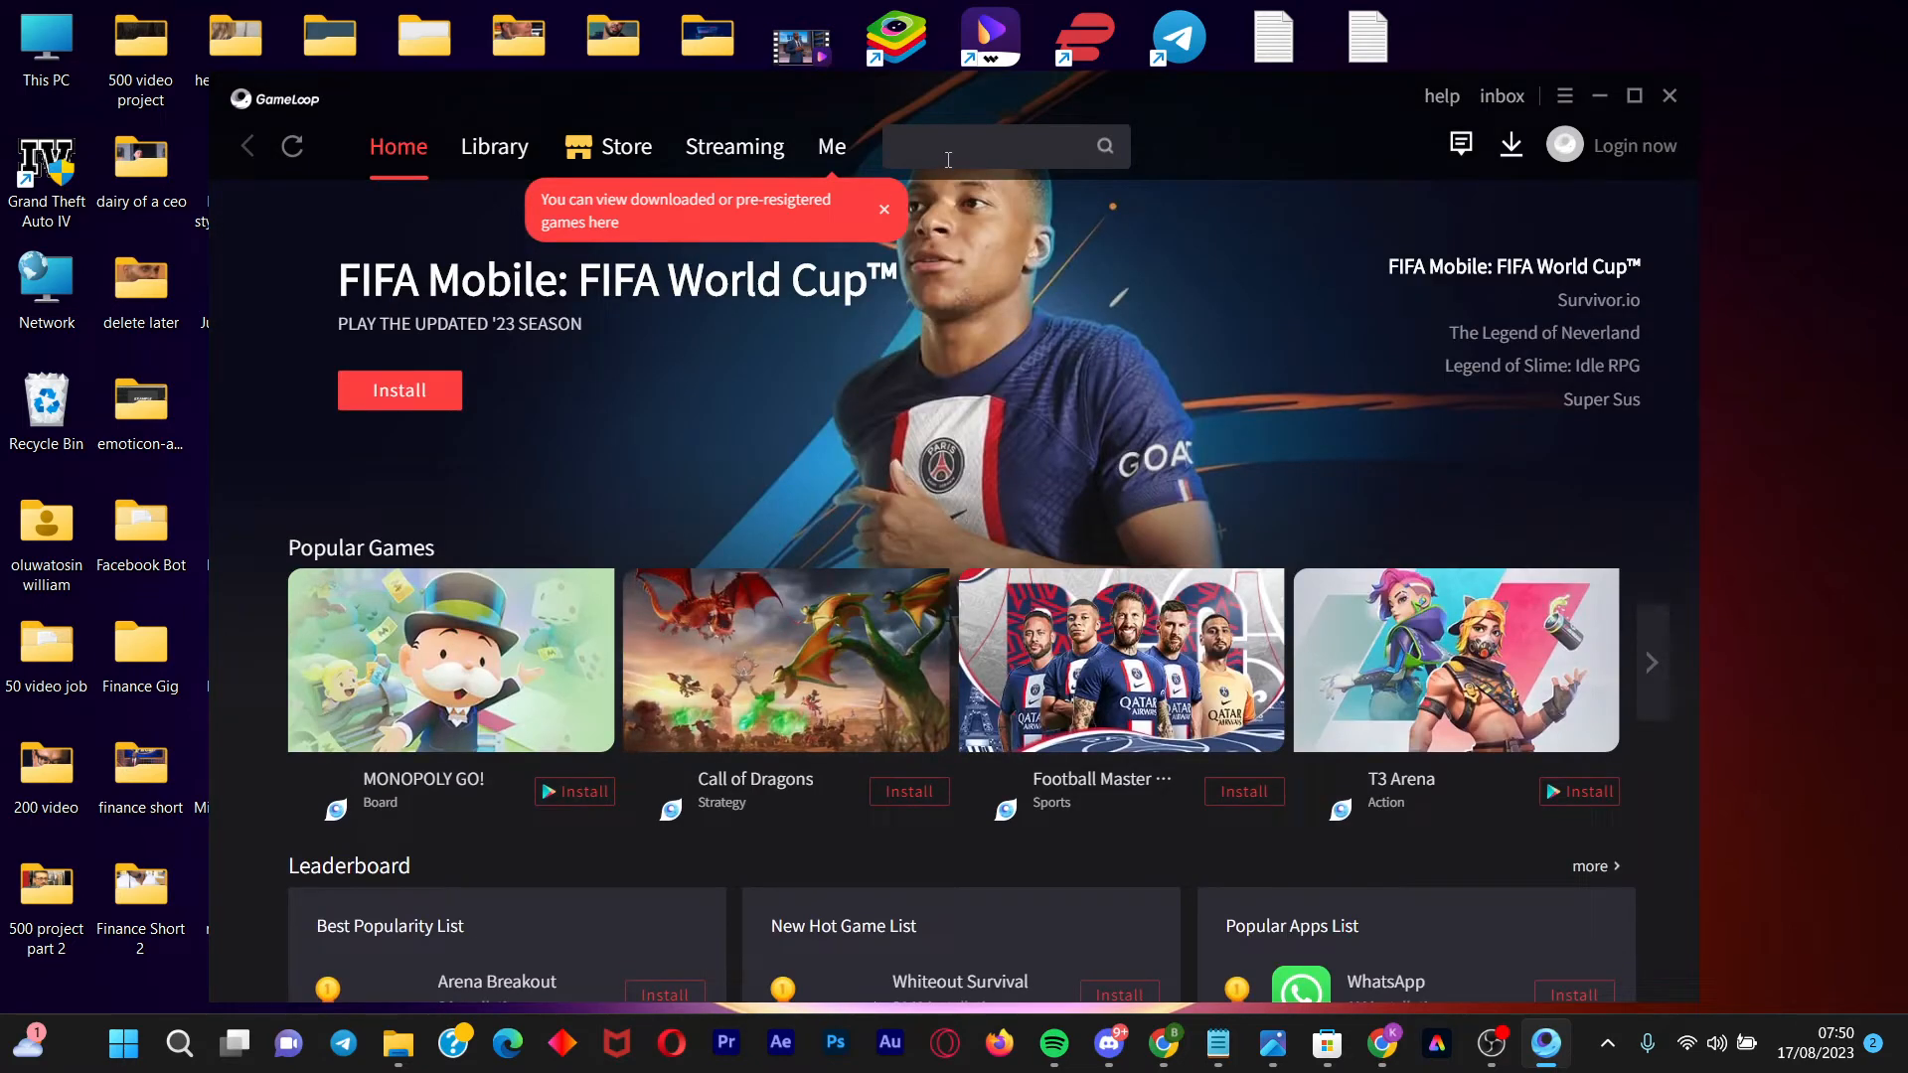
# Search 'whatsapp', install WhatsApp with the required Google Play component, and open it
pyautogui.click(985, 147)
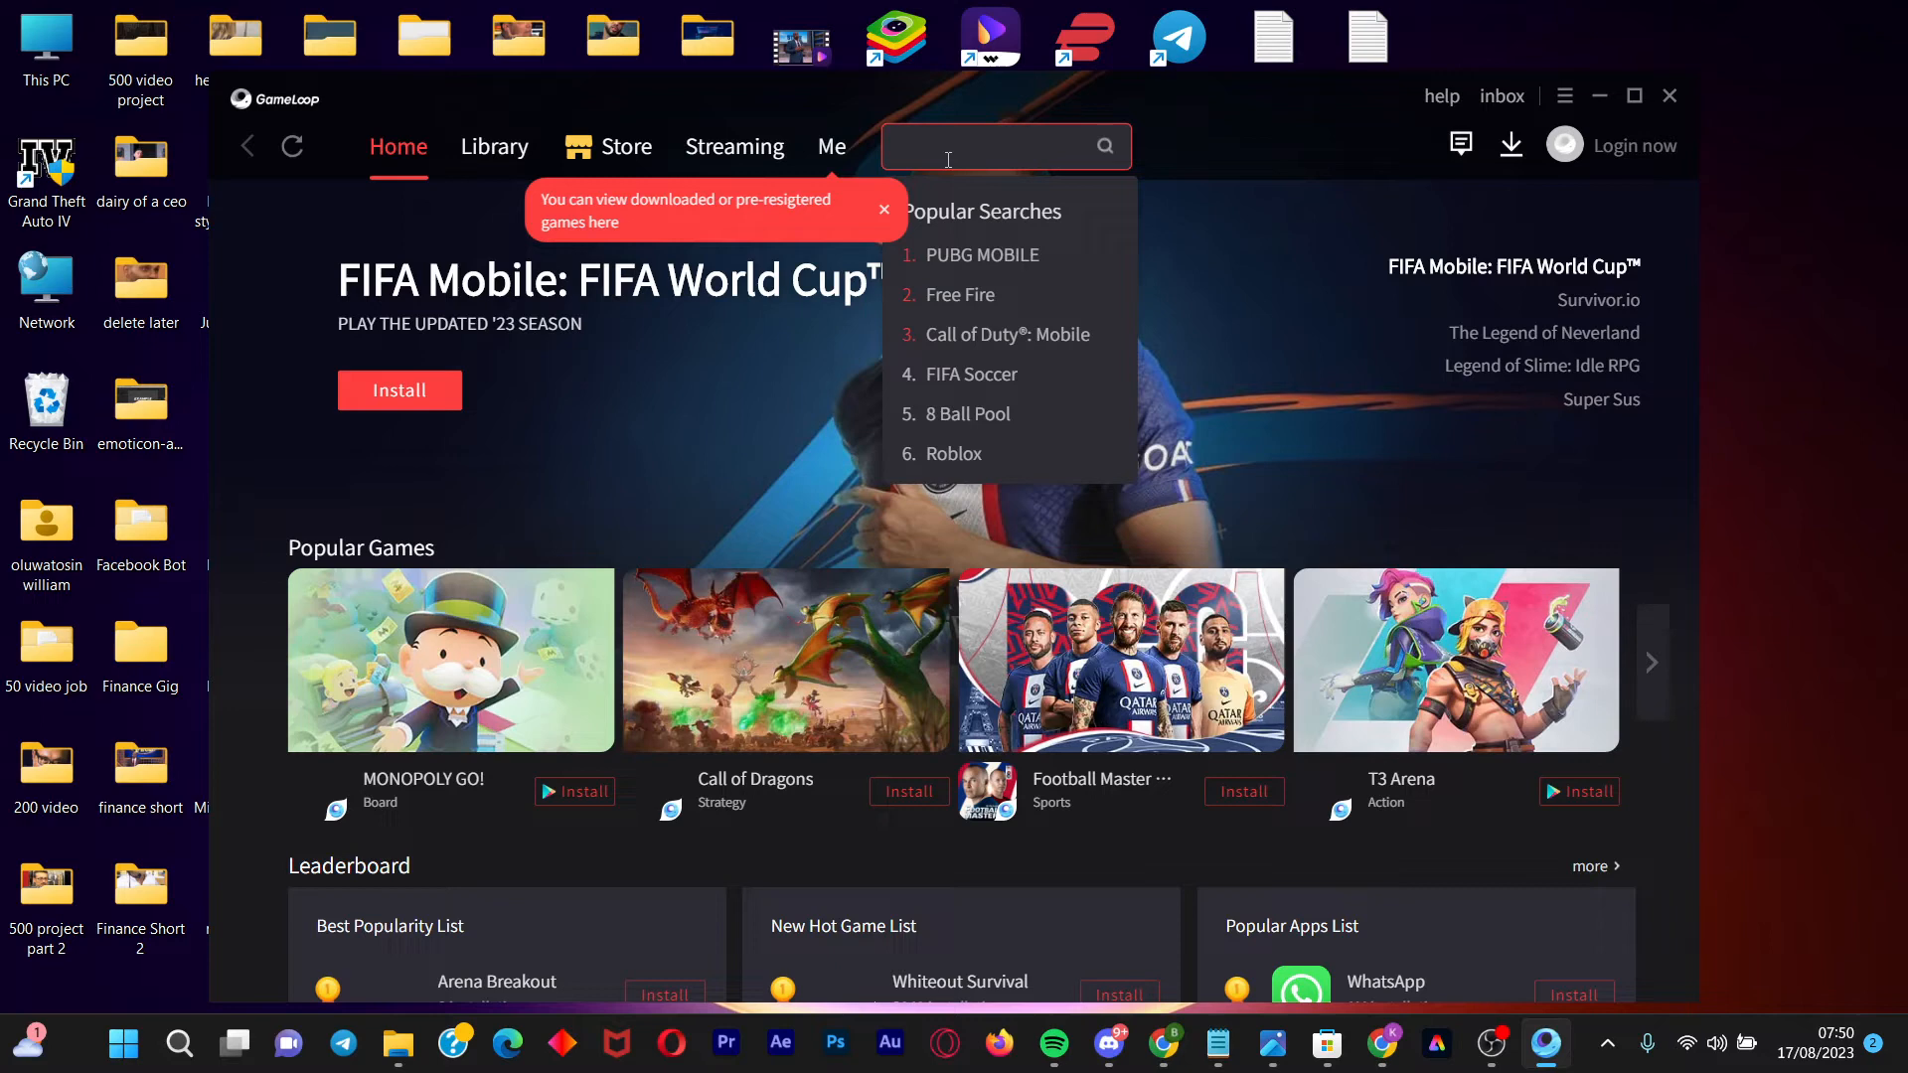
pyautogui.write('whatsapp')
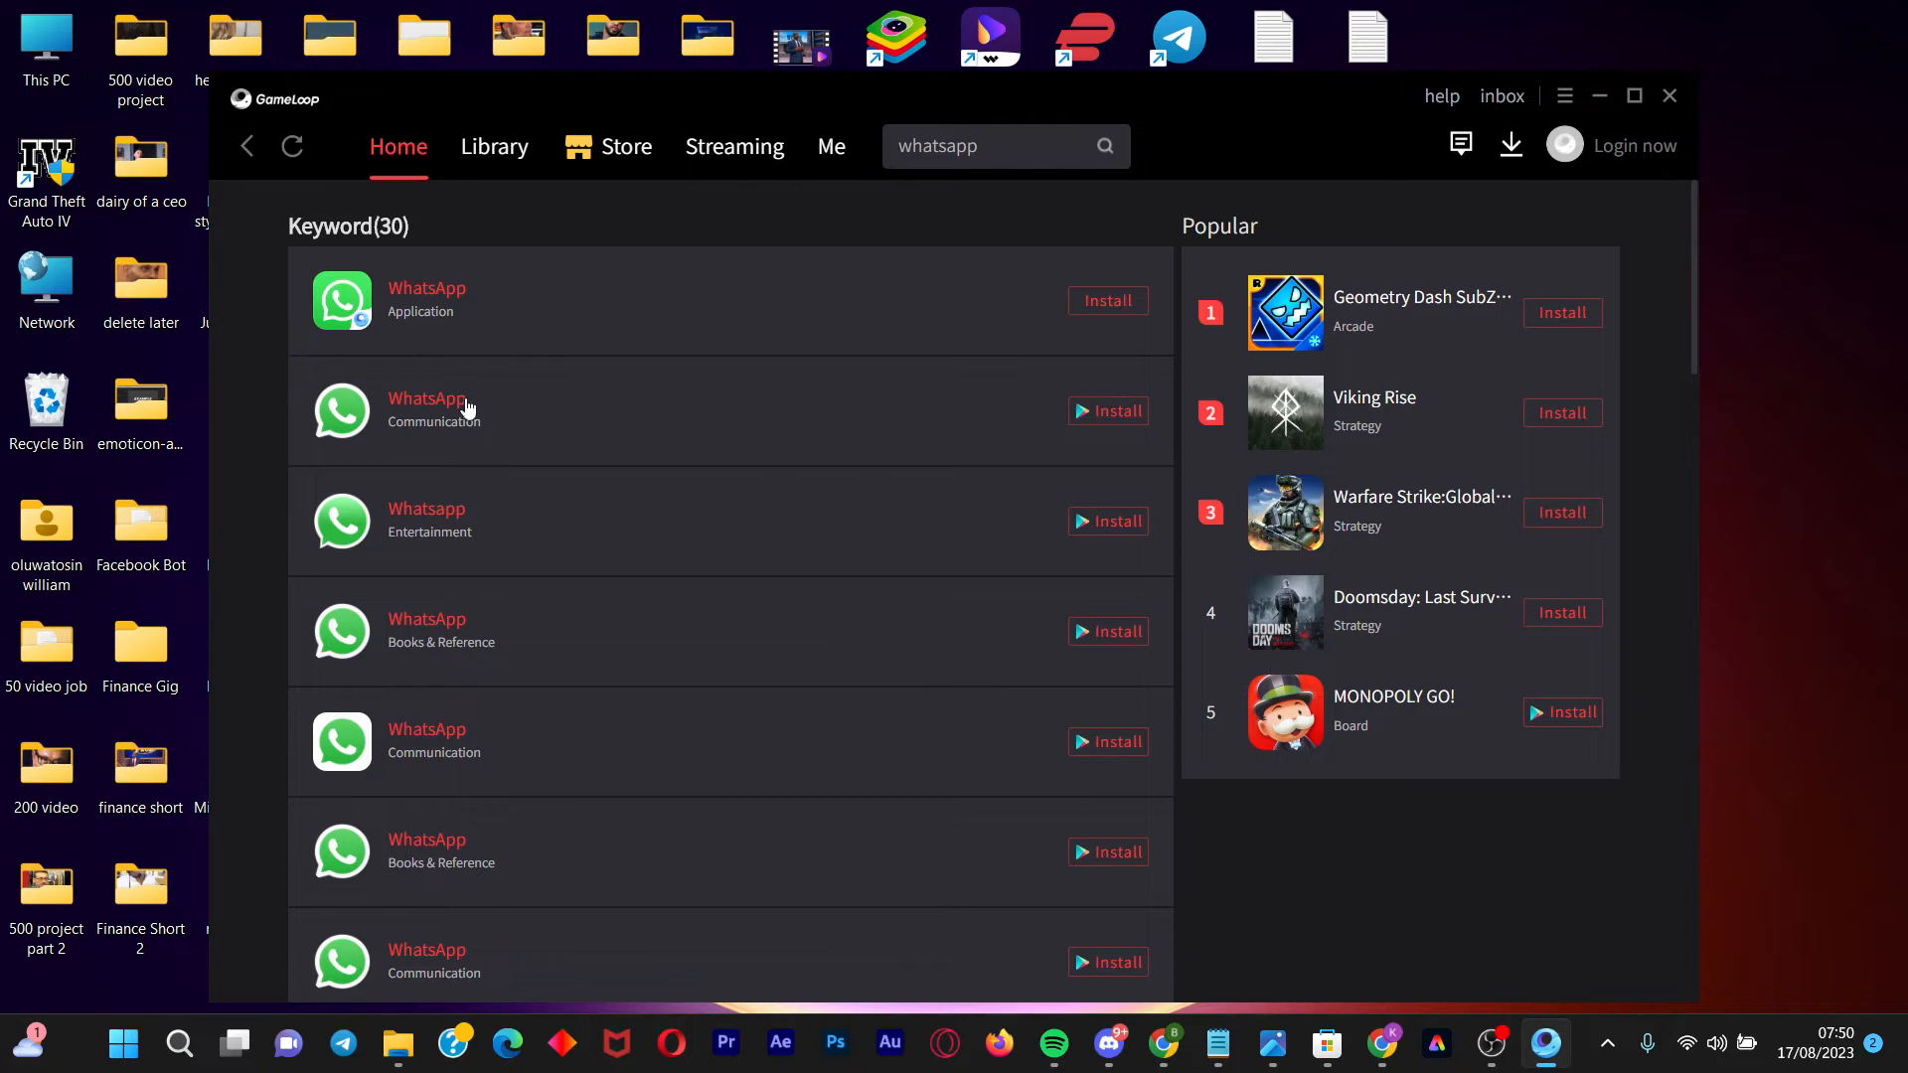
pyautogui.moveTo(458, 411)
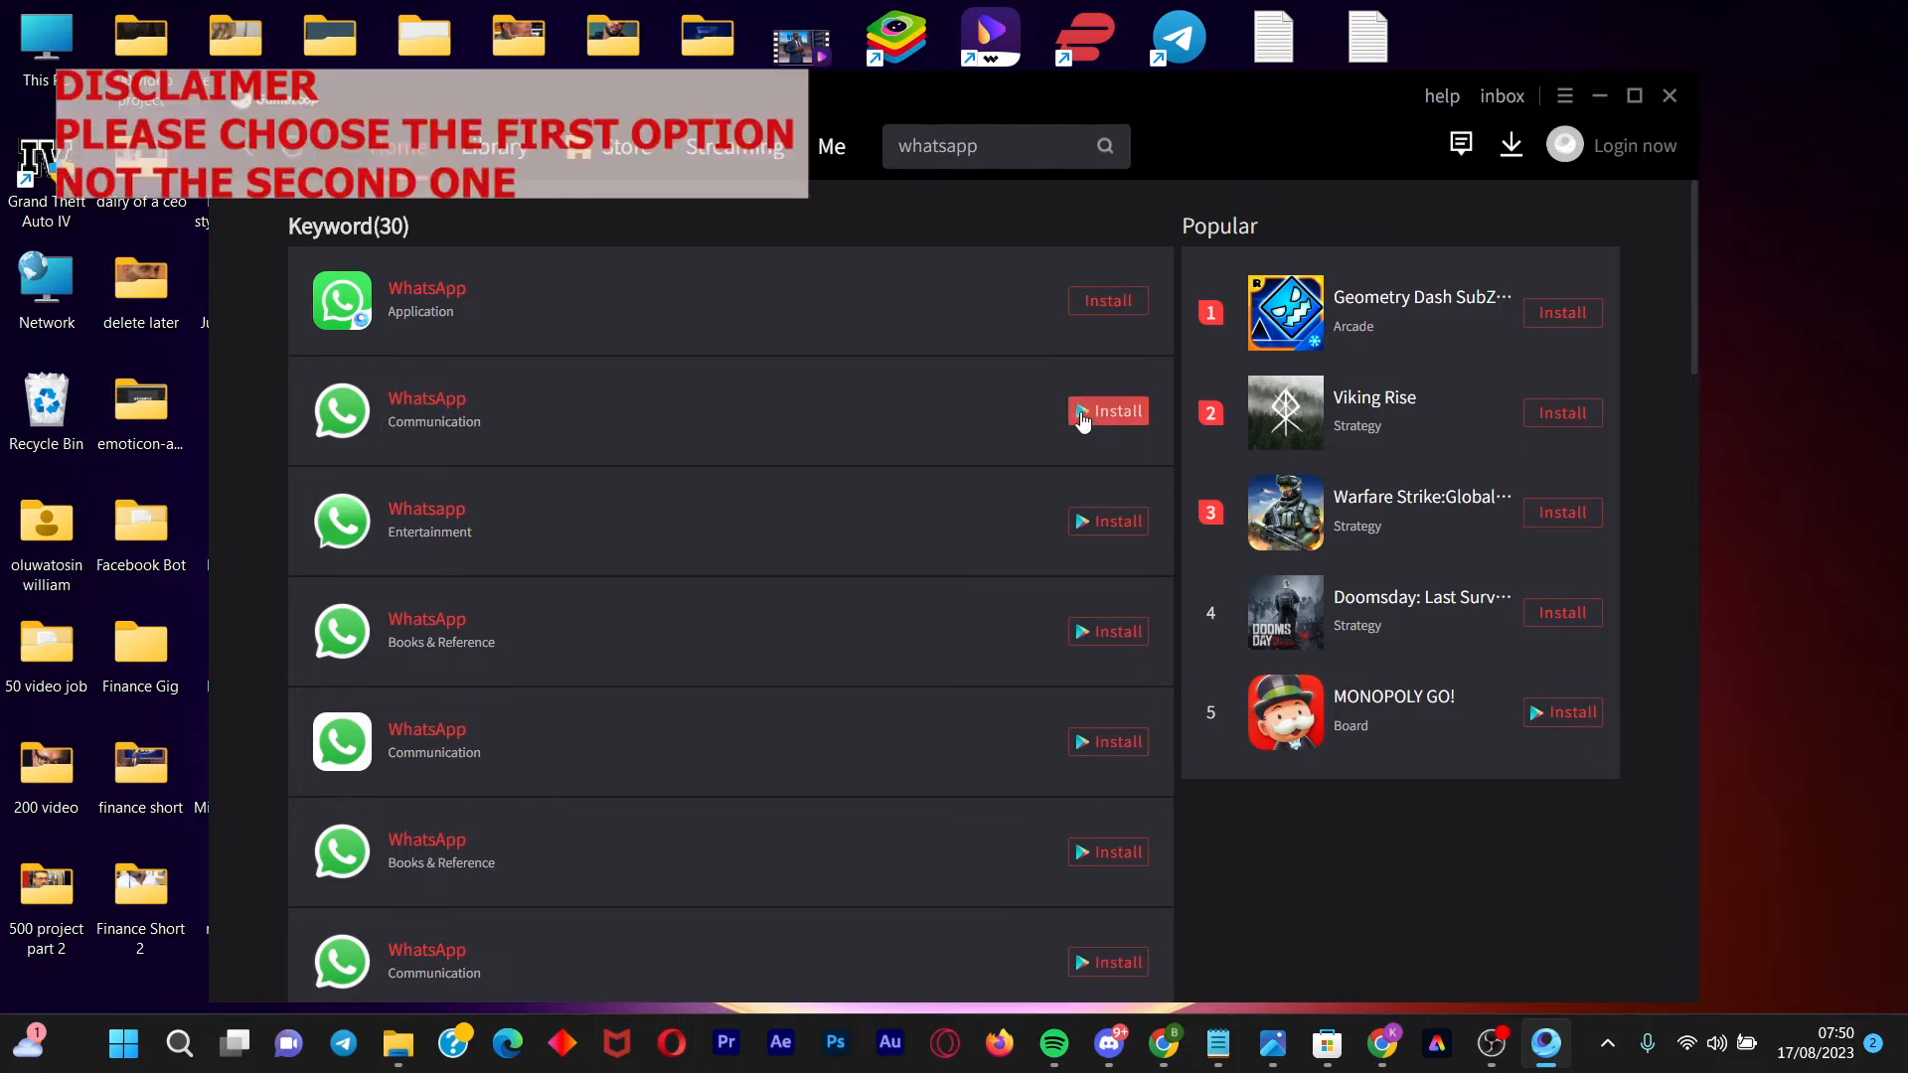
pyautogui.click(1108, 410)
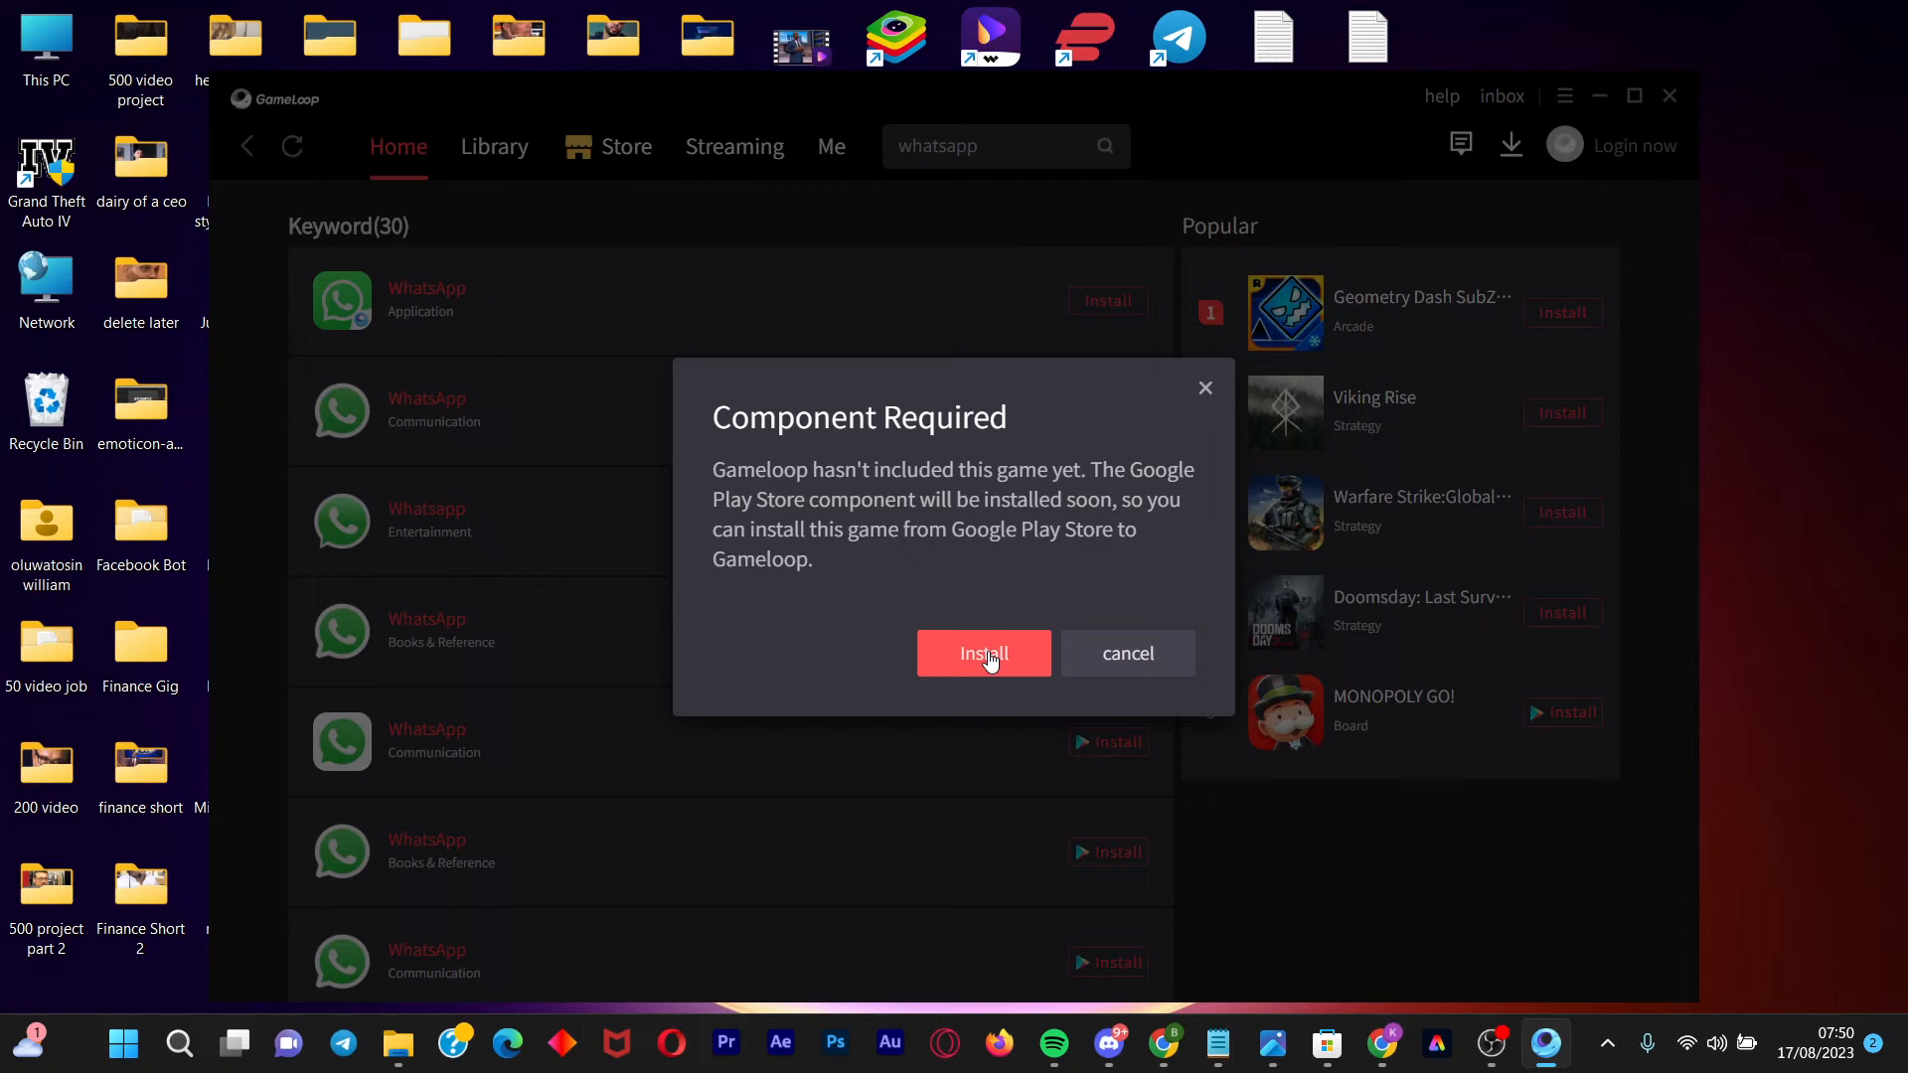
pyautogui.click(984, 653)
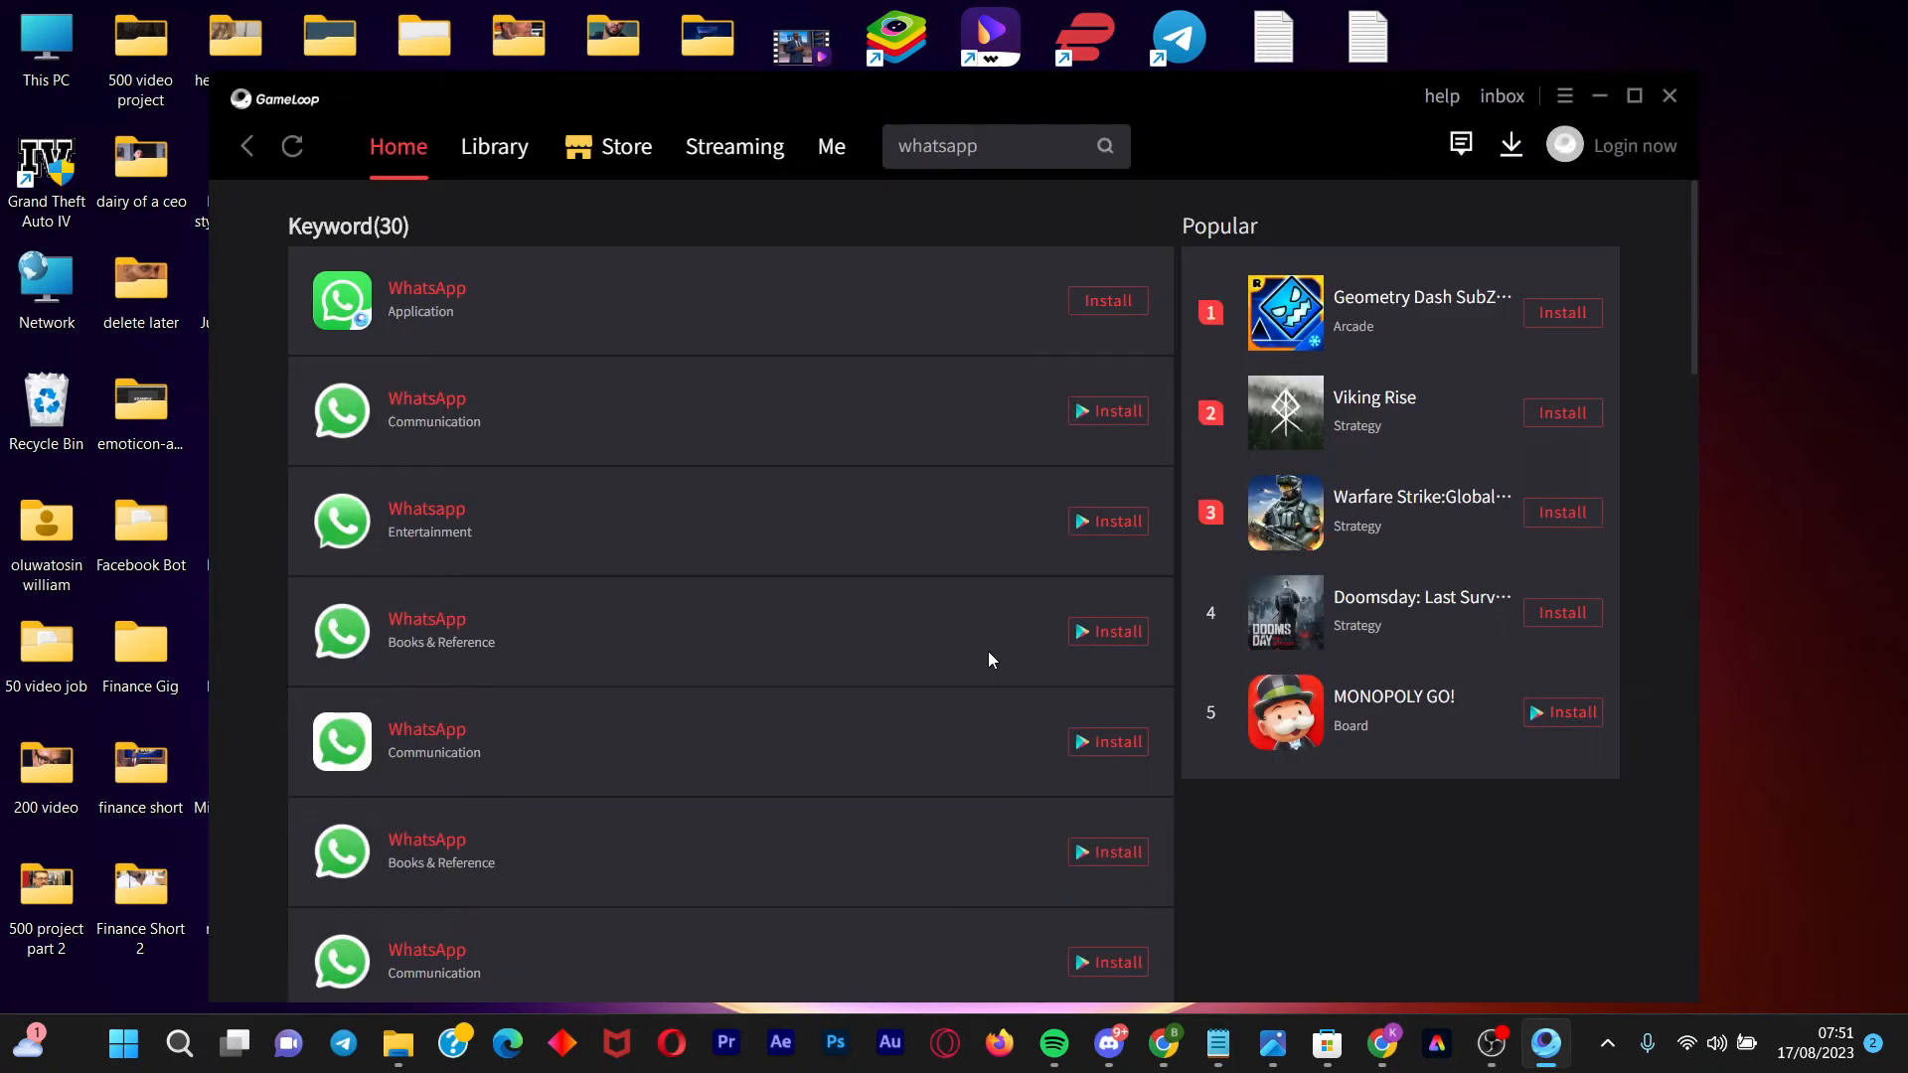
pyautogui.click(1107, 301)
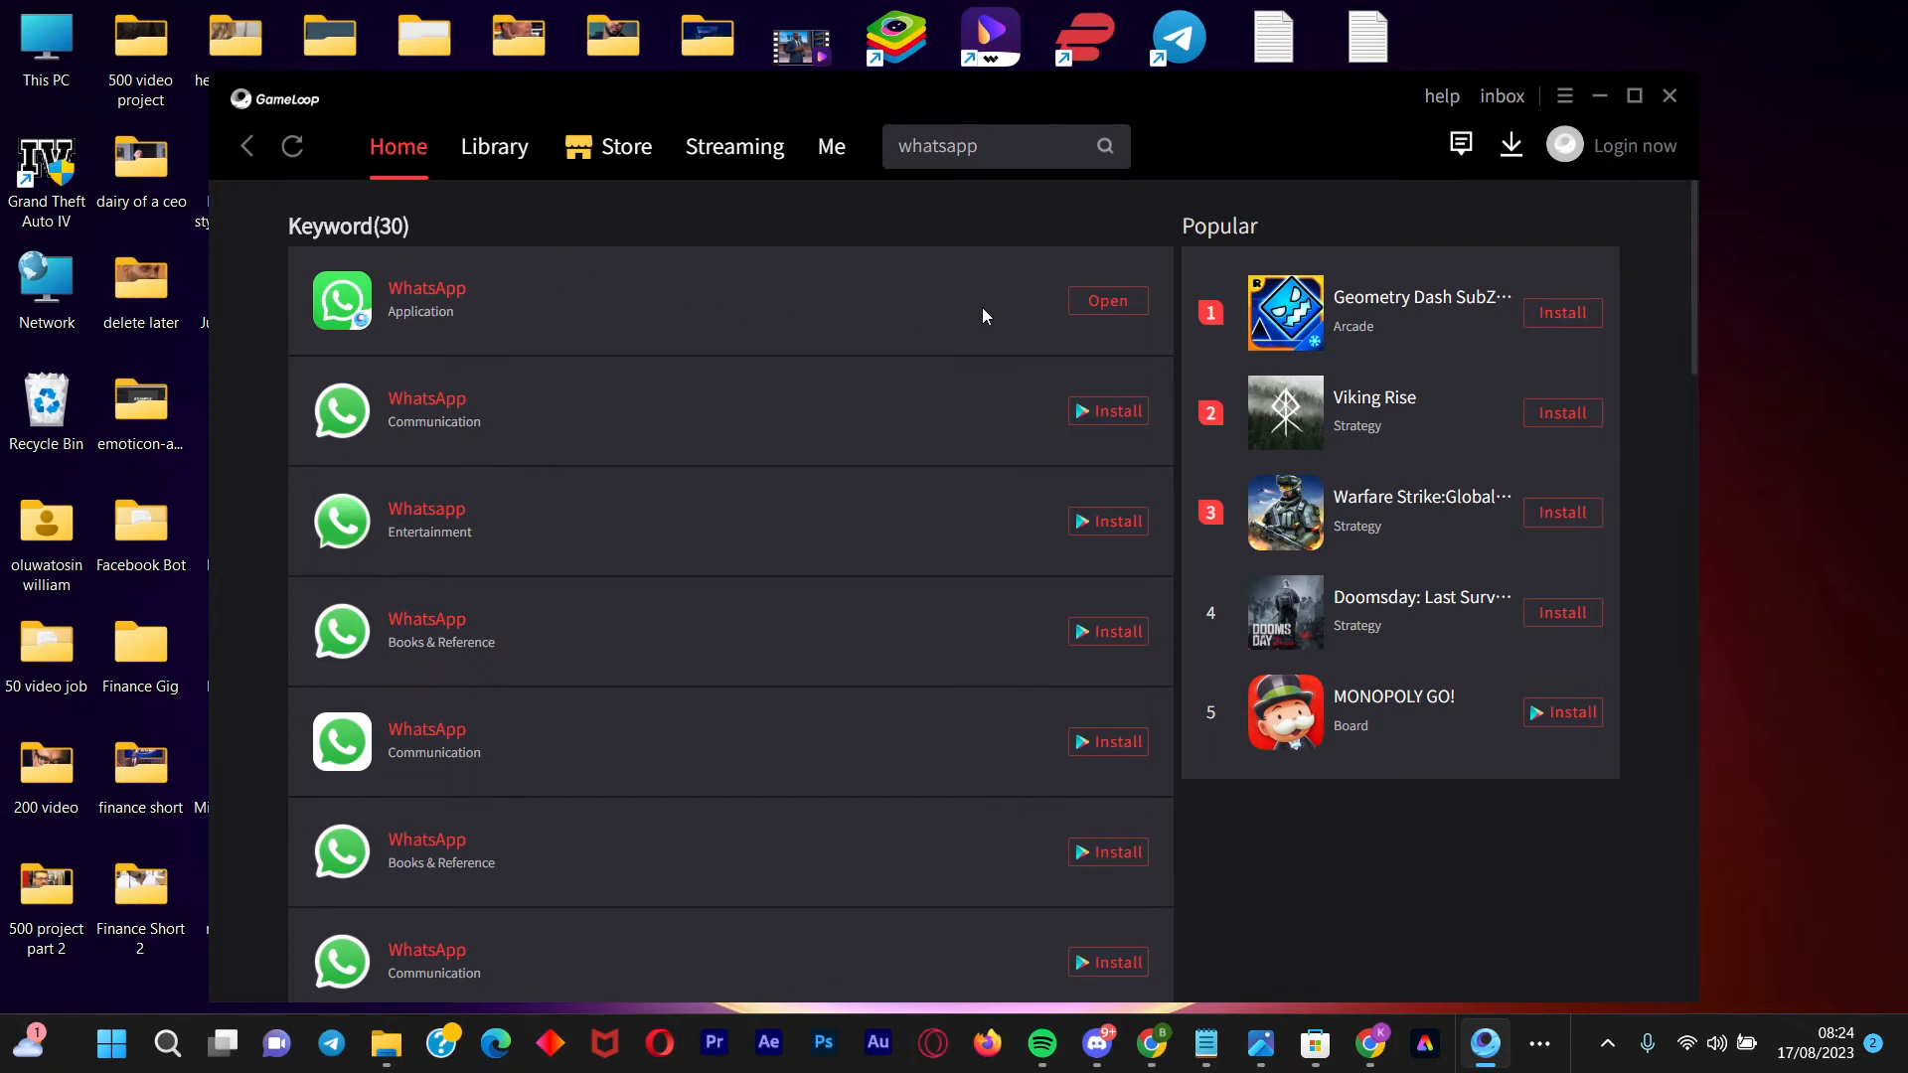
pyautogui.moveTo(1028, 316)
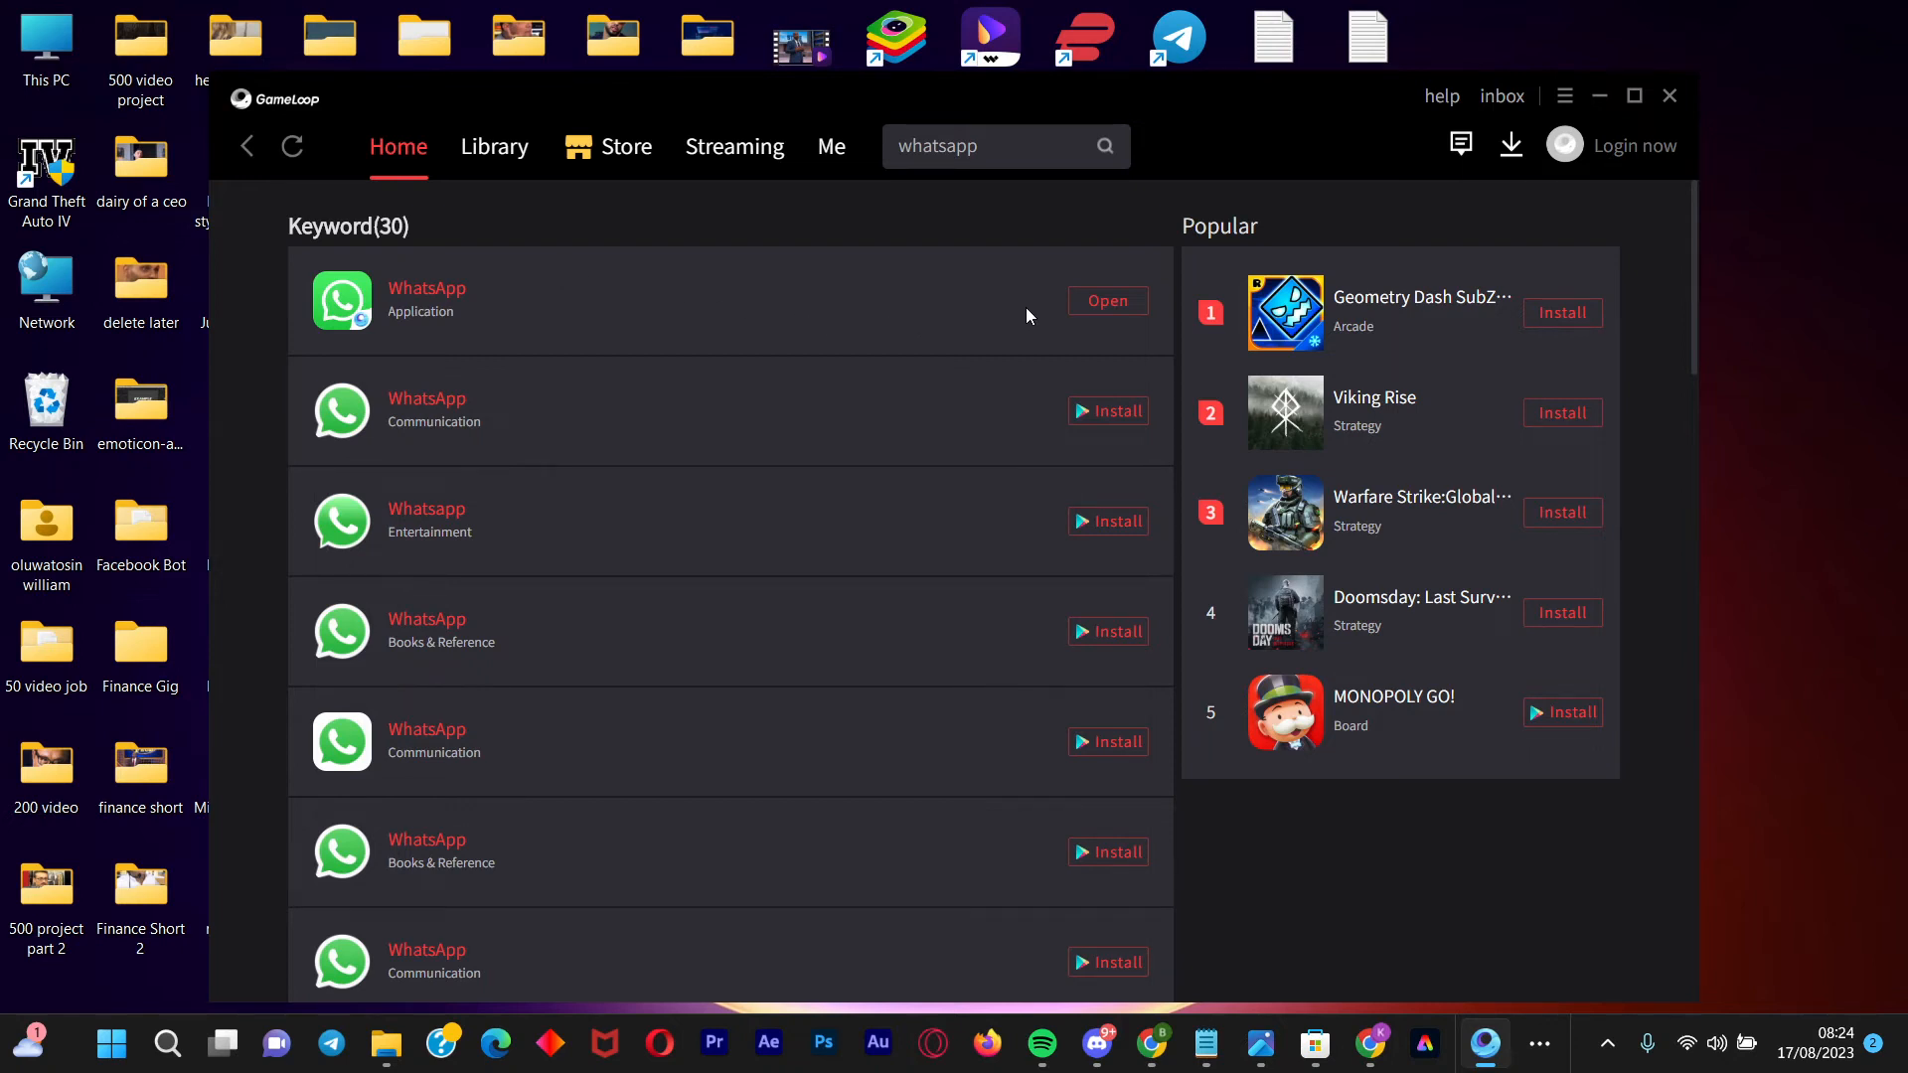
pyautogui.moveTo(426, 291)
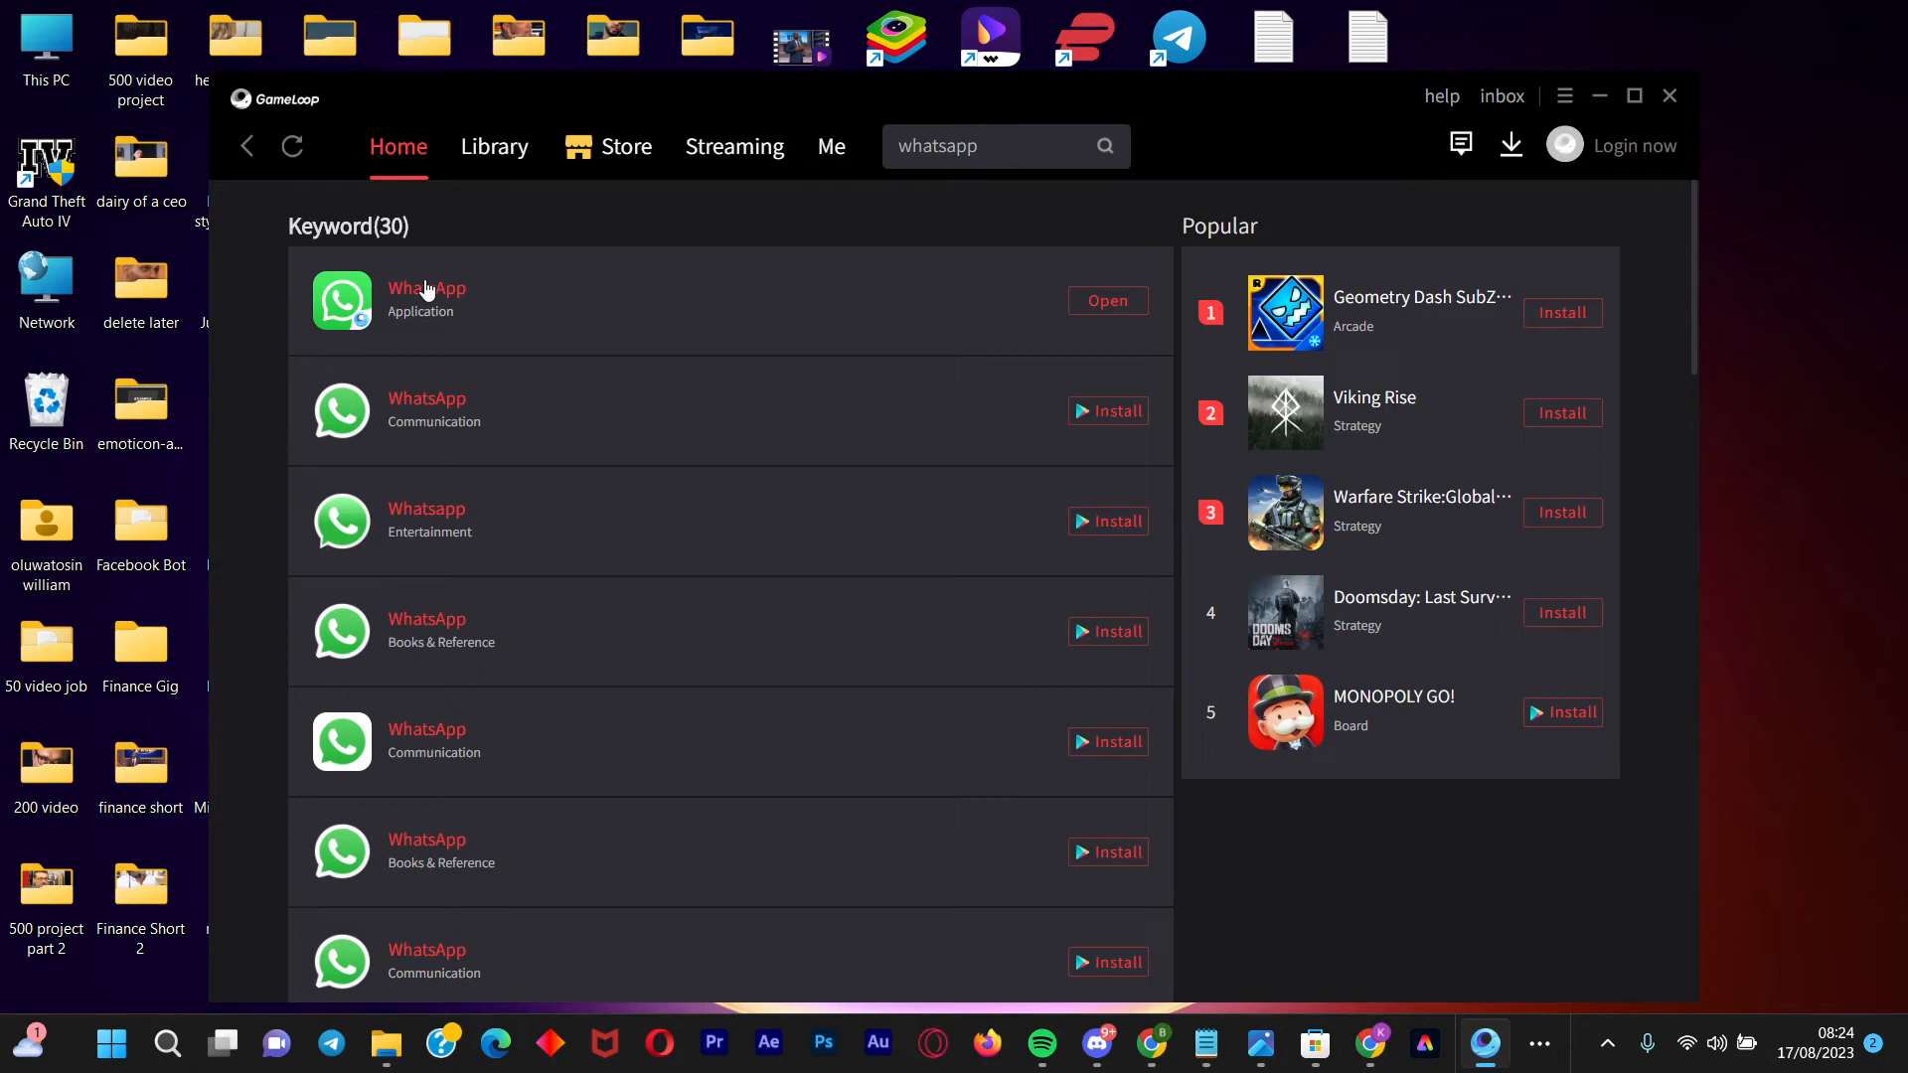
pyautogui.moveTo(366, 320)
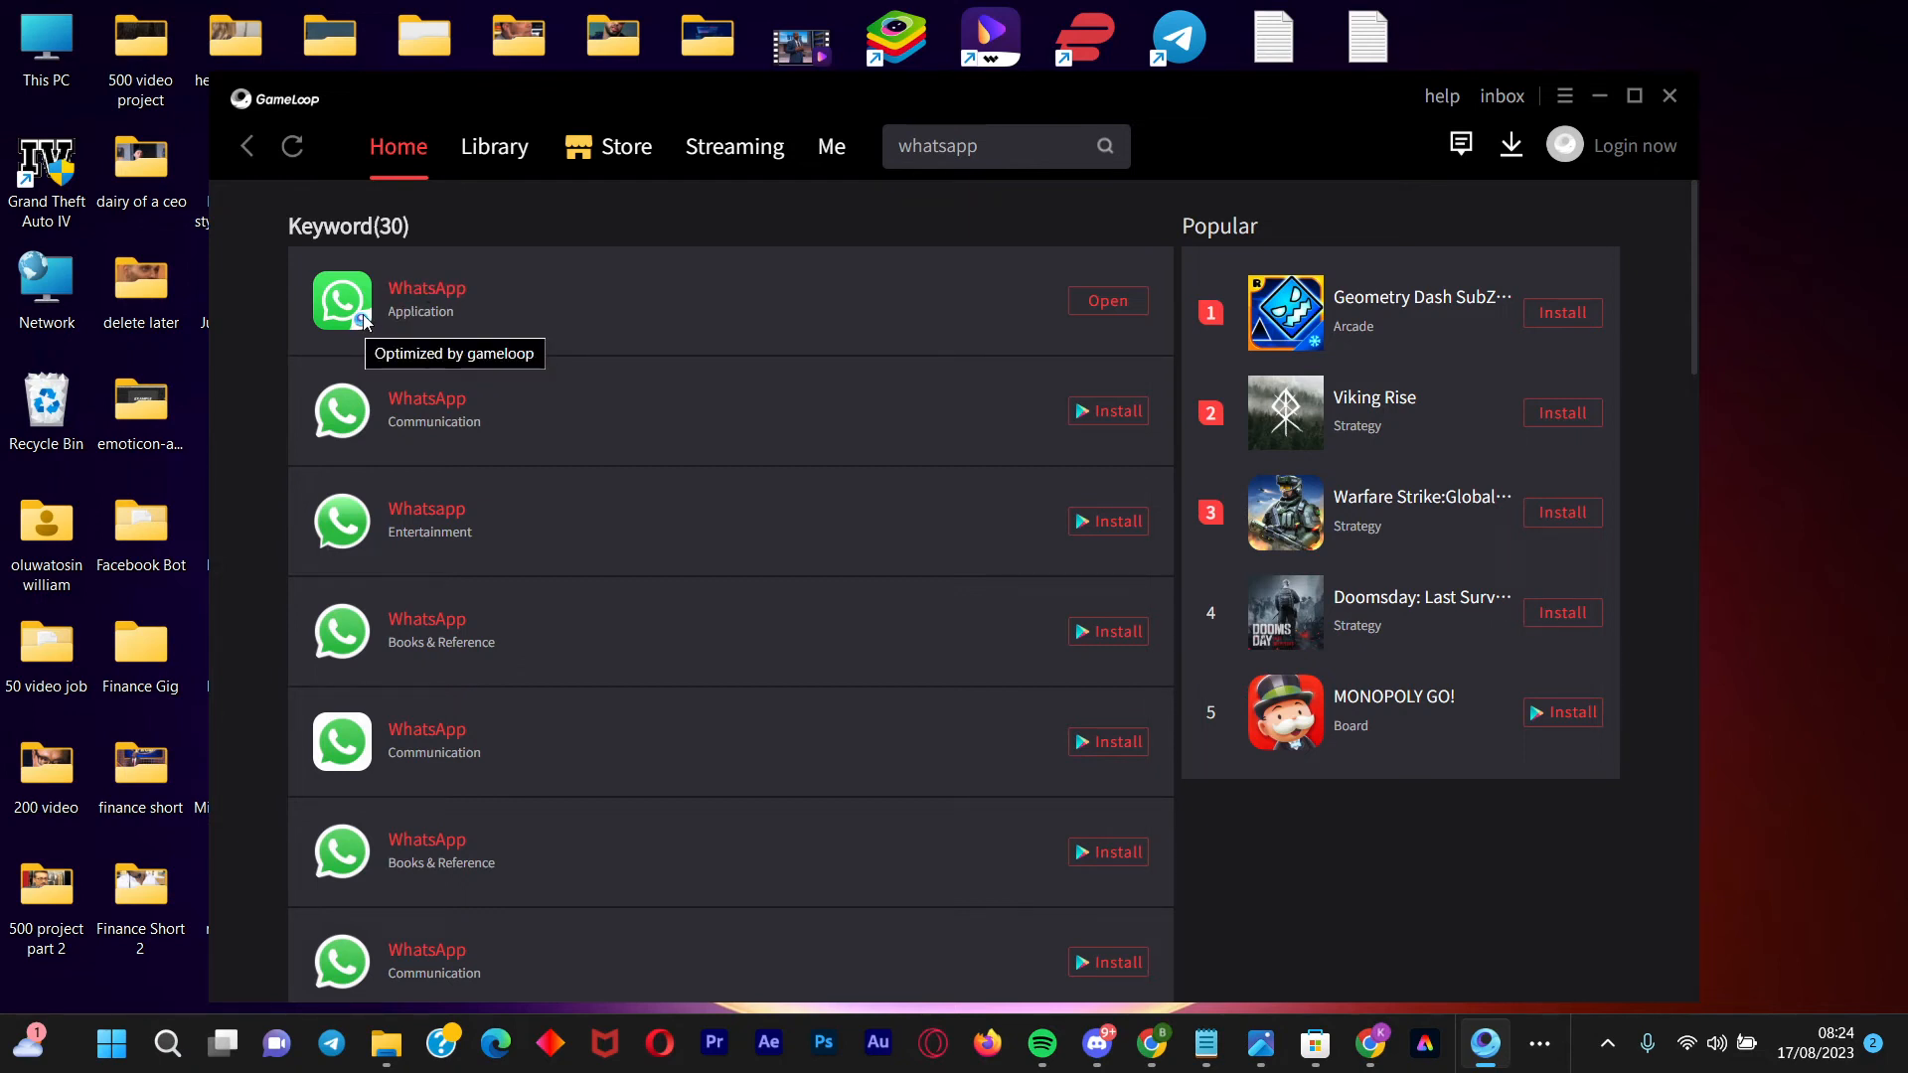
pyautogui.moveTo(646, 422)
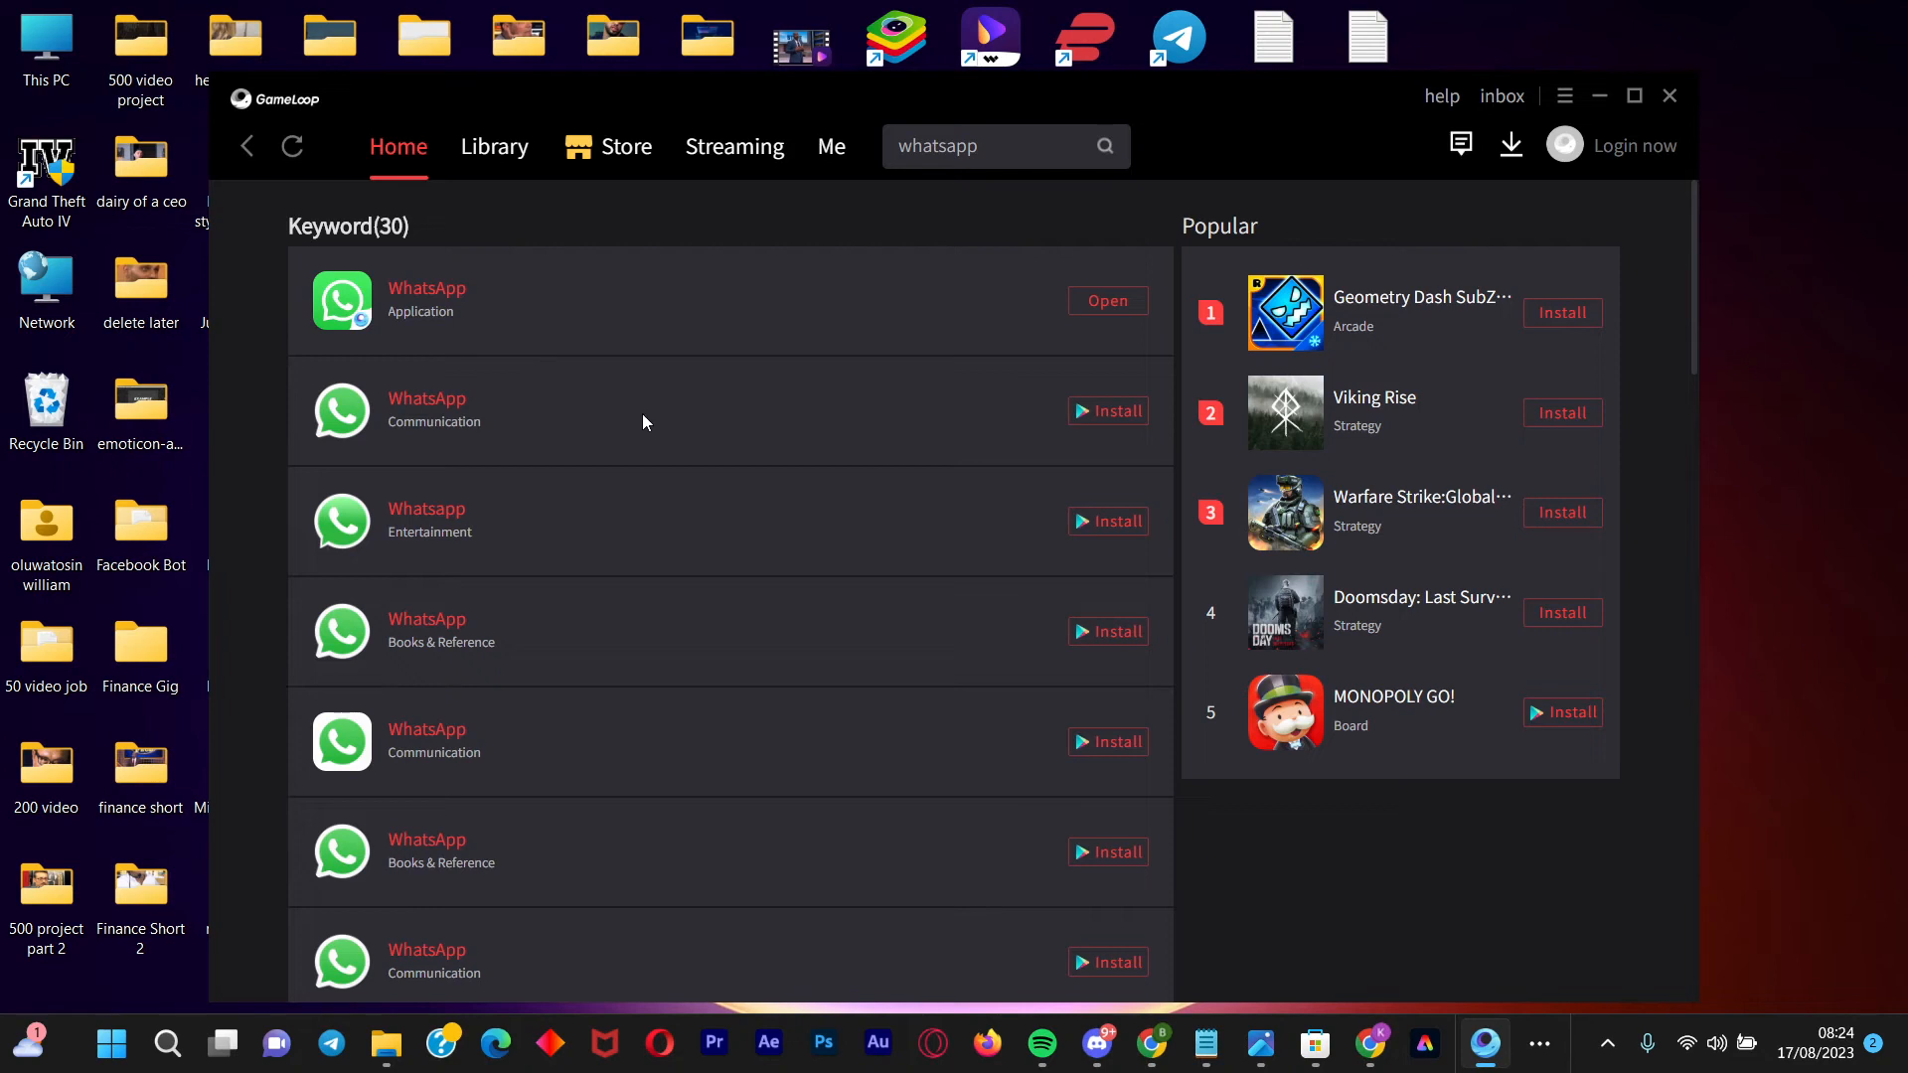
pyautogui.moveTo(737, 379)
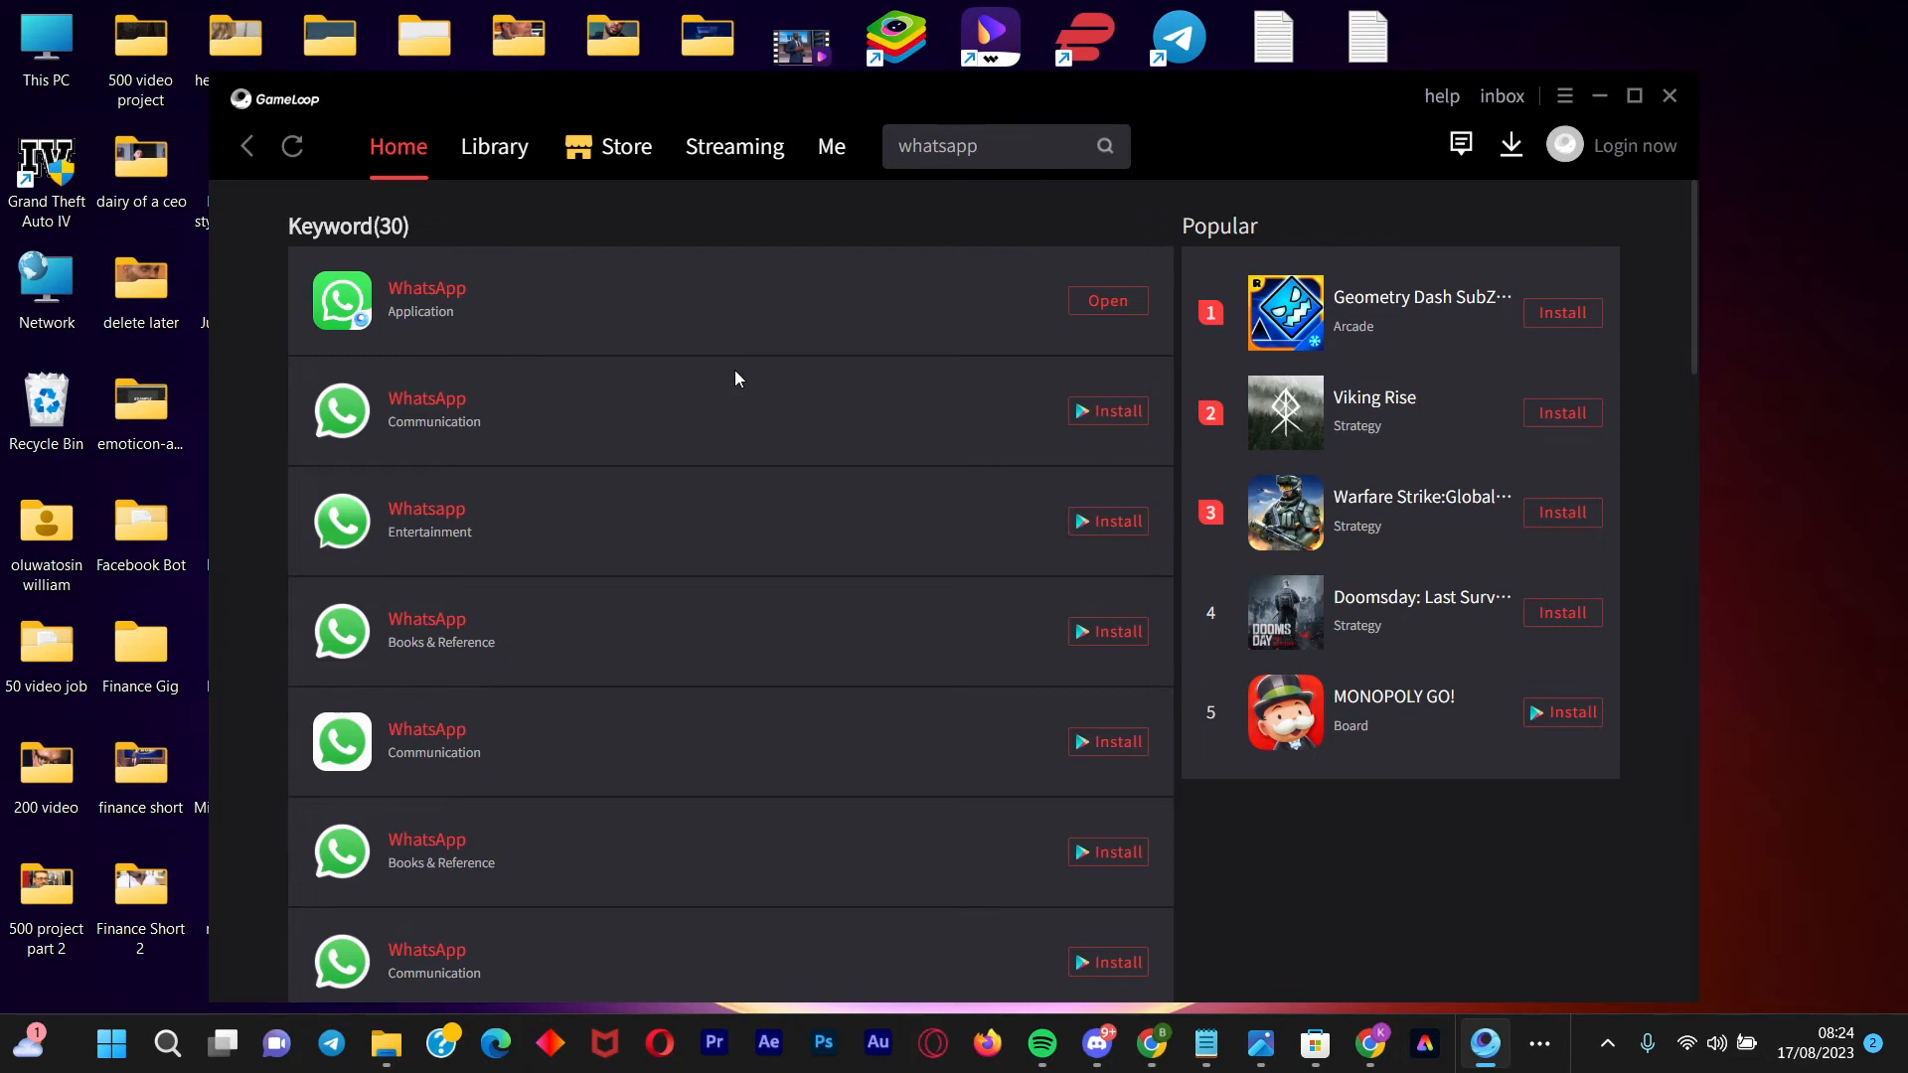
pyautogui.moveTo(459, 311)
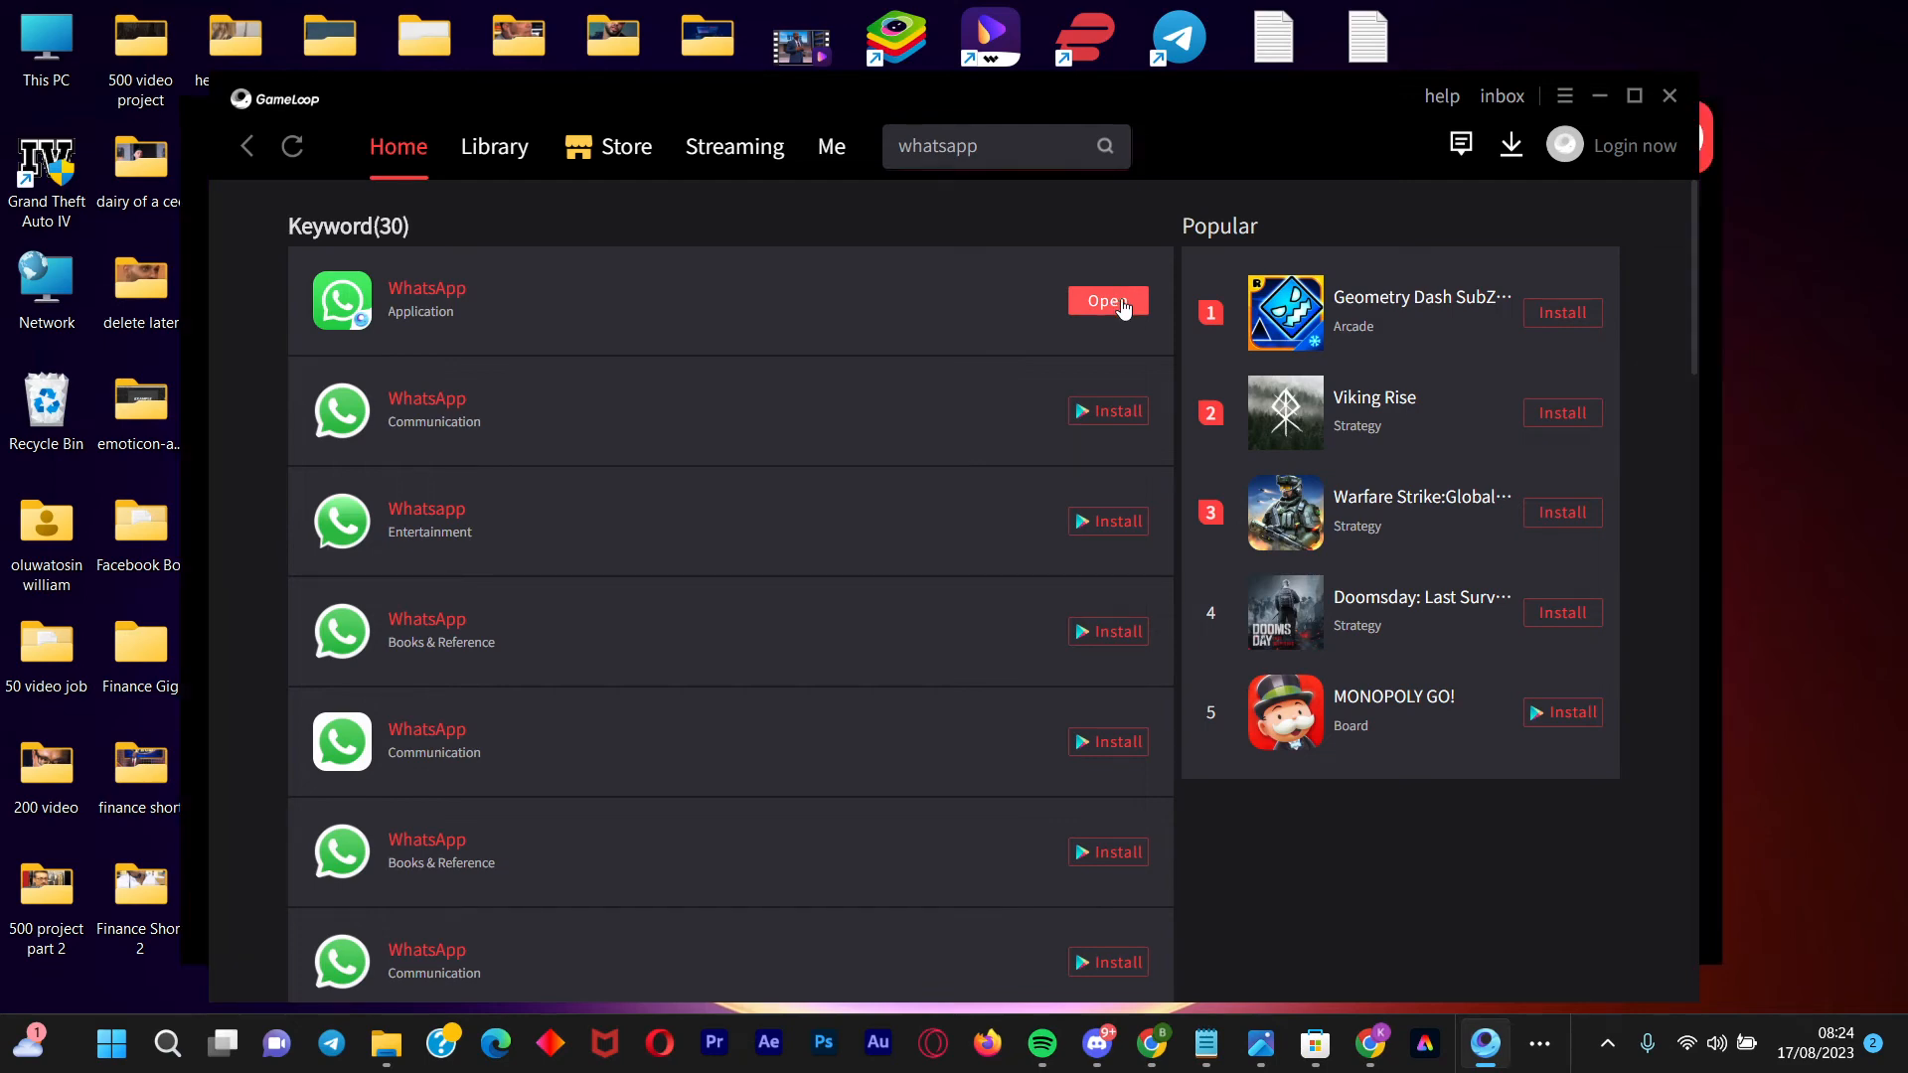
pyautogui.click(1106, 301)
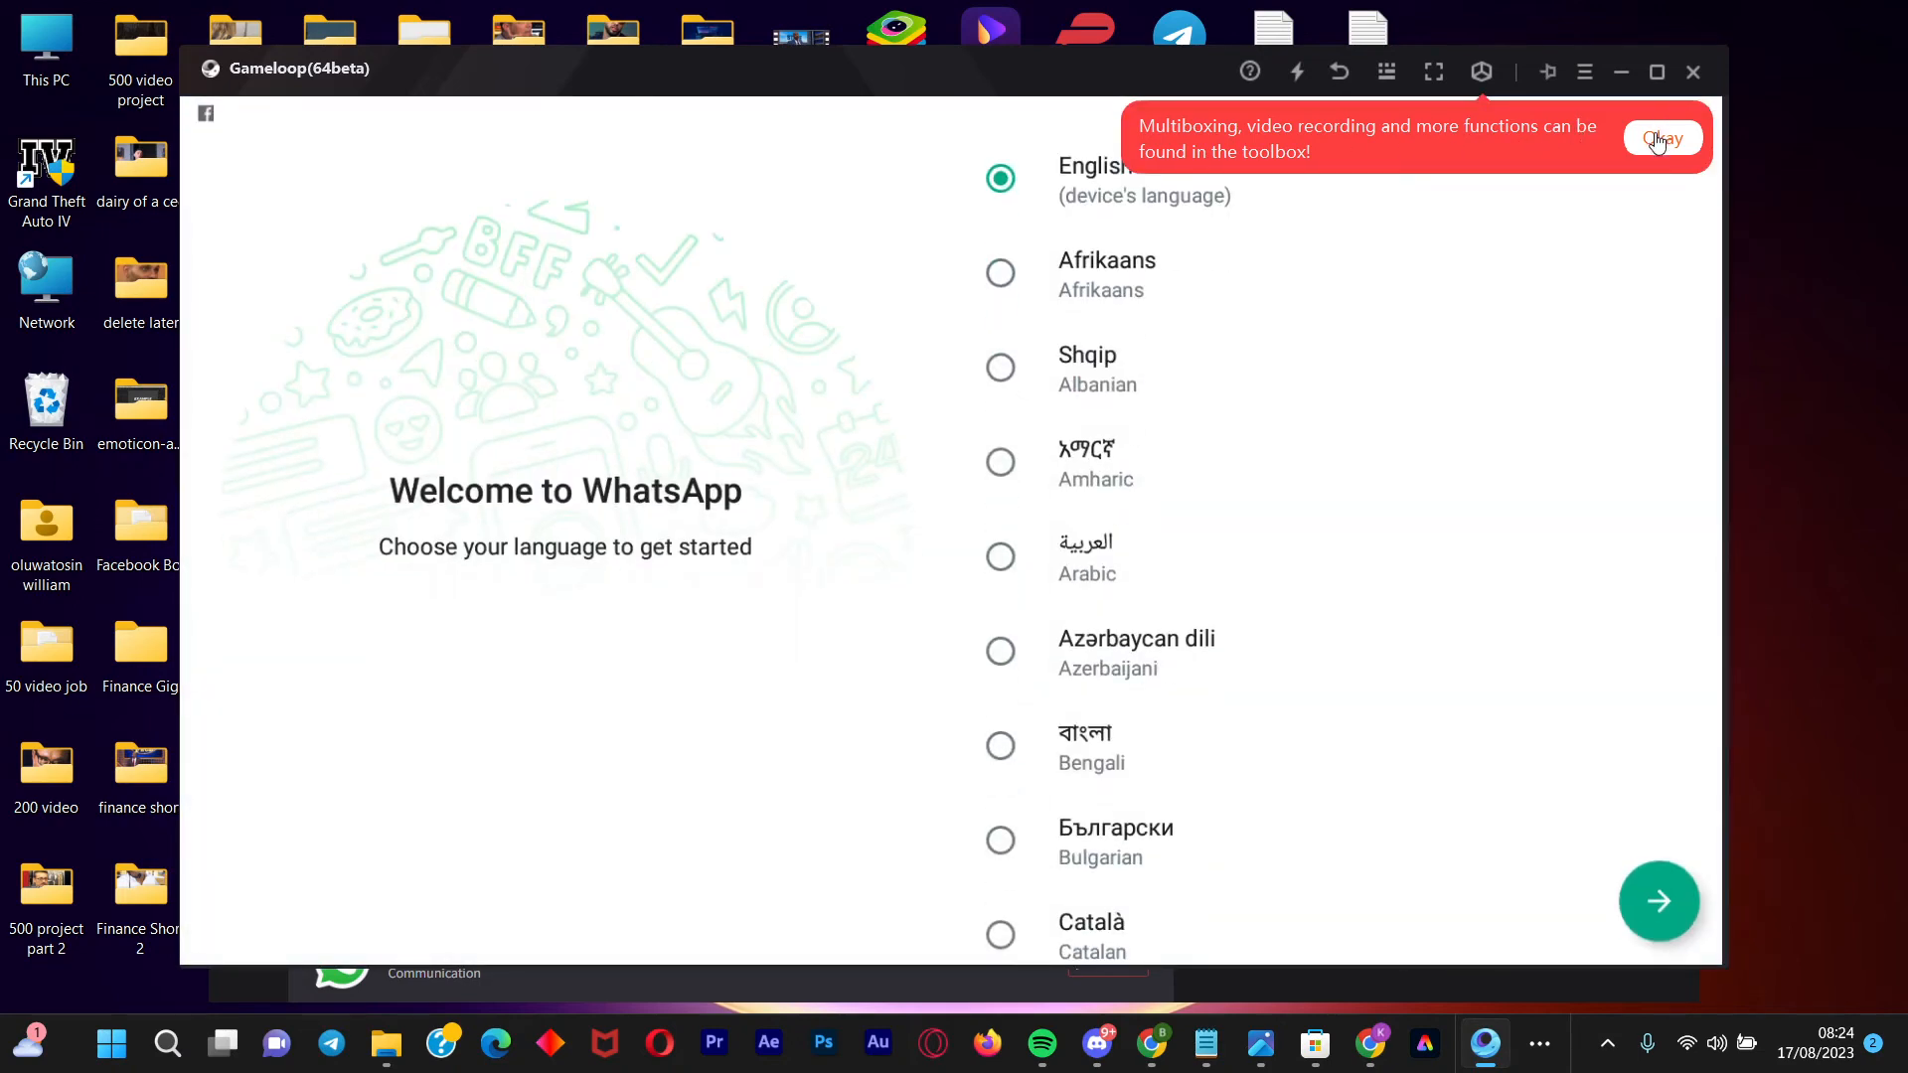
# Close the multiboxing and memory tips, continue in English, and dismiss the custom ROM alert
pyautogui.click(1662, 138)
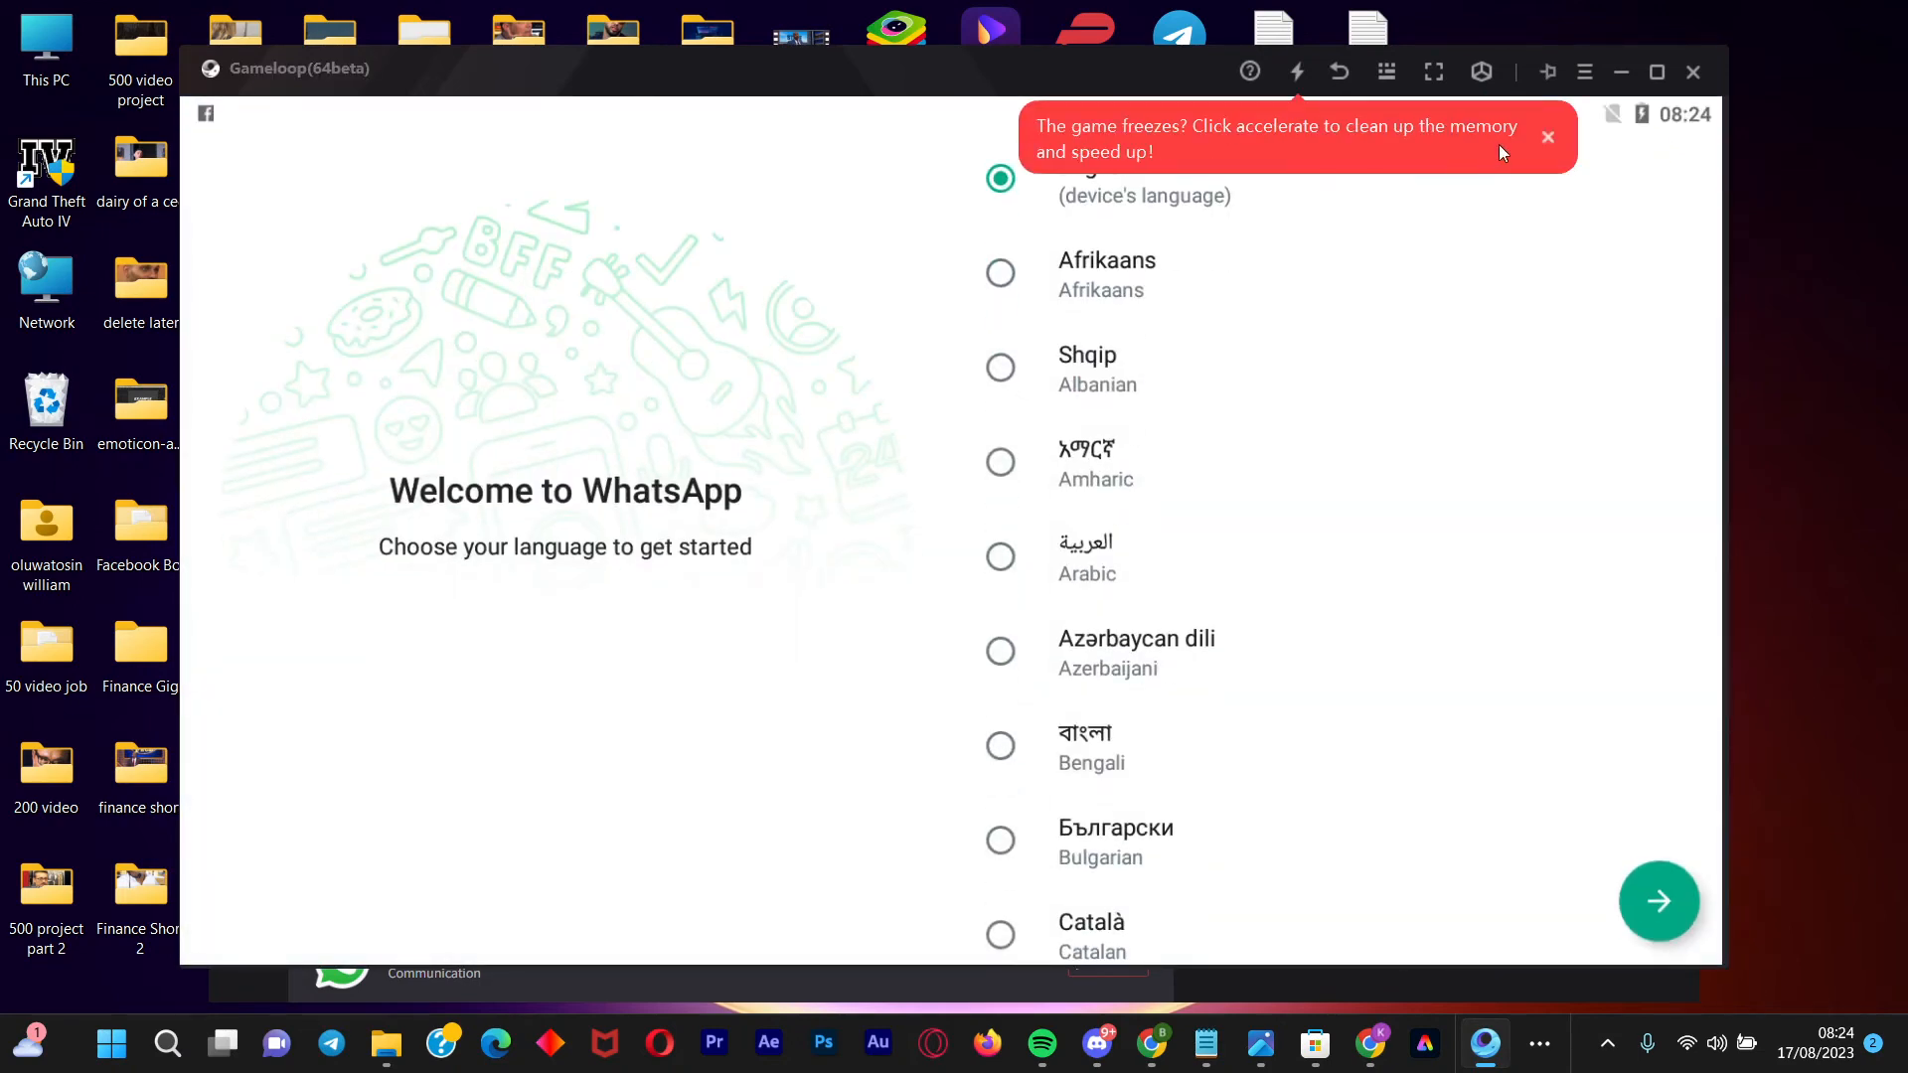
pyautogui.click(1548, 136)
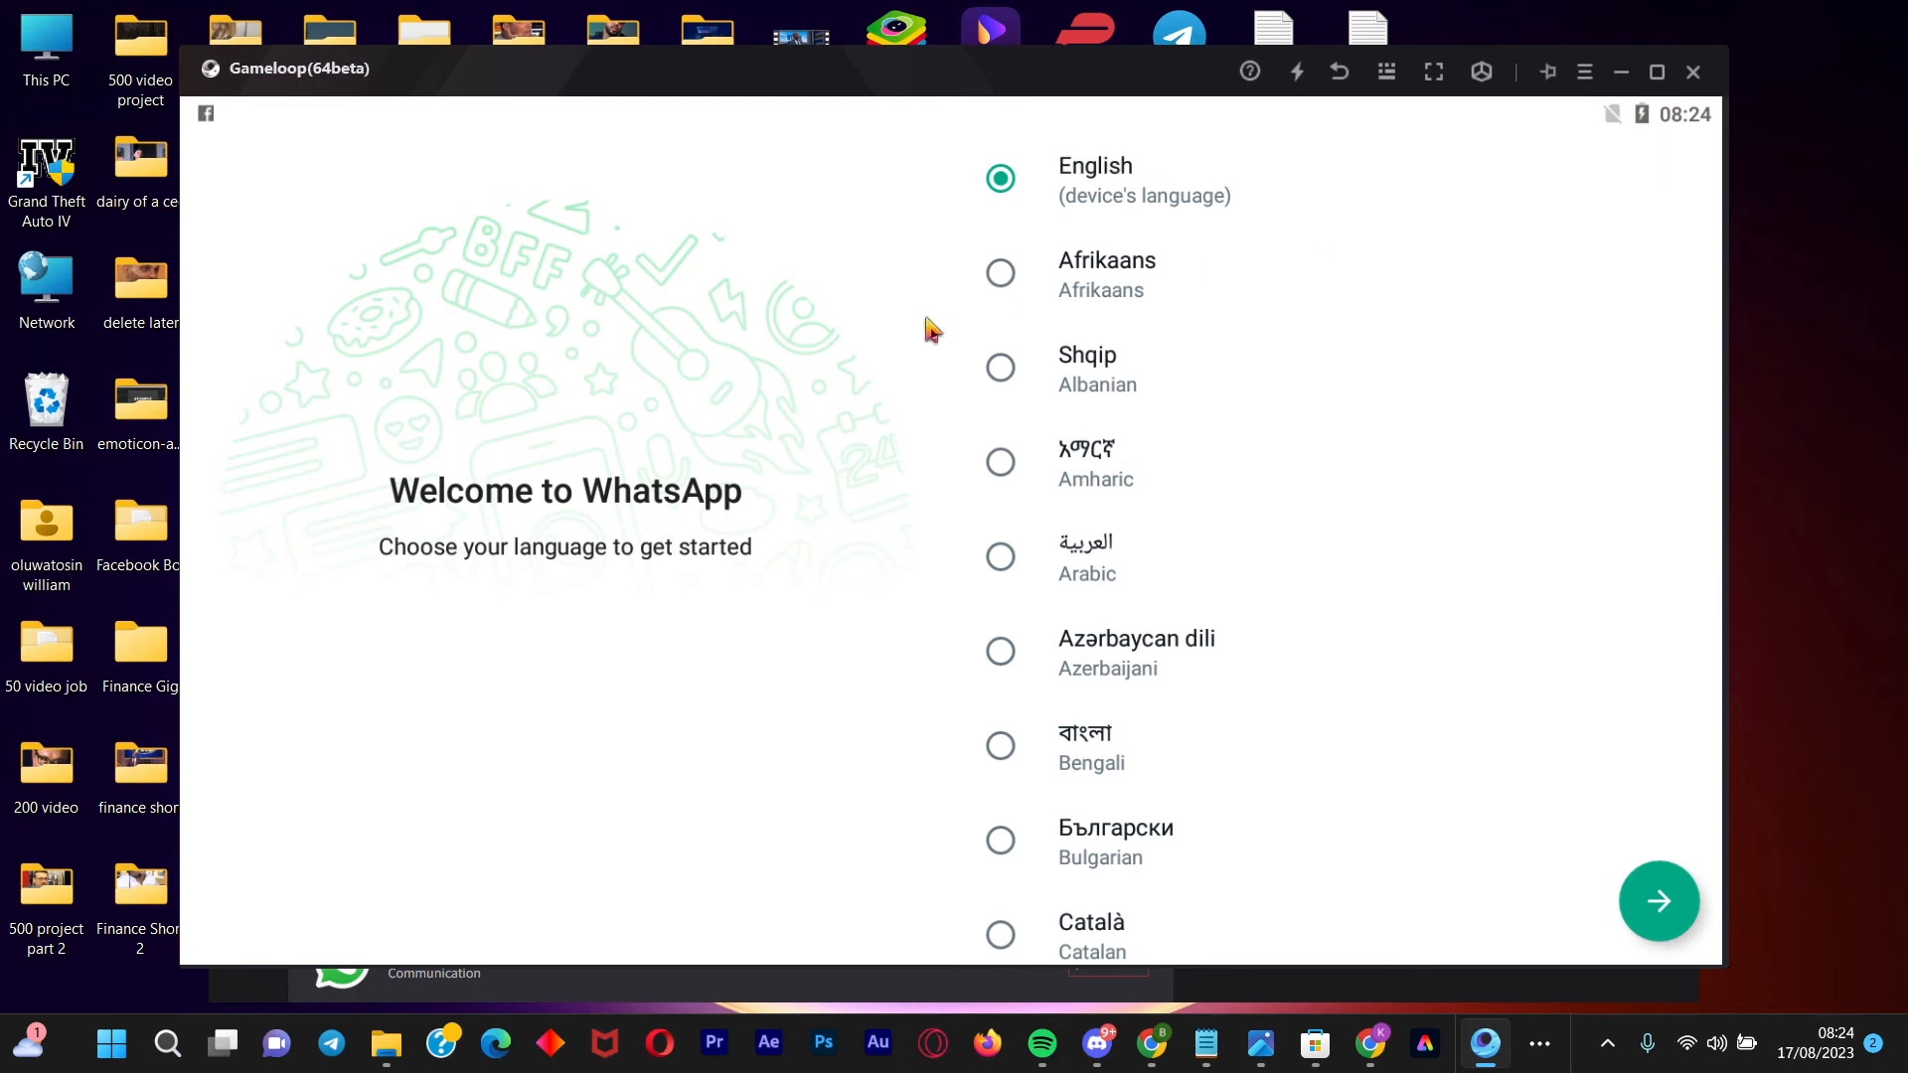
pyautogui.moveTo(999, 494)
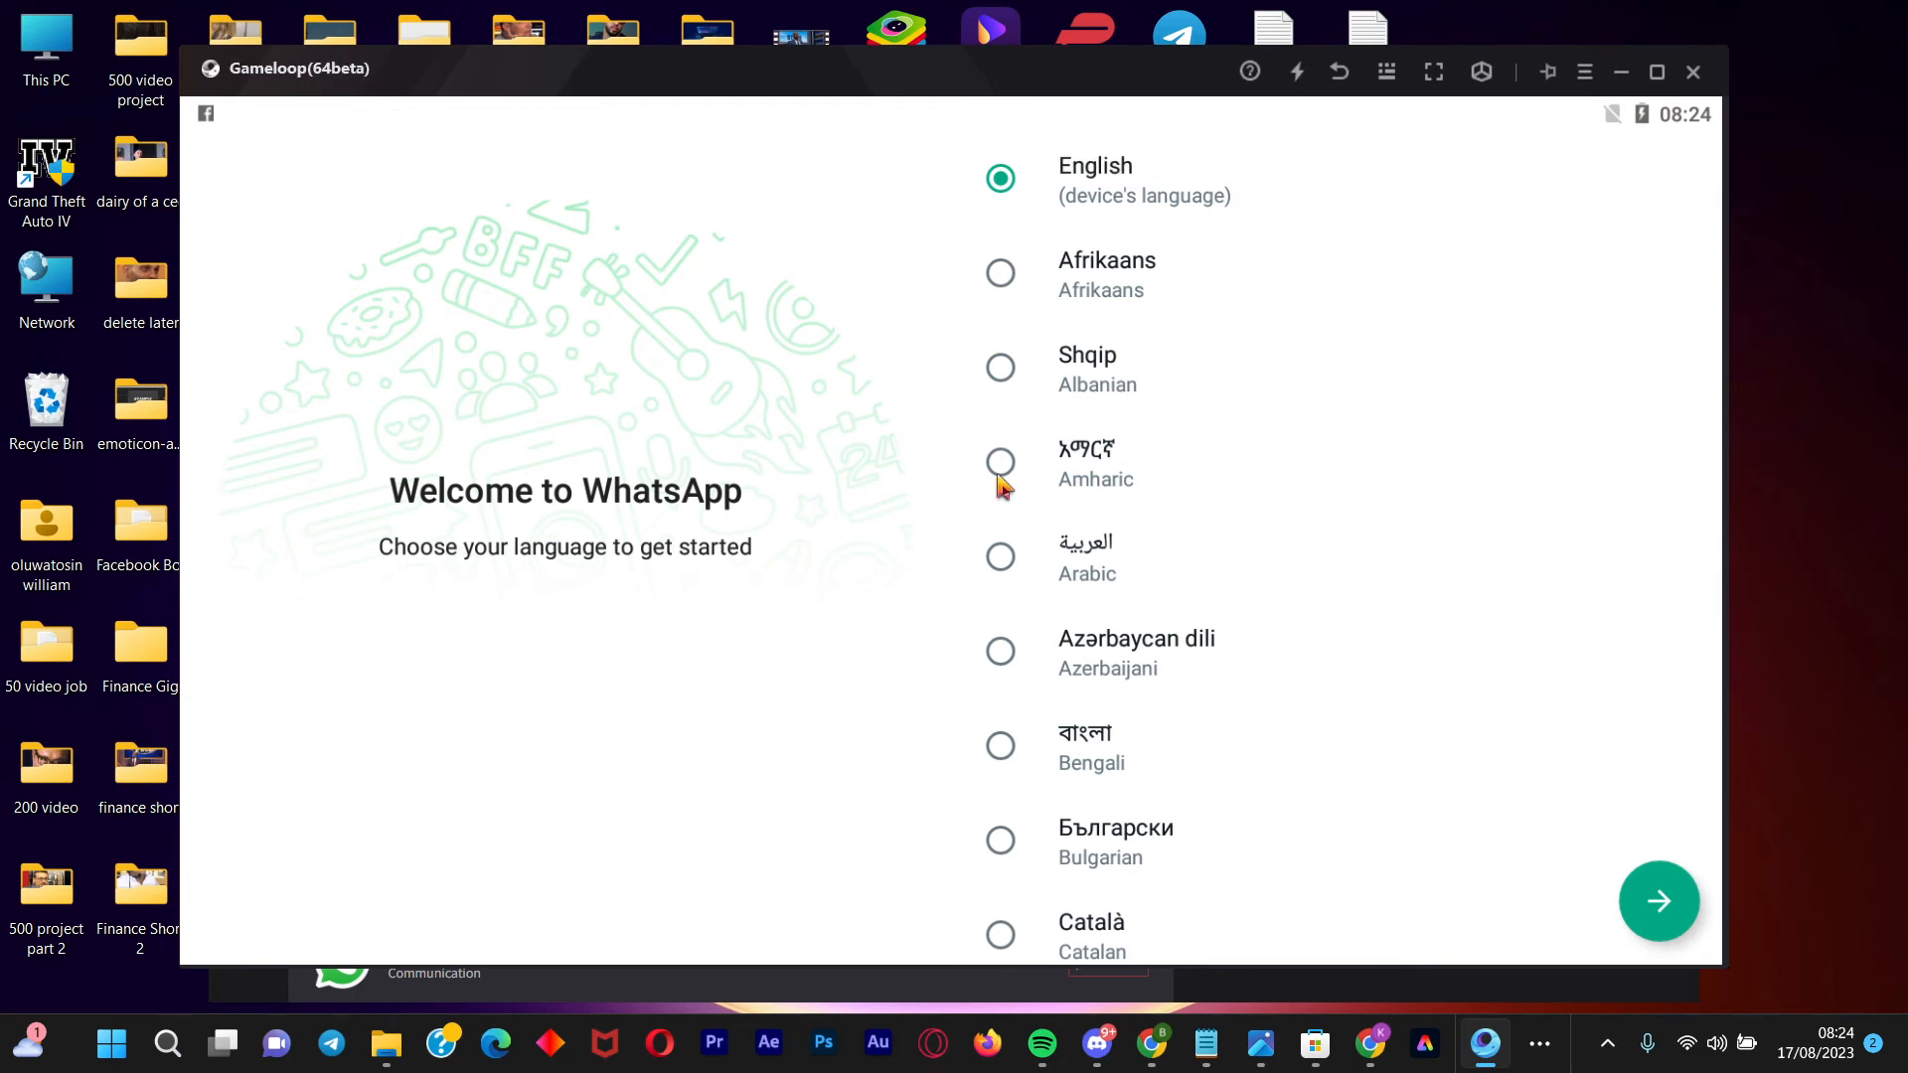
pyautogui.moveTo(1685, 914)
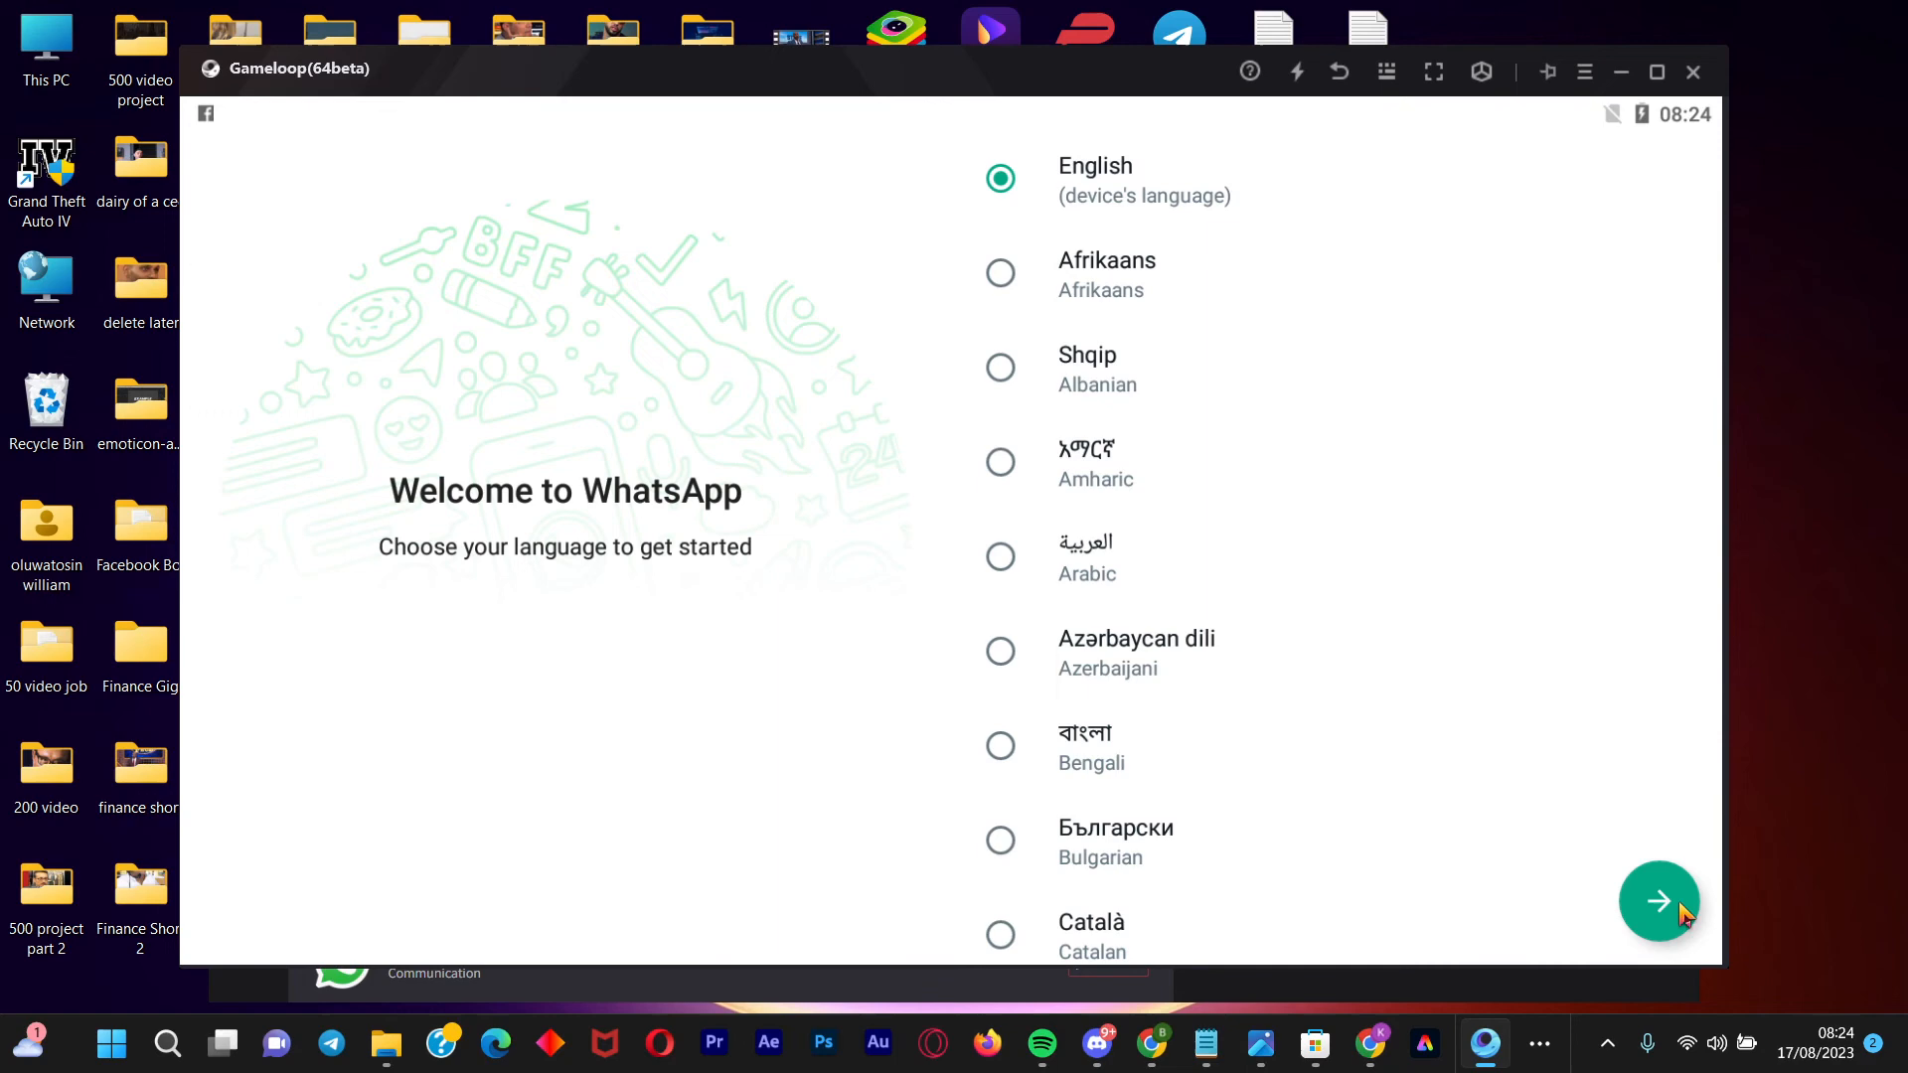
pyautogui.click(1658, 900)
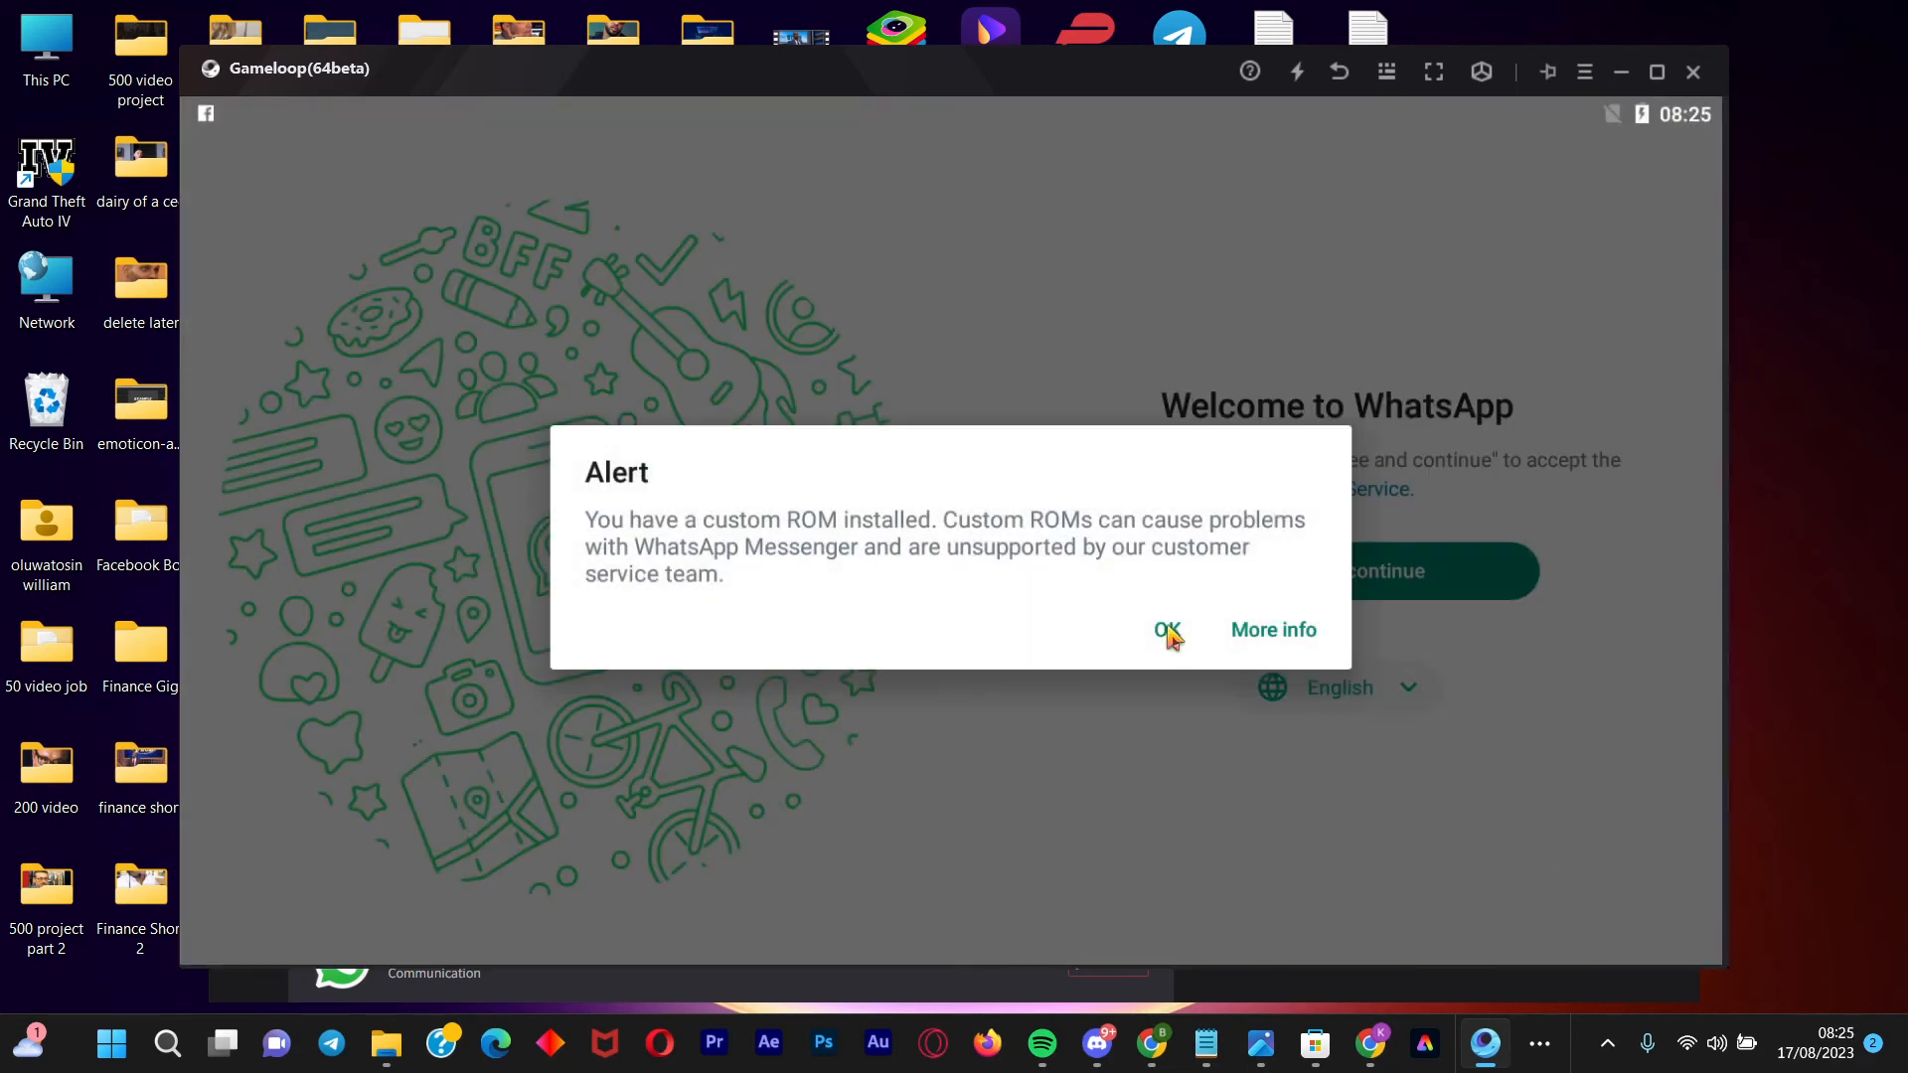
pyautogui.click(1165, 630)
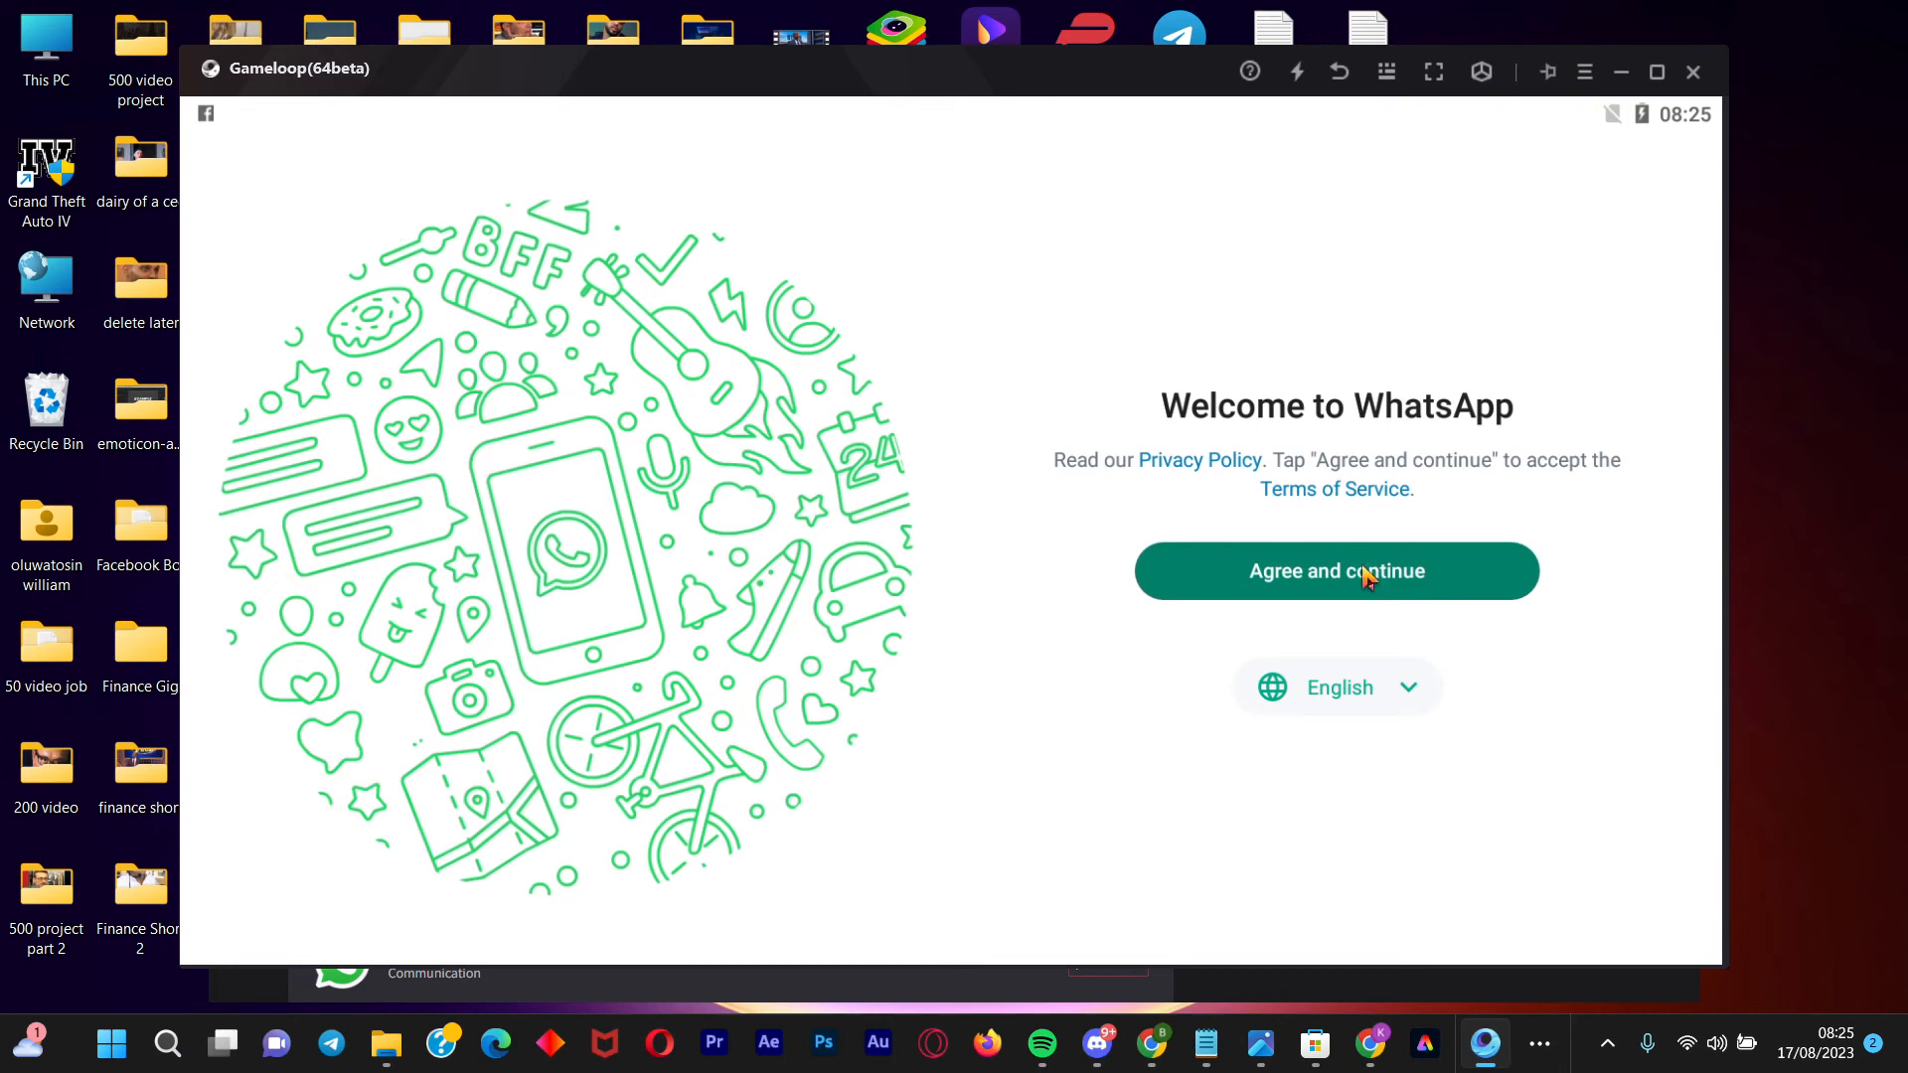
# Agree to WhatsApp's terms, enter a Nigerian (+234) phone number, and confirm it
pyautogui.click(1336, 571)
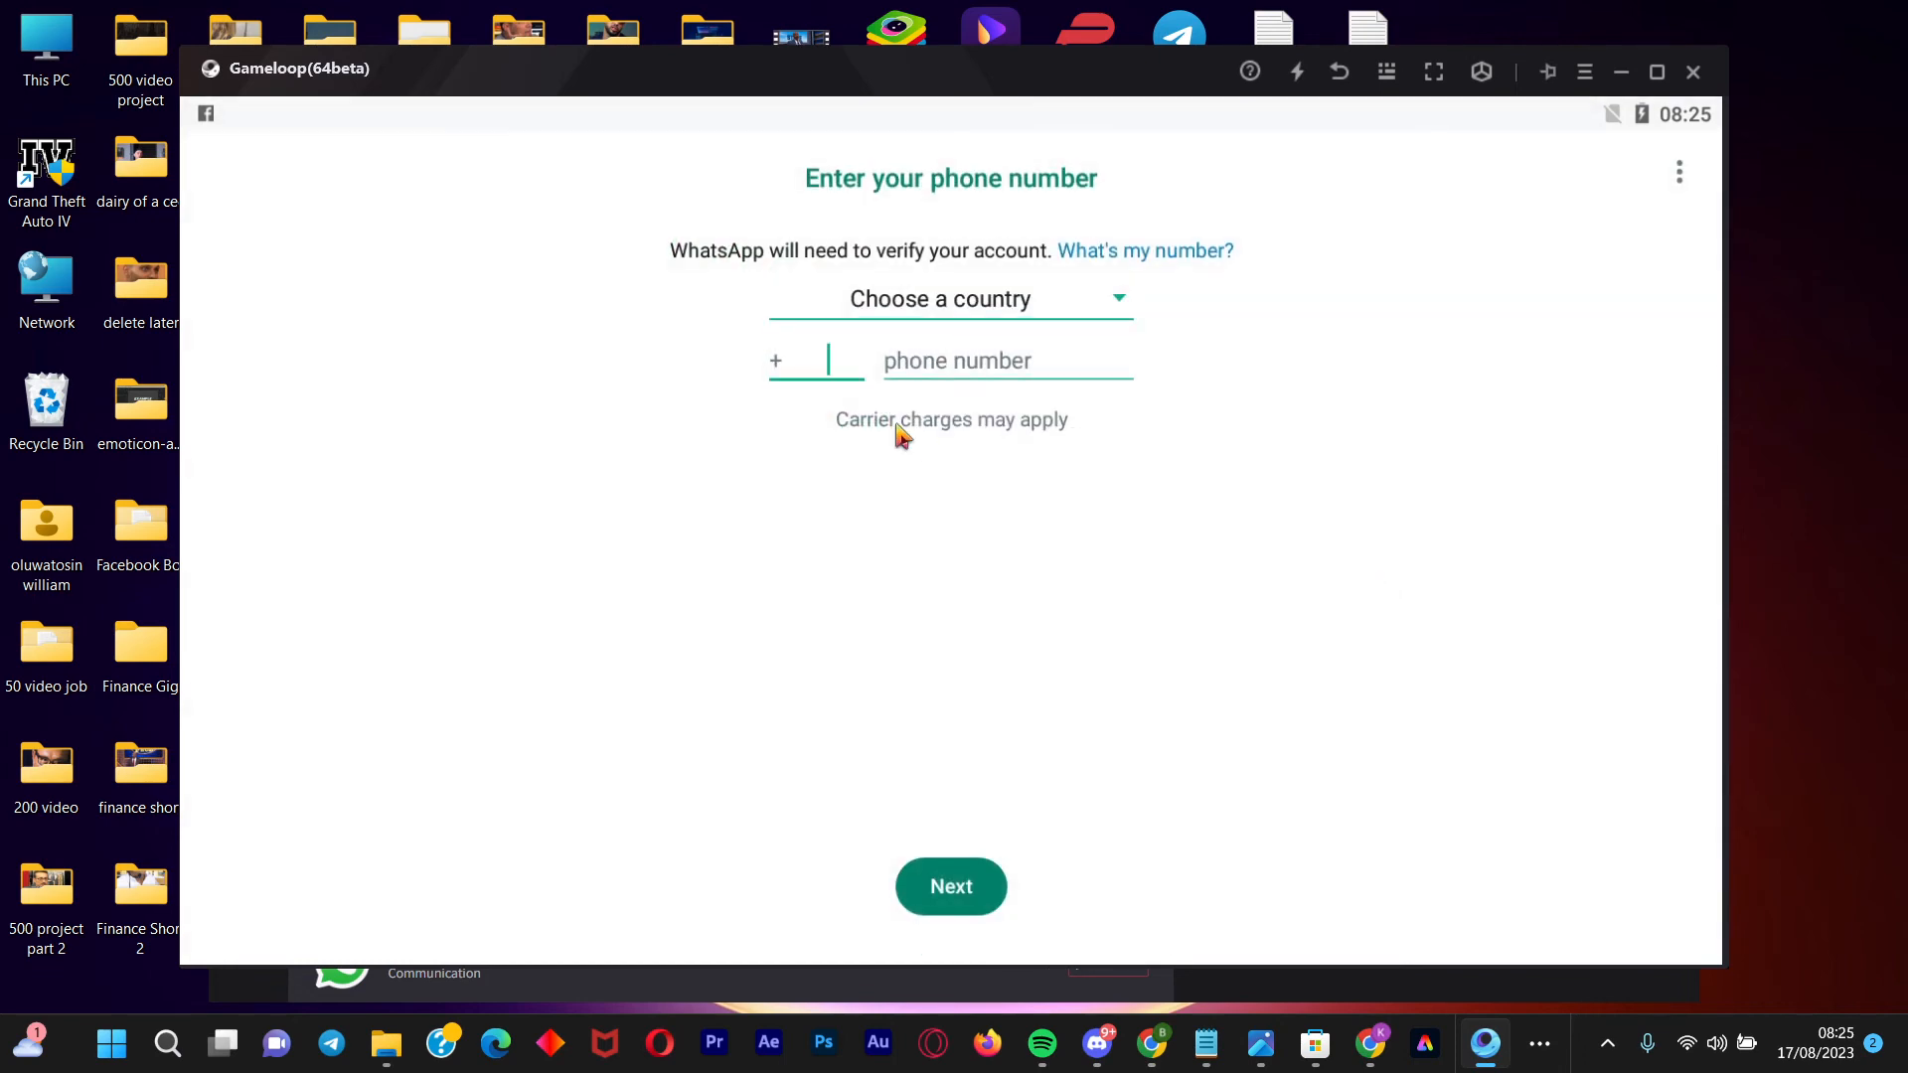
pyautogui.write('234')
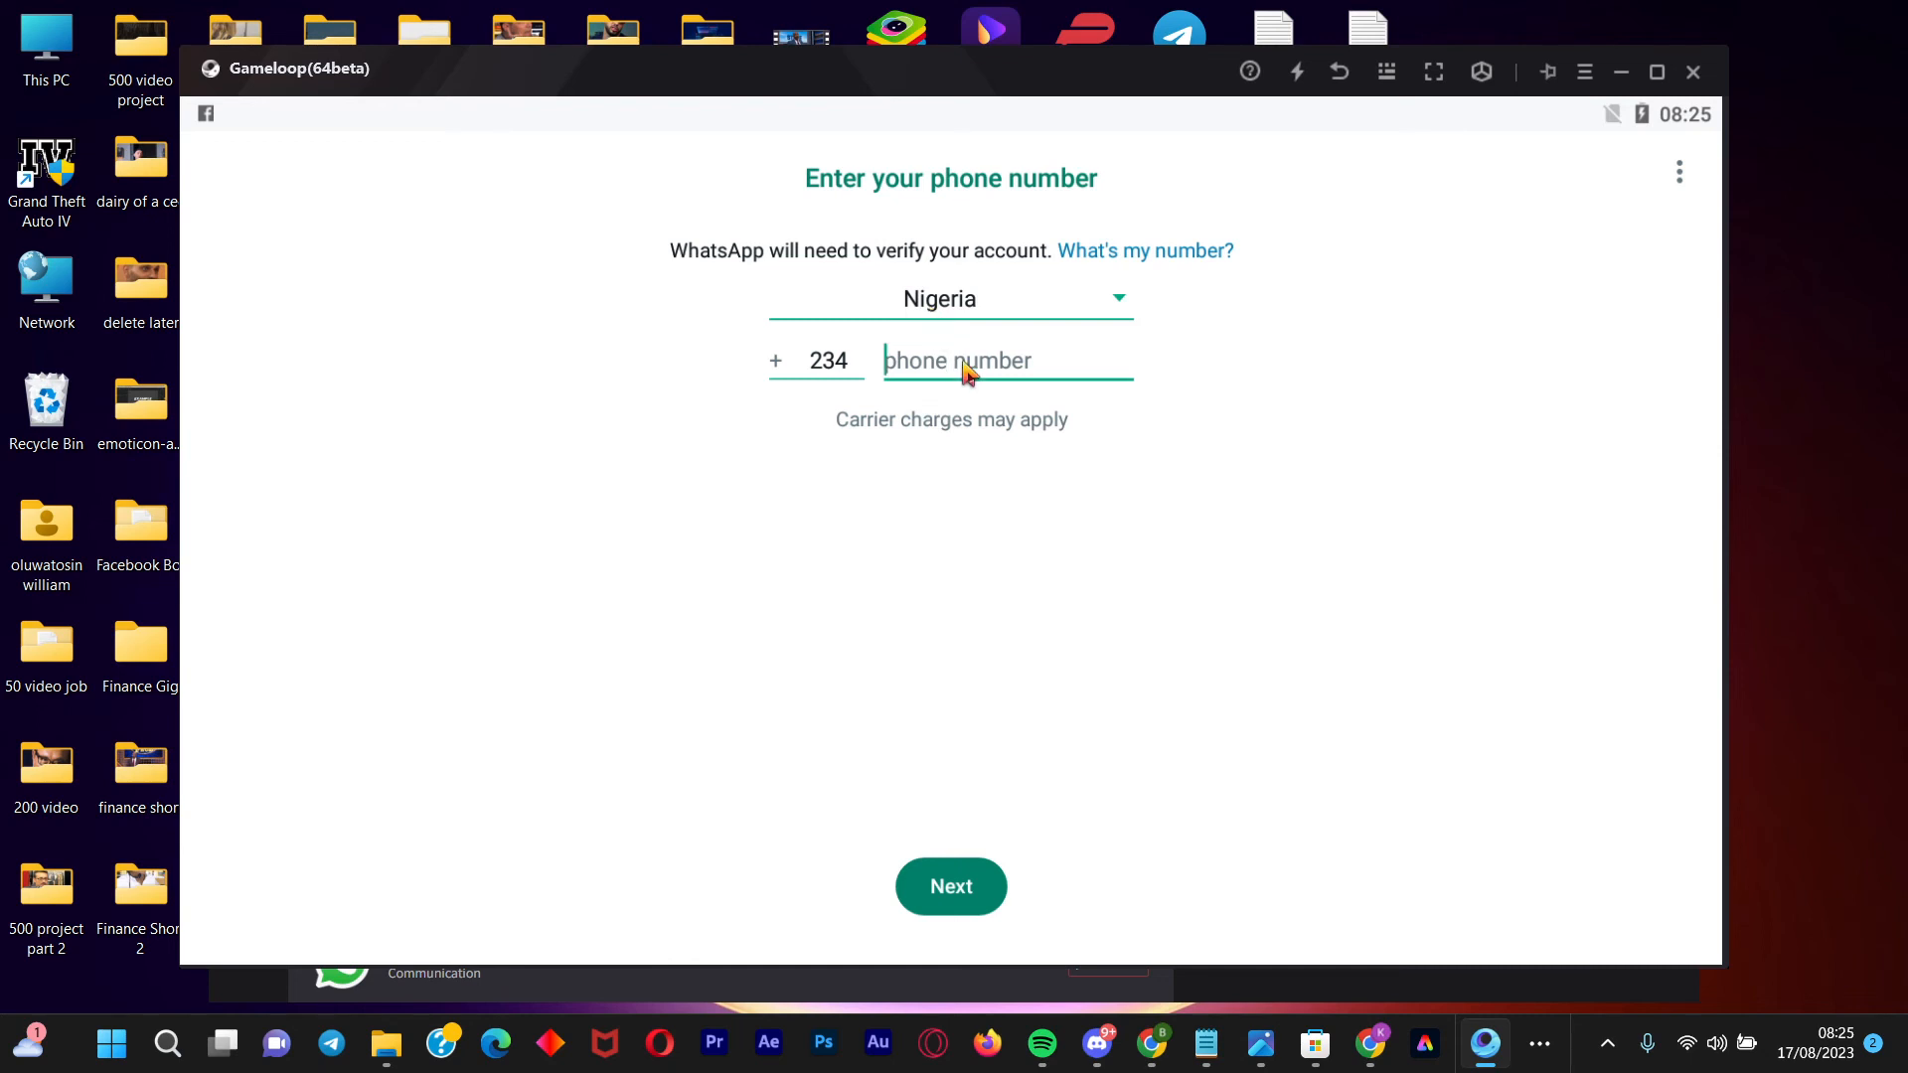
pyautogui.click(951, 886)
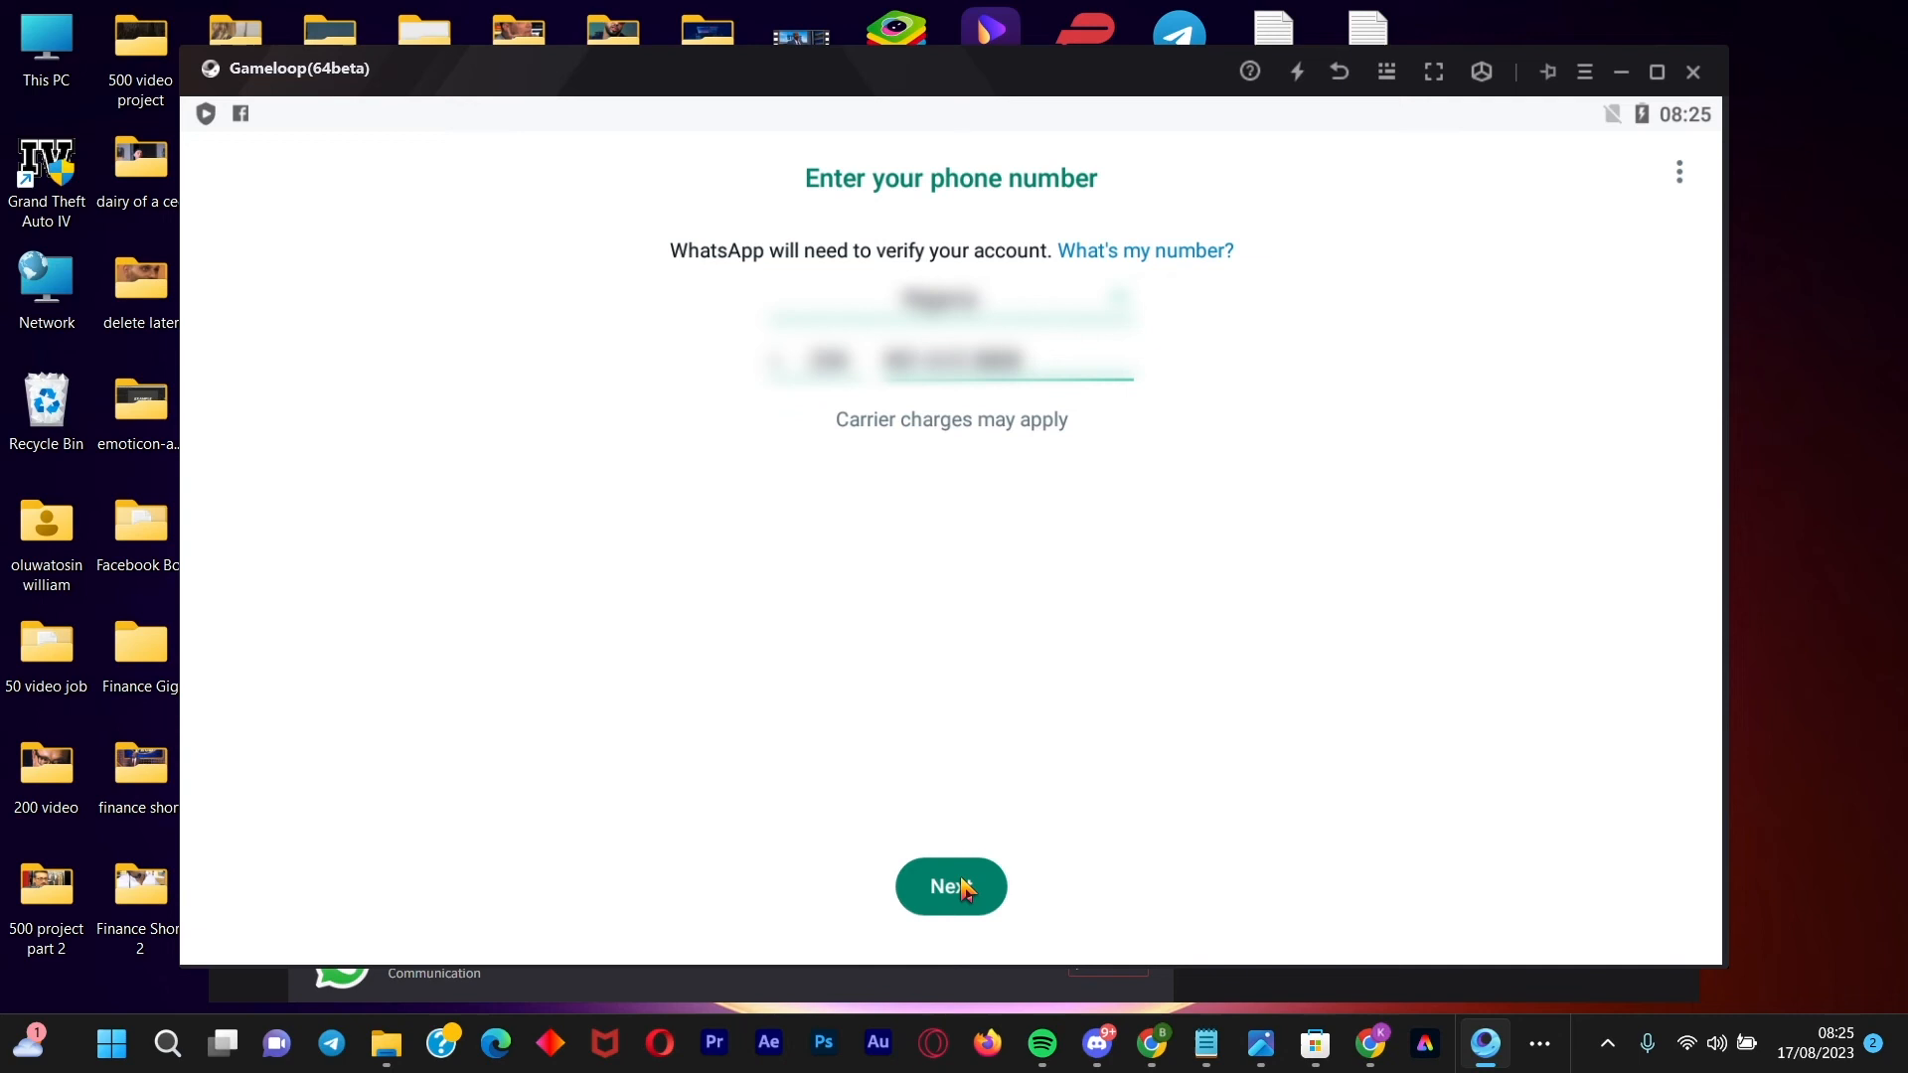
pyautogui.click(951, 886)
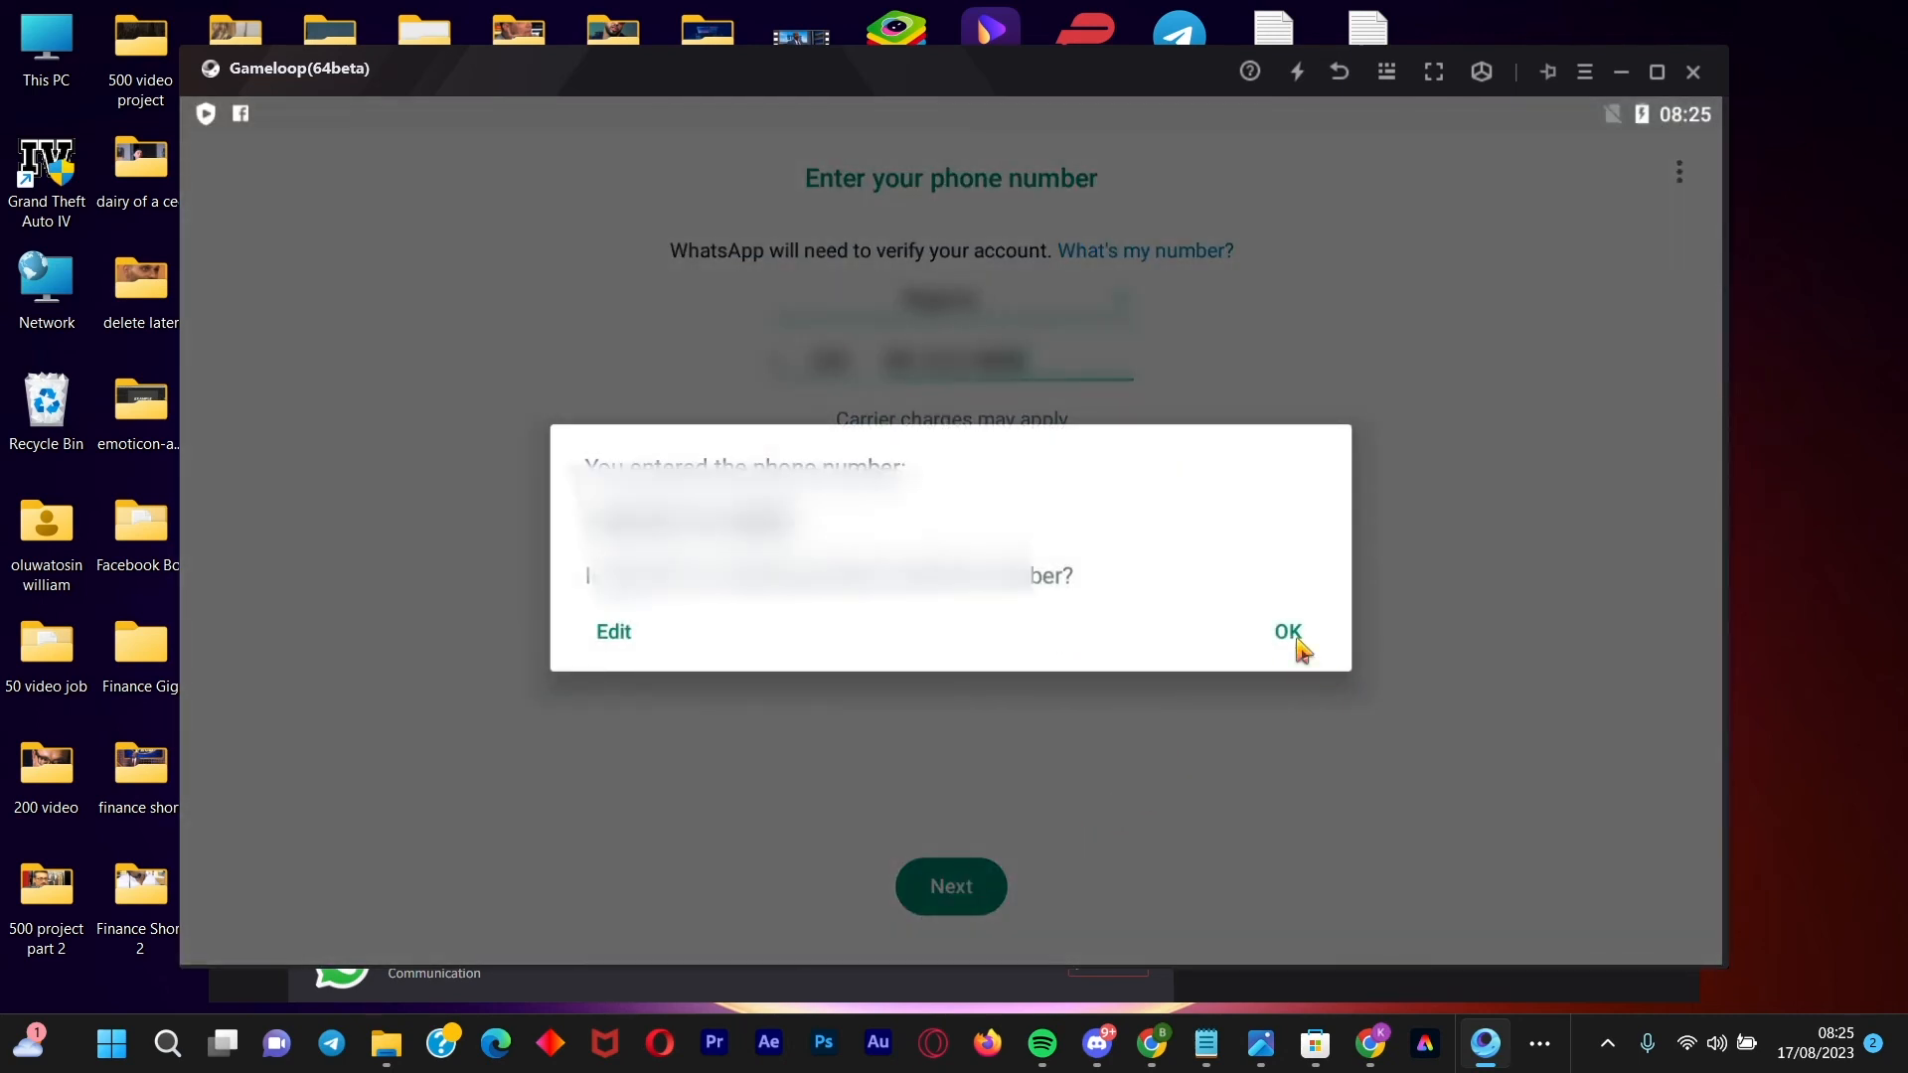
pyautogui.click(1287, 631)
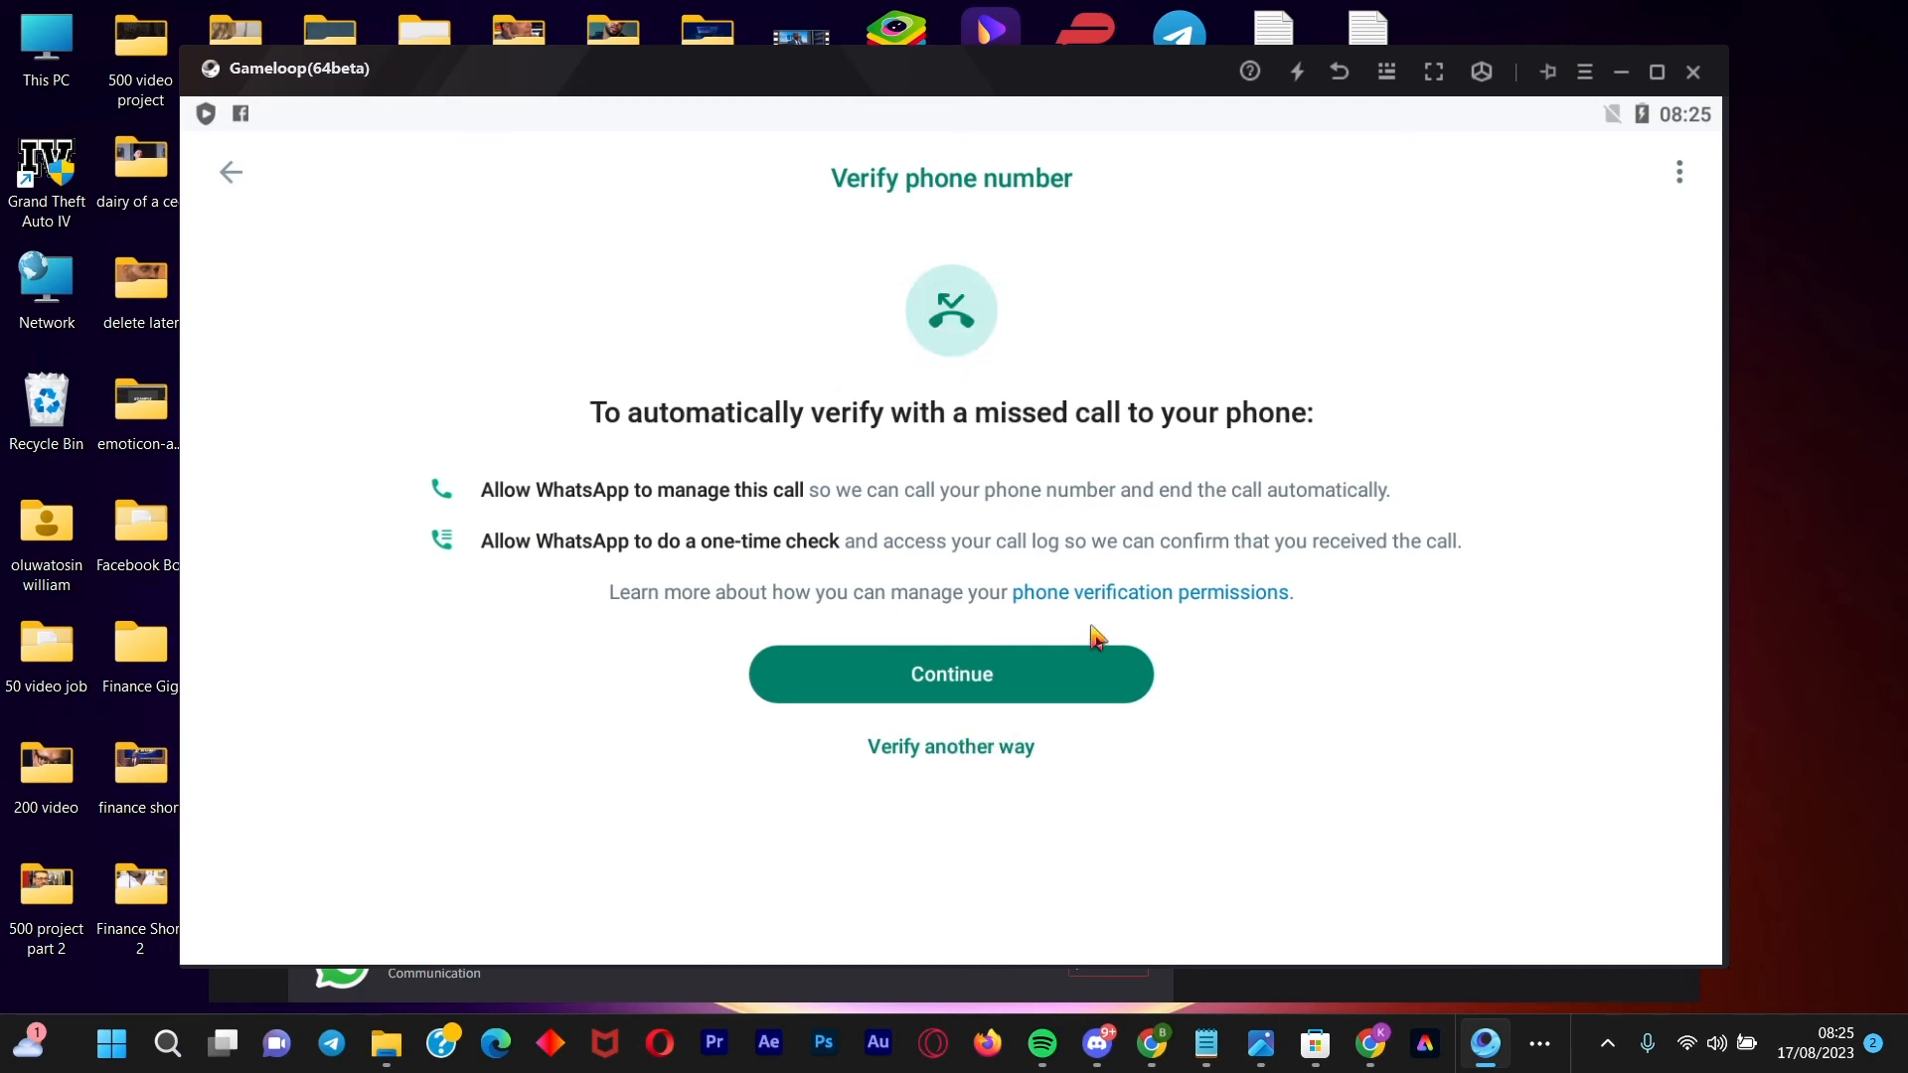
pyautogui.moveTo(1012, 123)
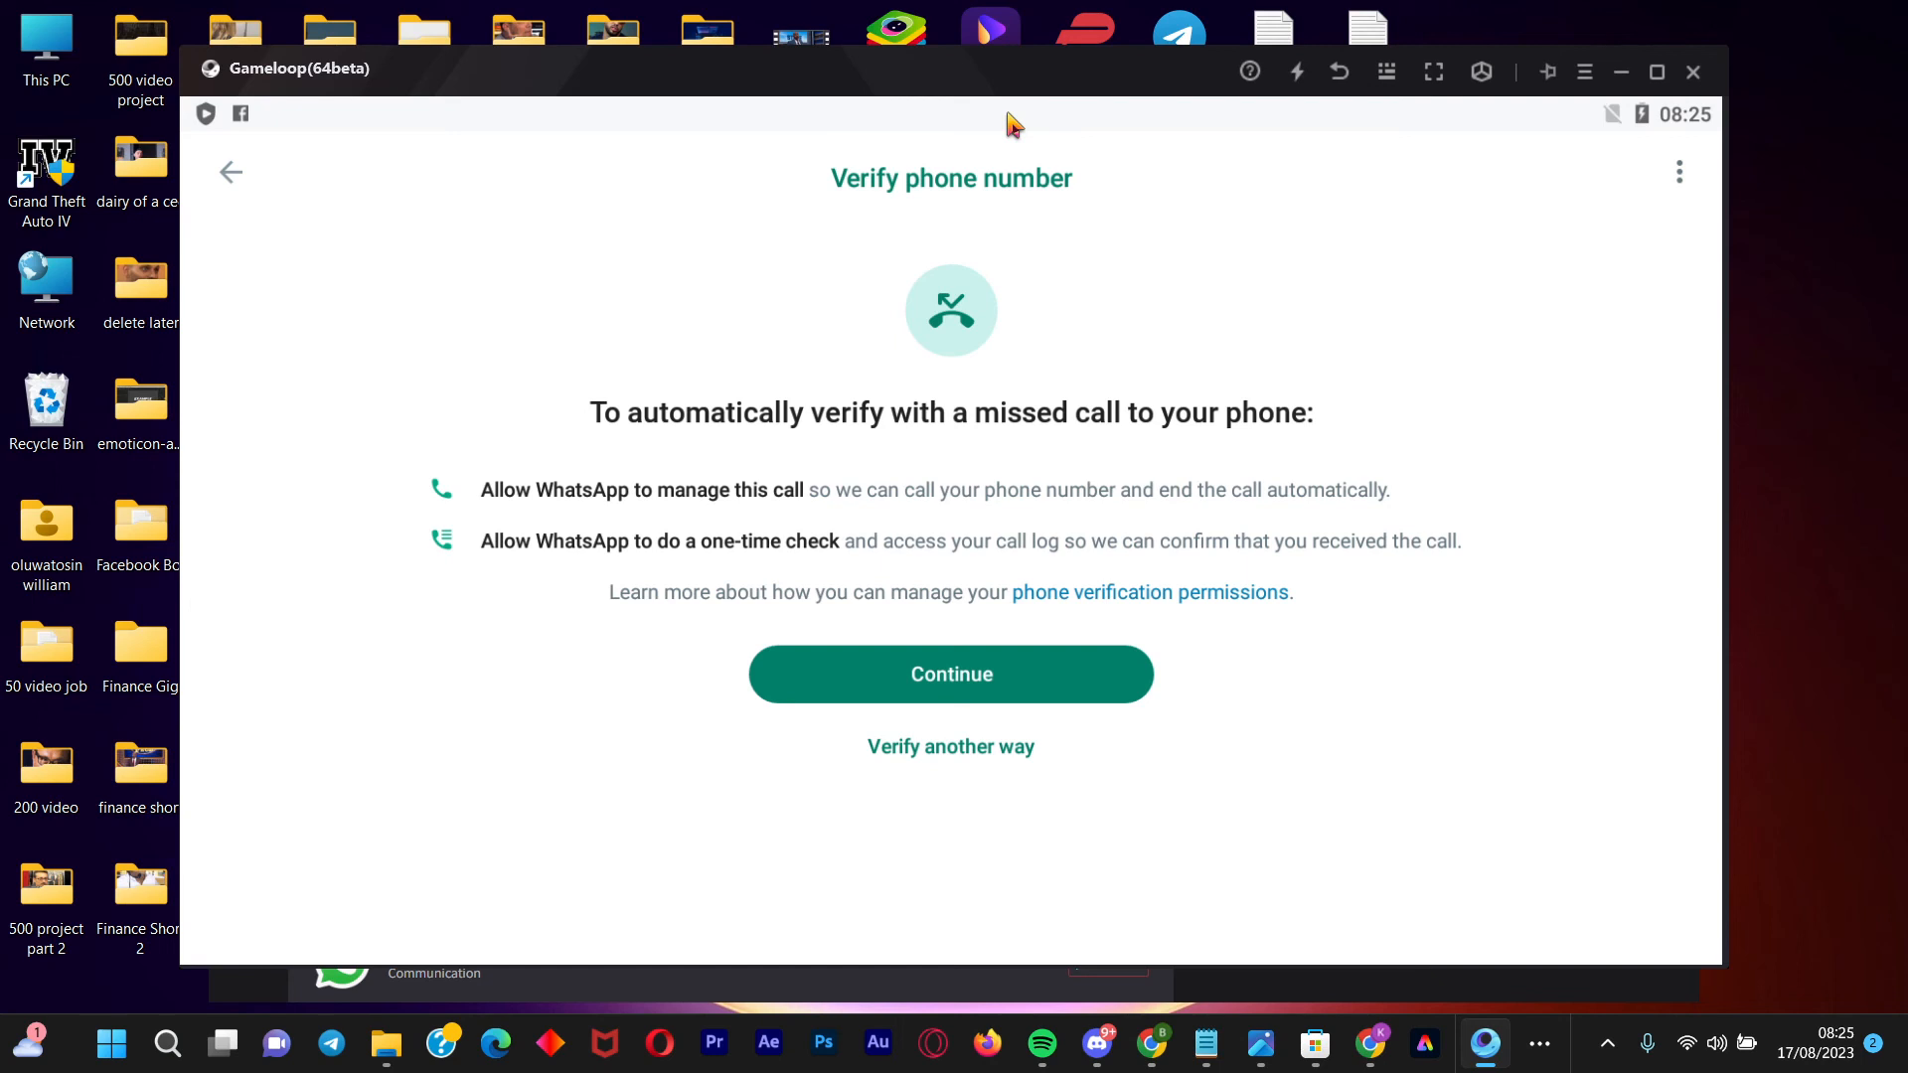
pyautogui.moveTo(985, 697)
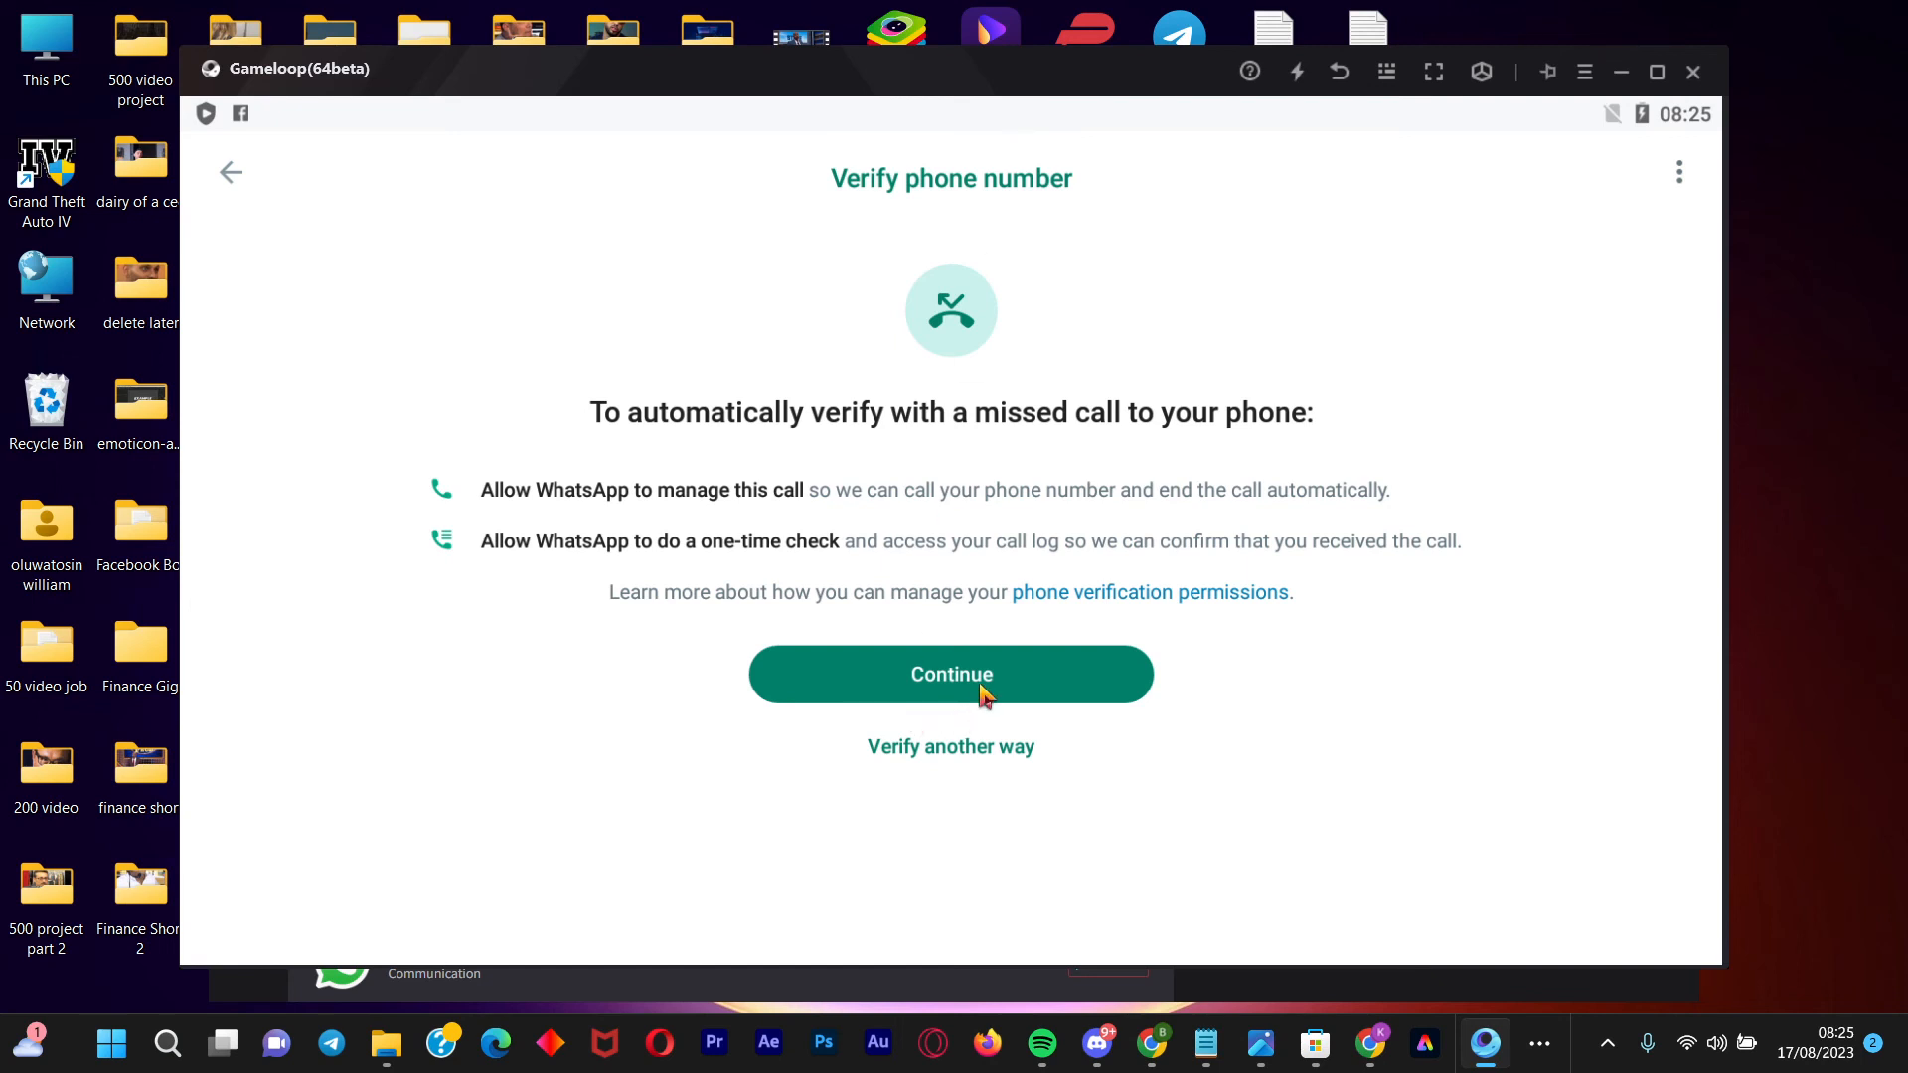
# Continue on the Verify phone number screen to await the 6-digit SMS code
pyautogui.click(951, 674)
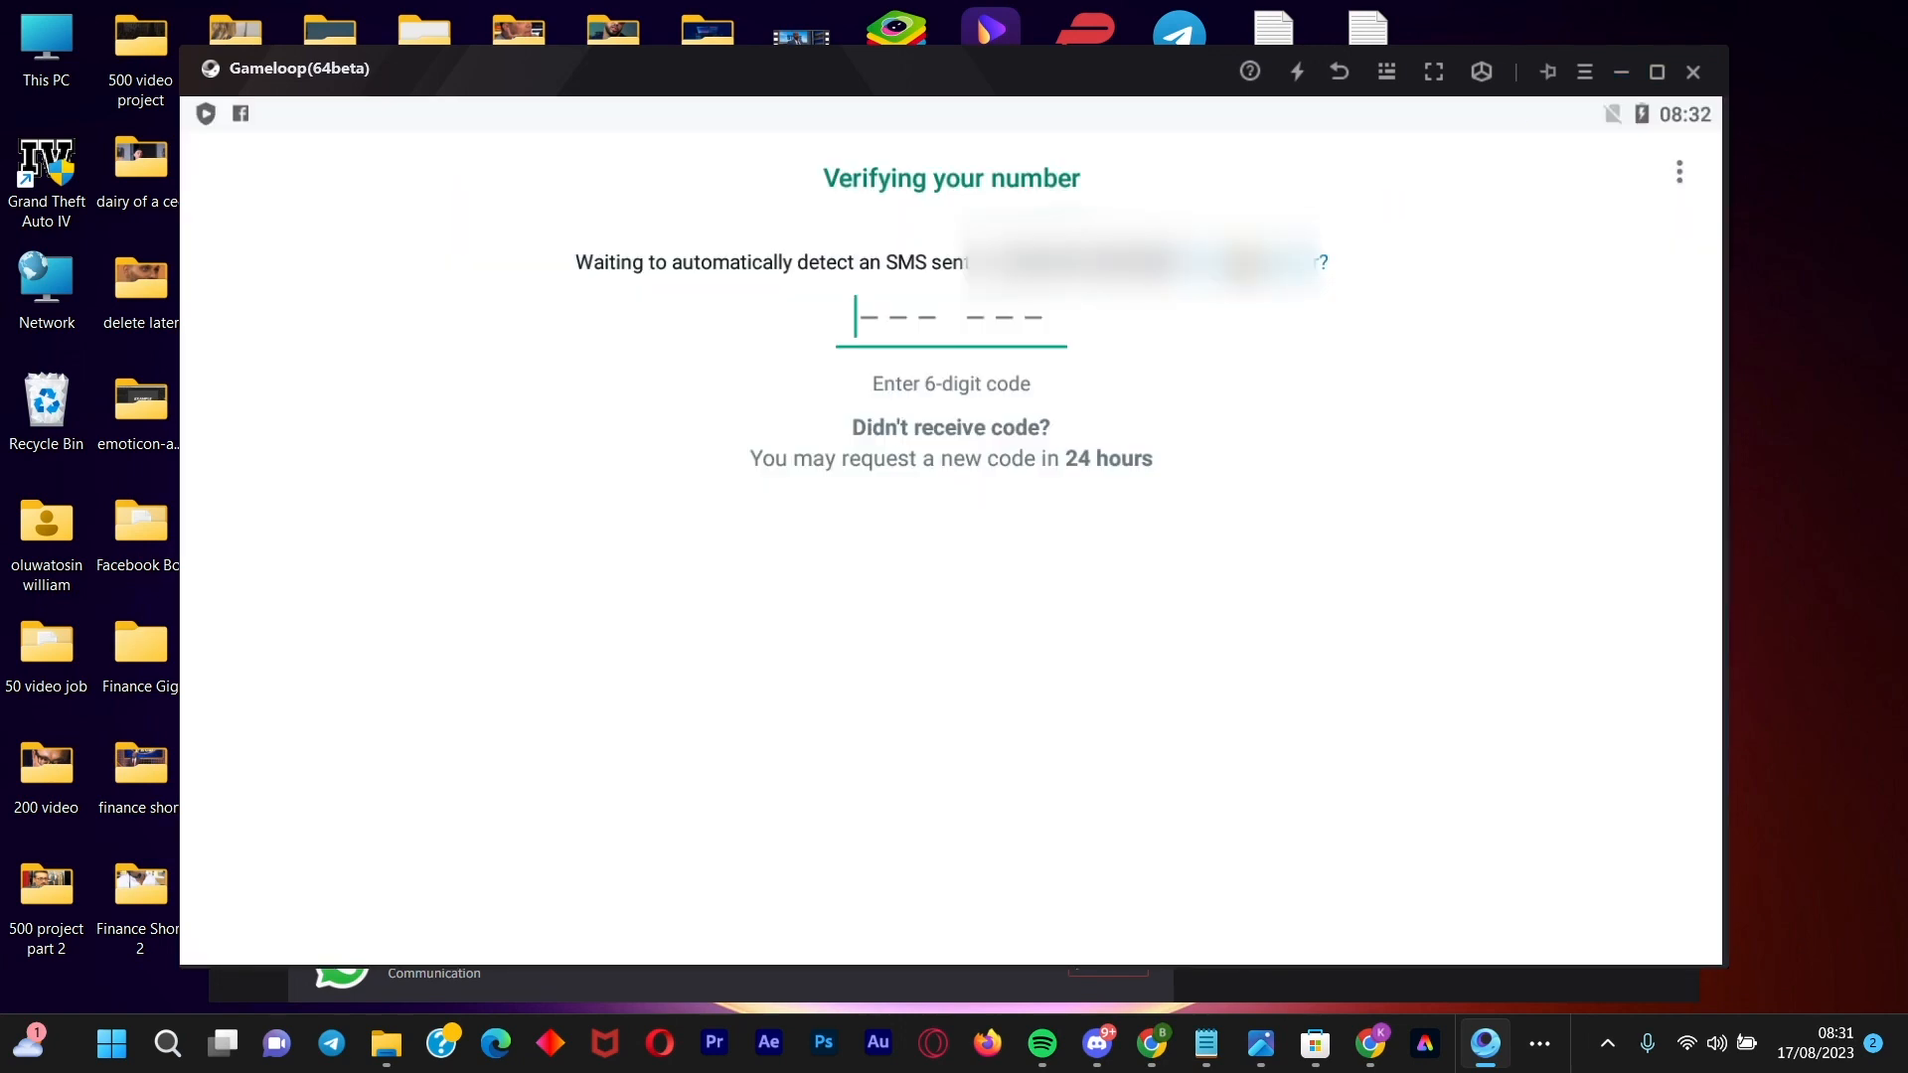
pyautogui.moveTo(1216, 496)
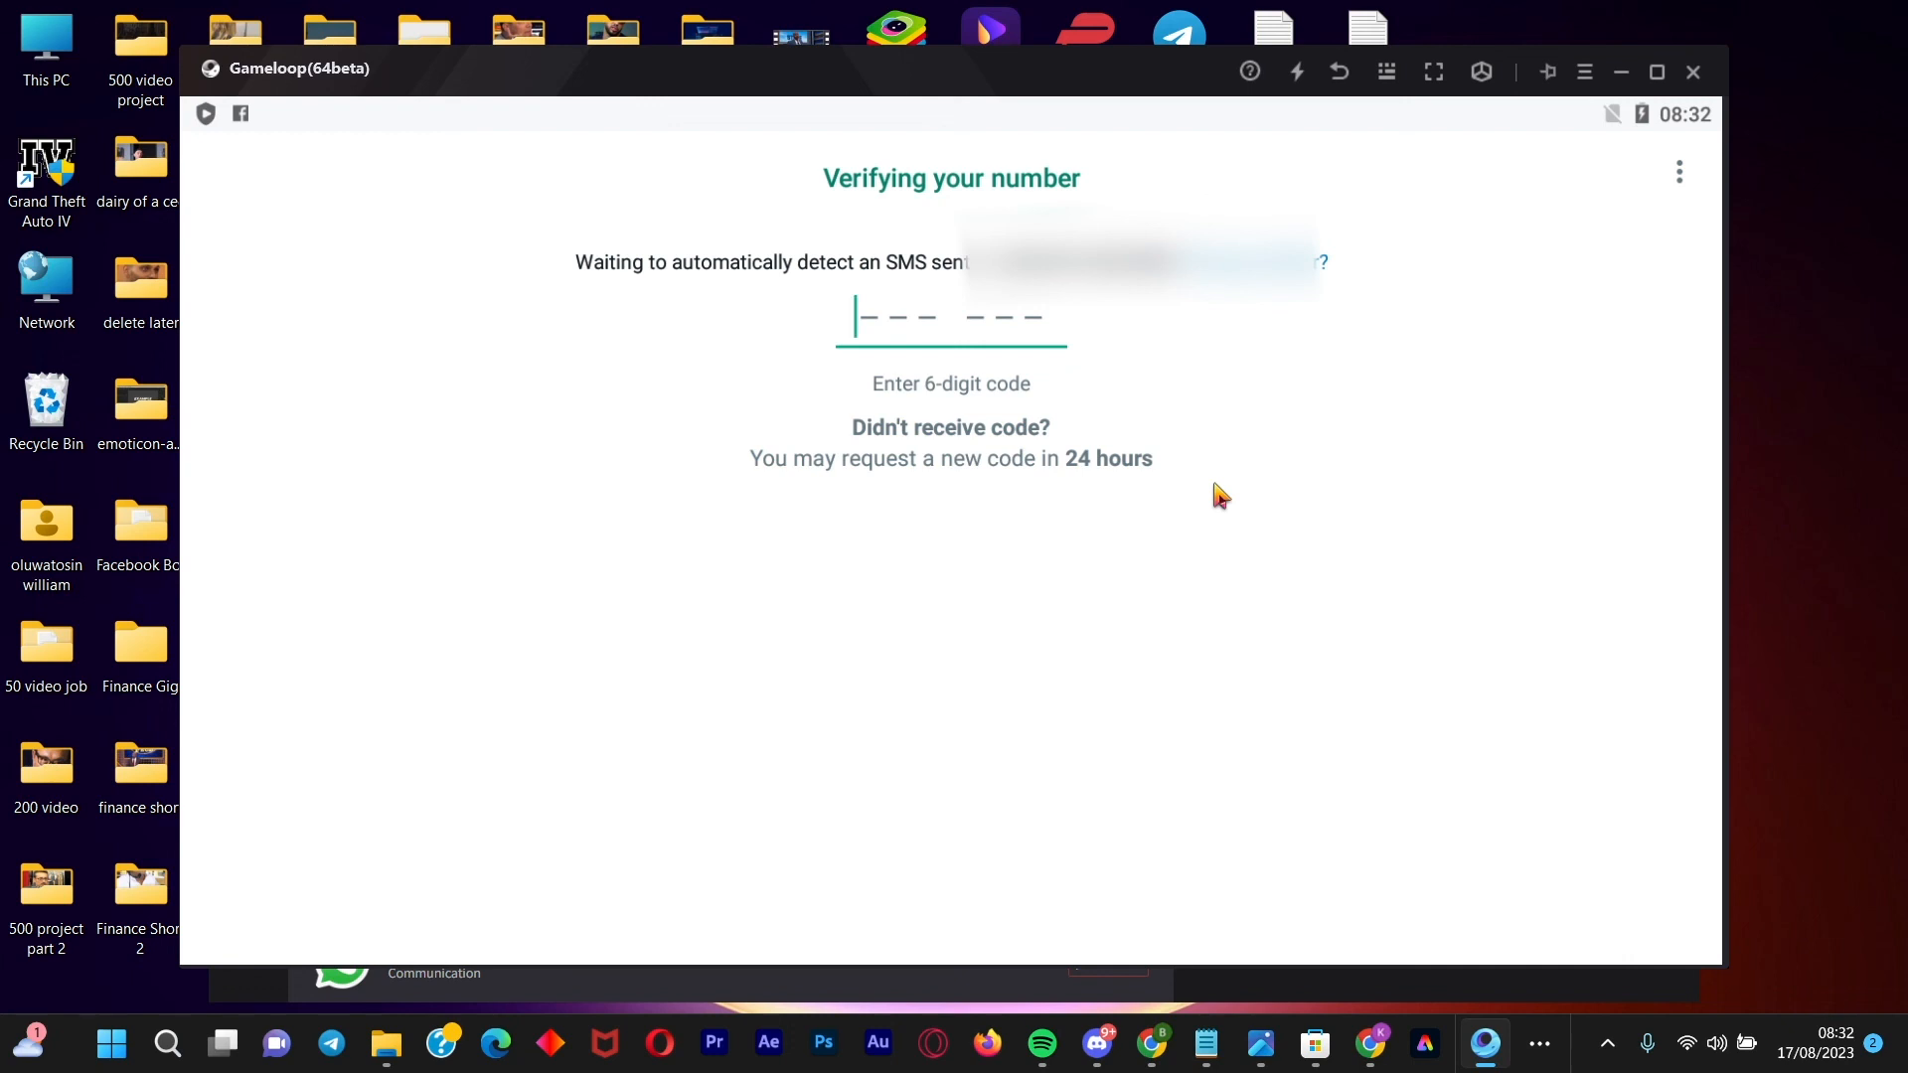
pyautogui.moveTo(1409, 204)
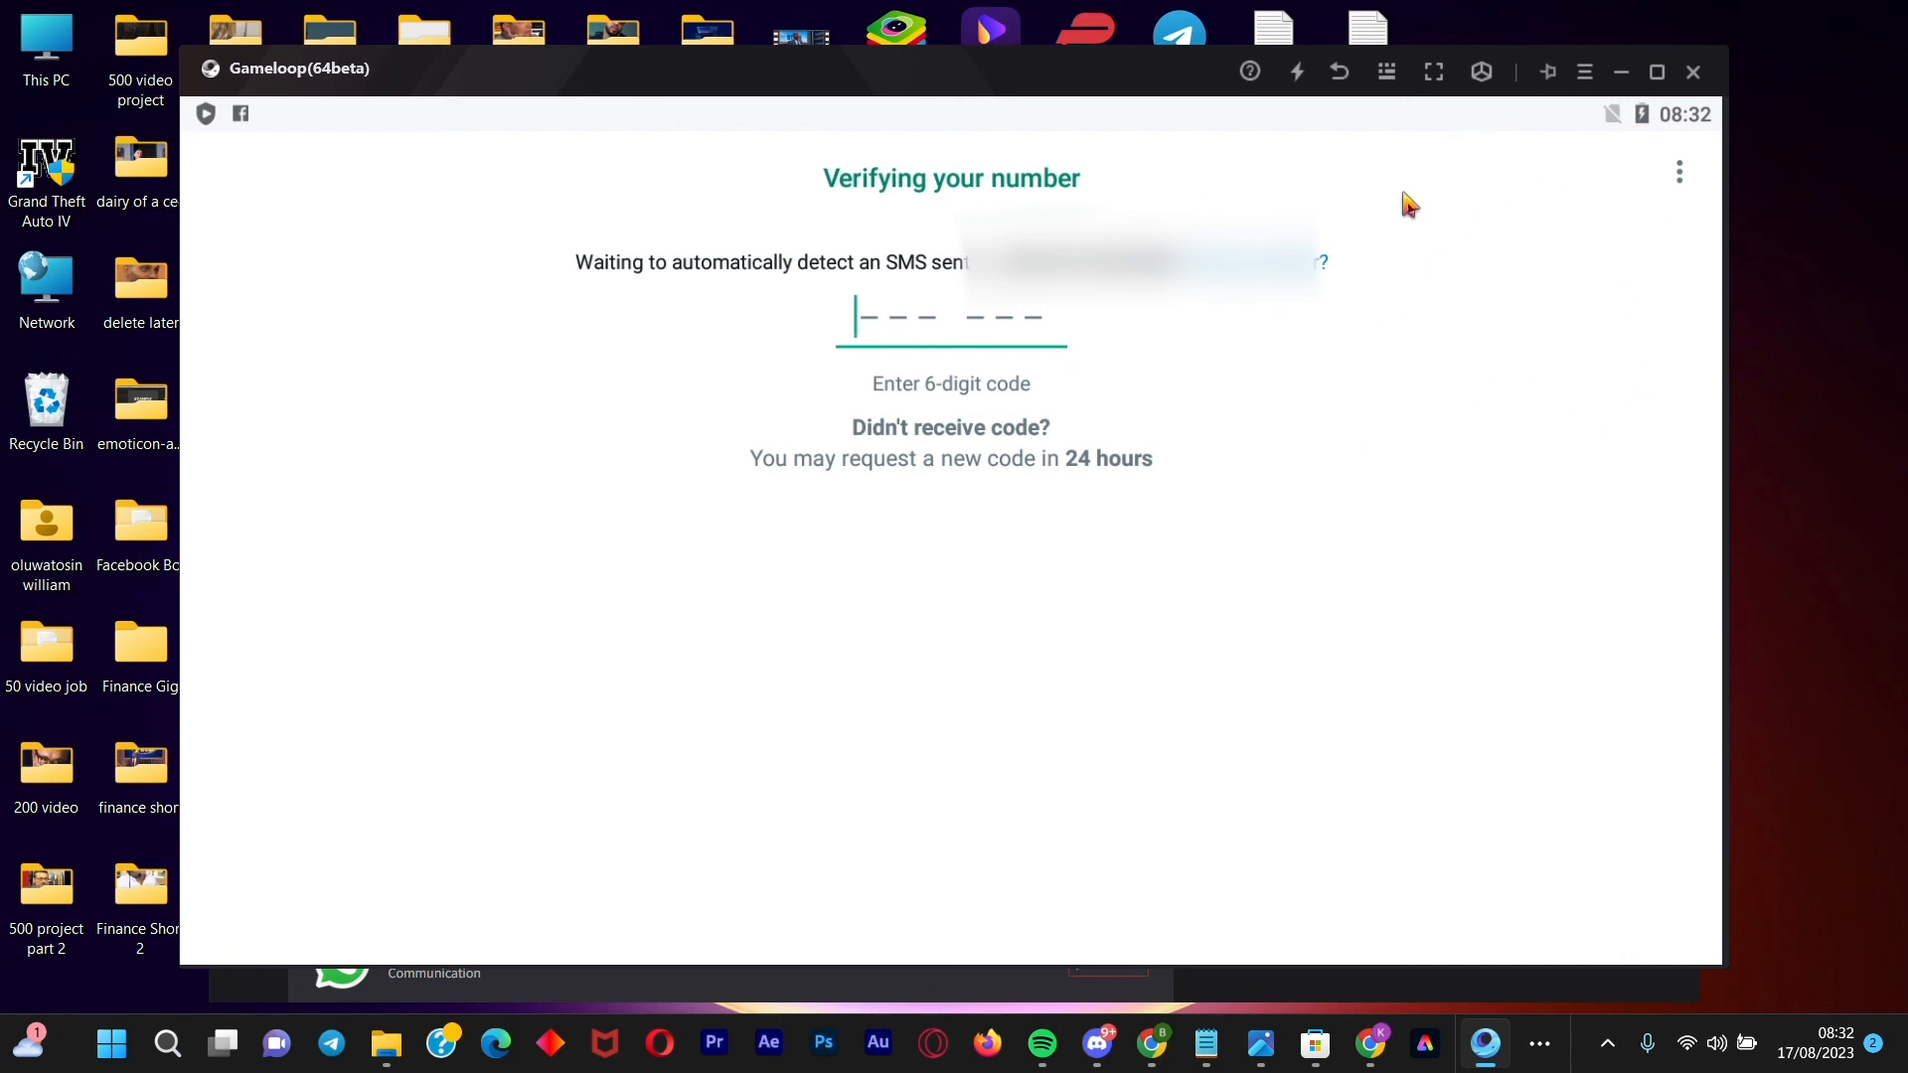
pyautogui.moveTo(1430, 206)
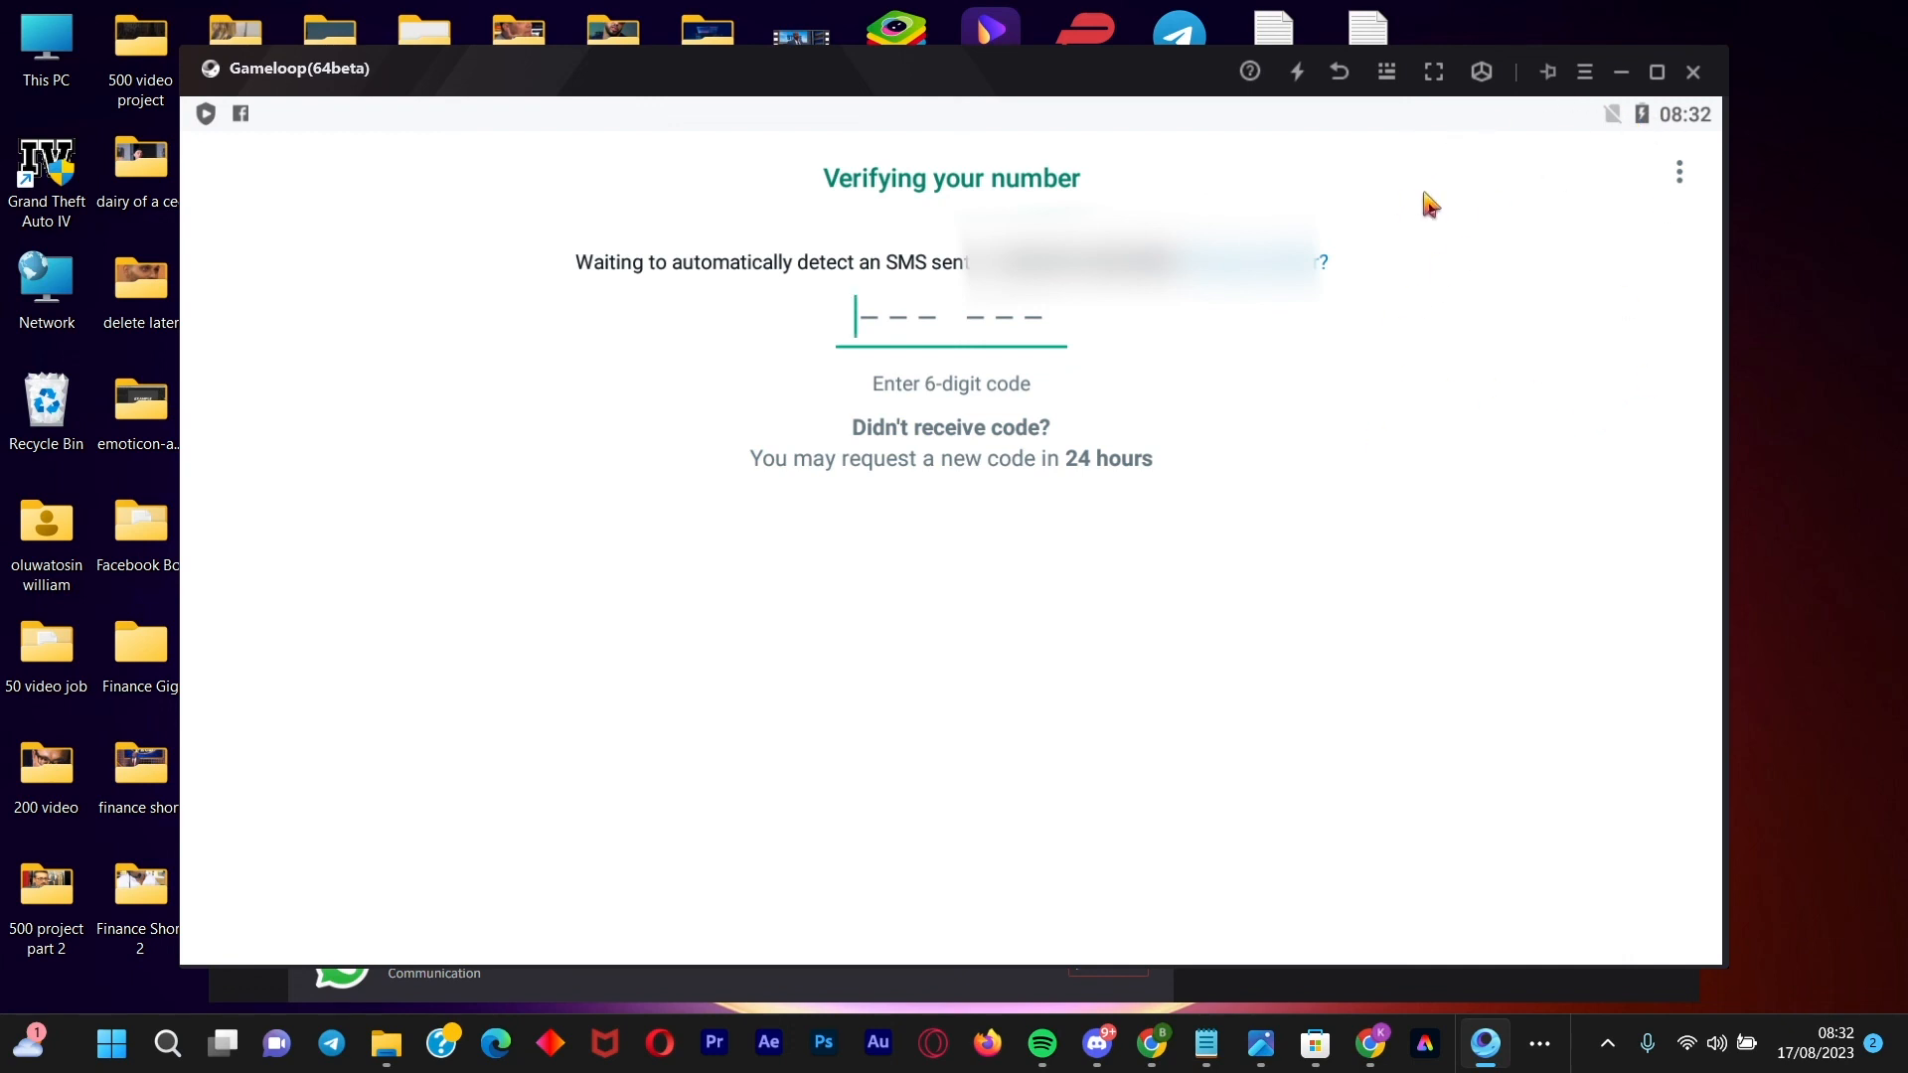
pyautogui.moveTo(1609, 286)
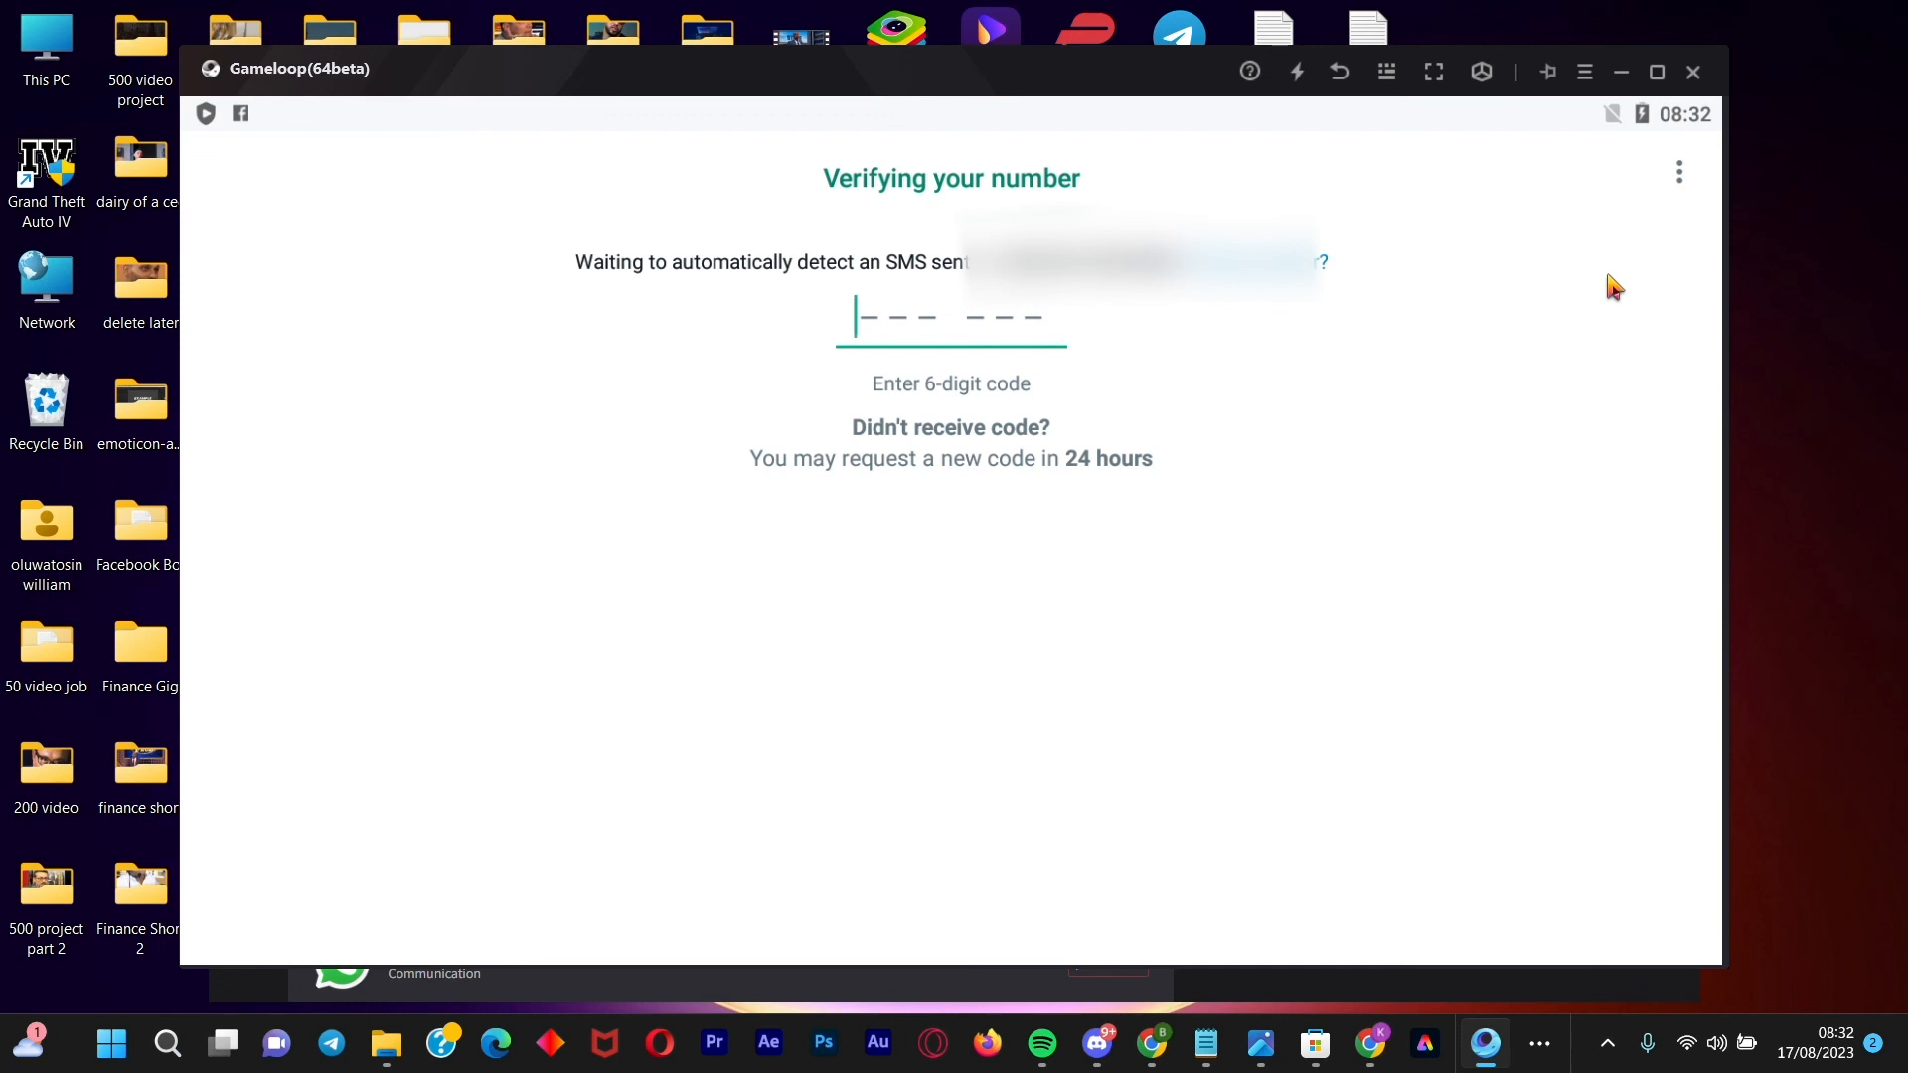